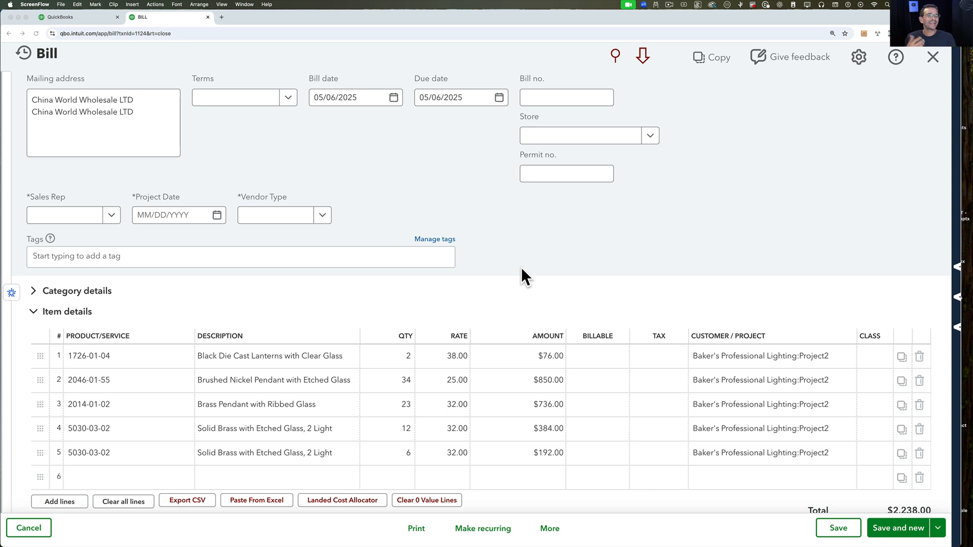
mouse_move(198, 186)
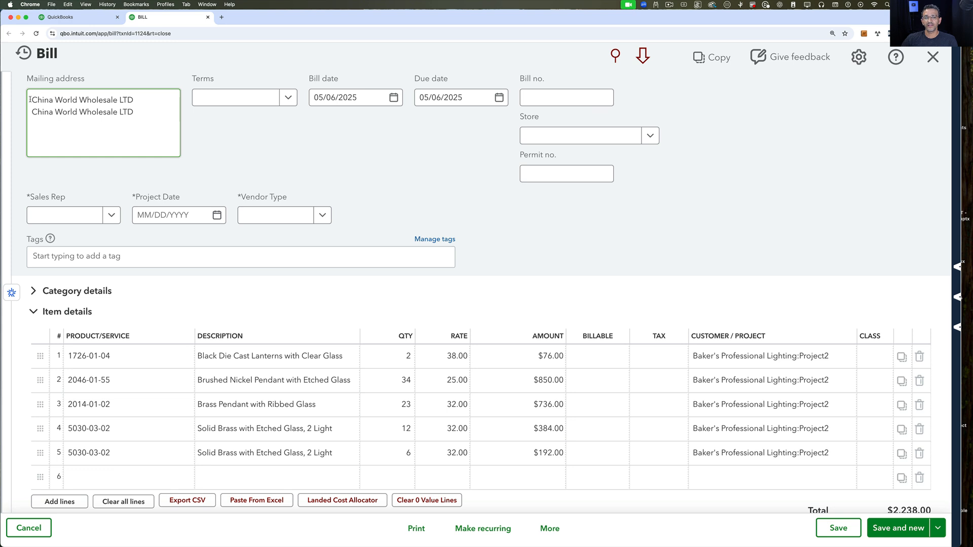
Review the bill's first item line rate, then bring up the all-dates Profit and Loss report.
double_click(81, 106)
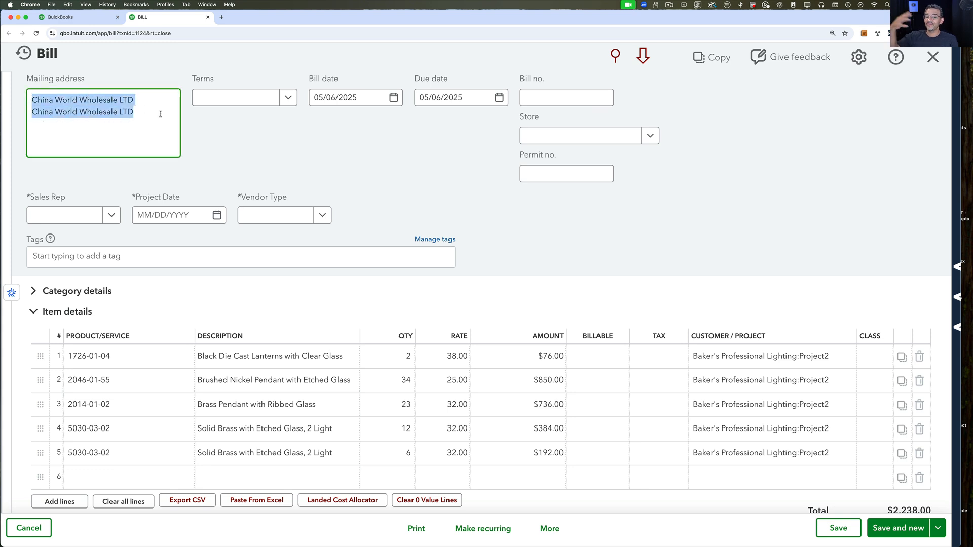
mouse_move(492, 297)
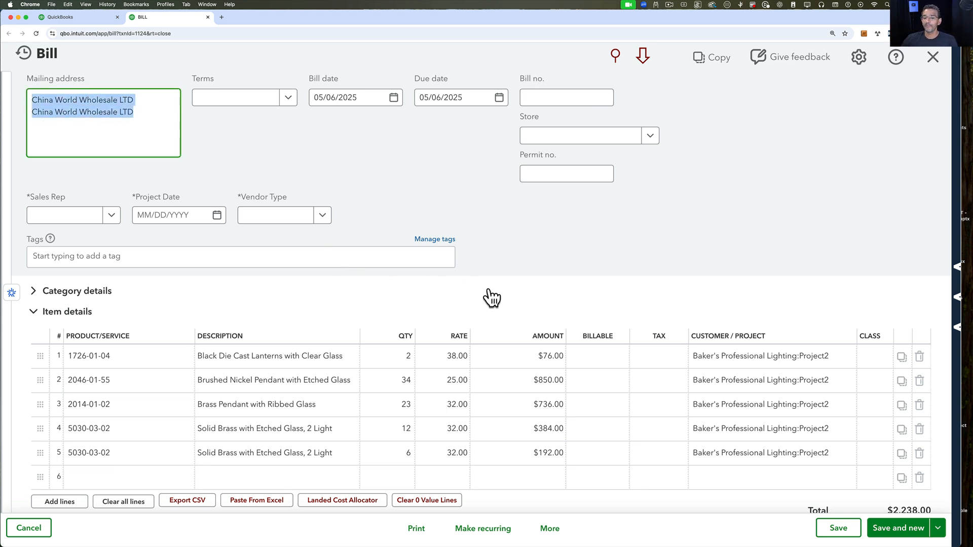
scroll(down, 3)
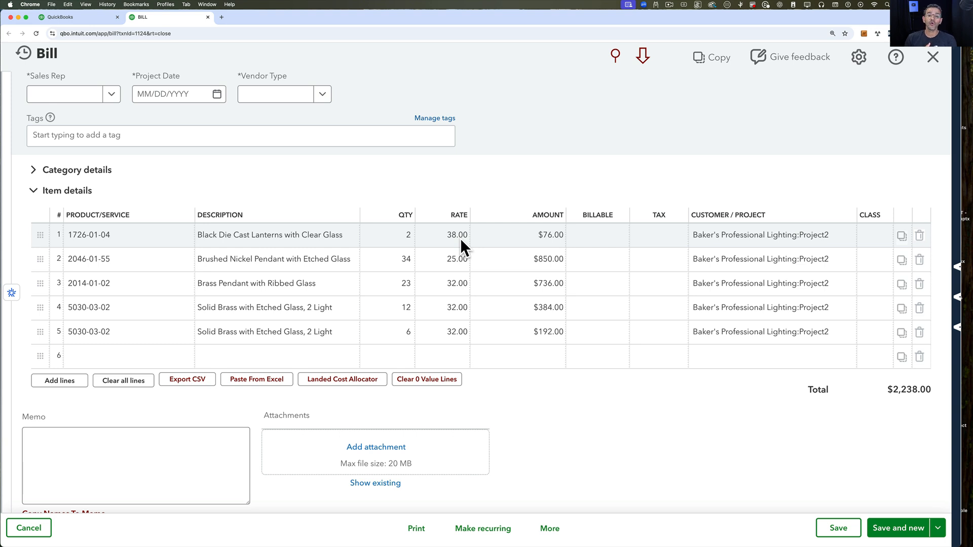
click(456, 236)
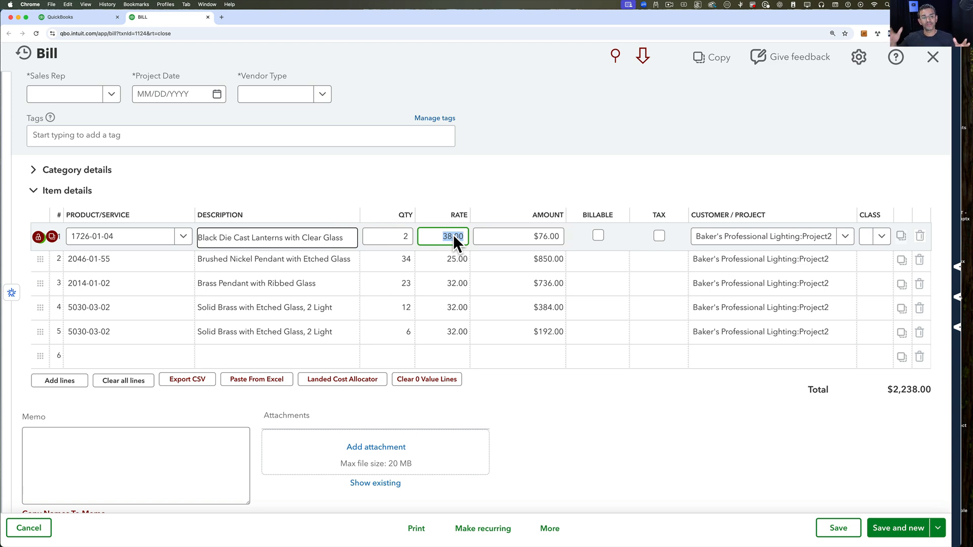
scroll(up, 3)
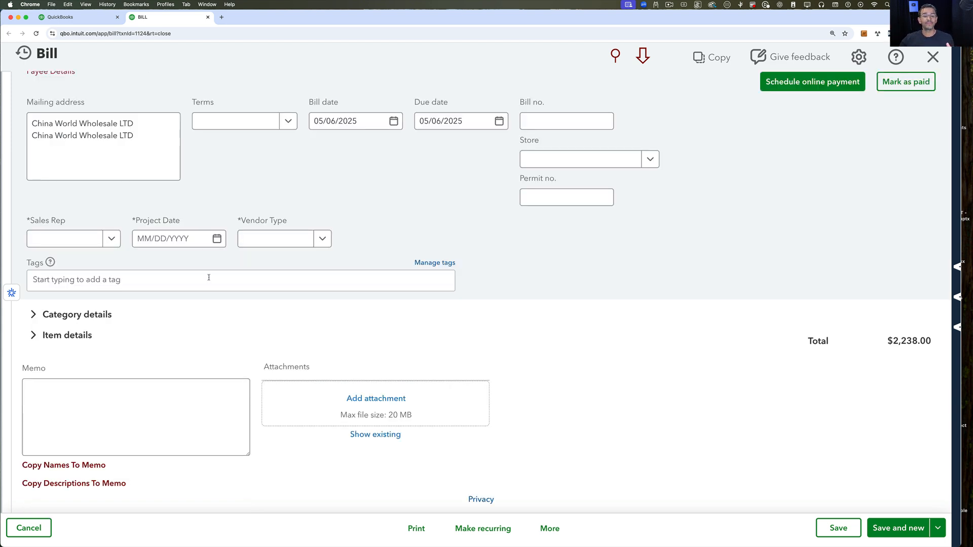
click(67, 335)
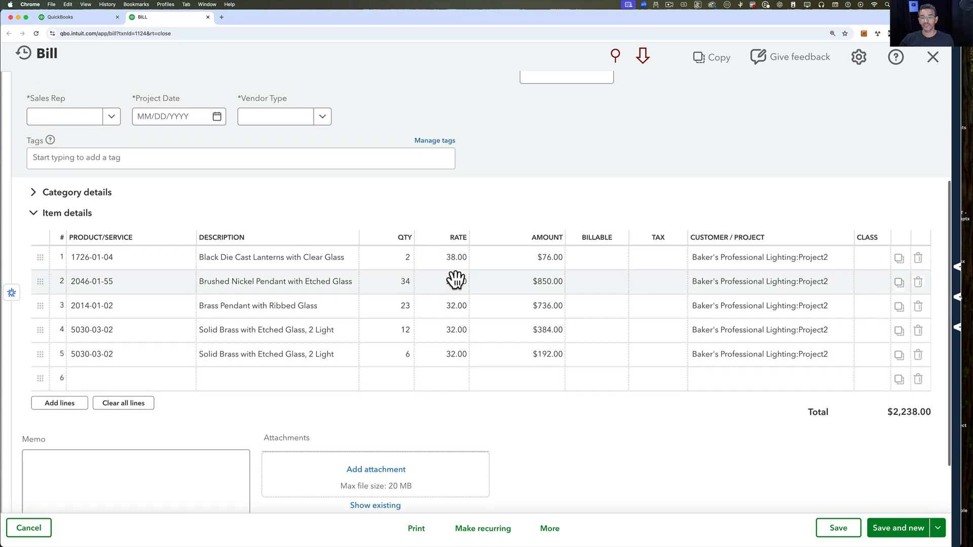
click(456, 257)
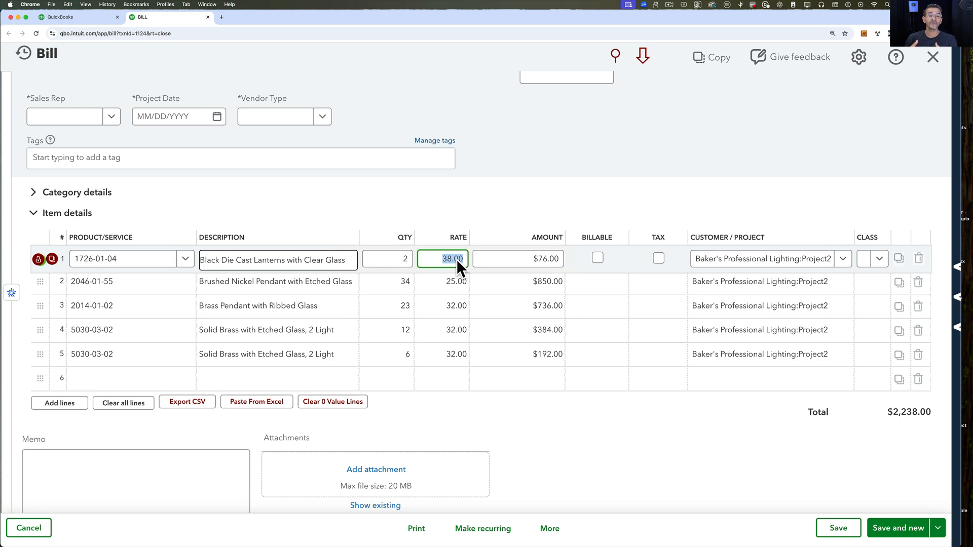
scroll(up, 3)
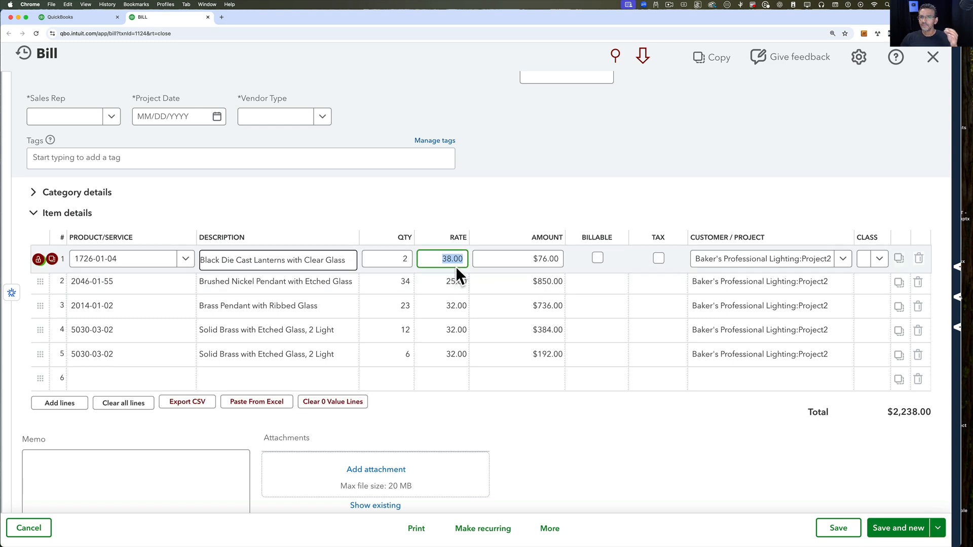
mouse_move(487, 380)
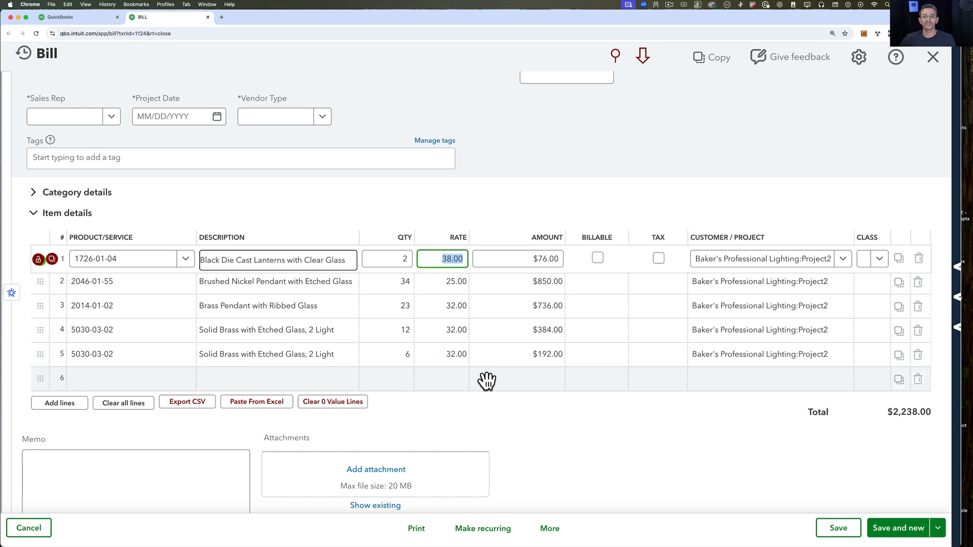
mouse_move(74, 17)
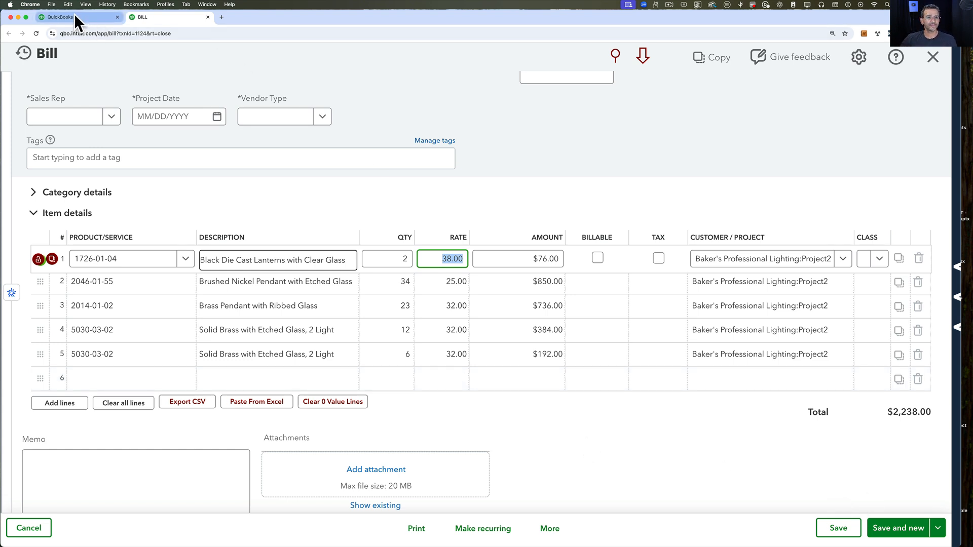
click(74, 17)
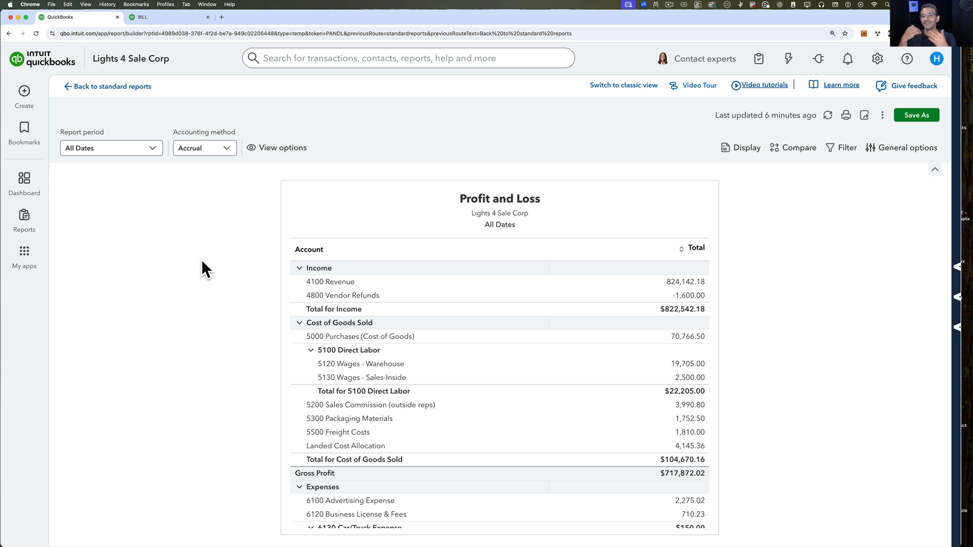
mouse_move(329, 452)
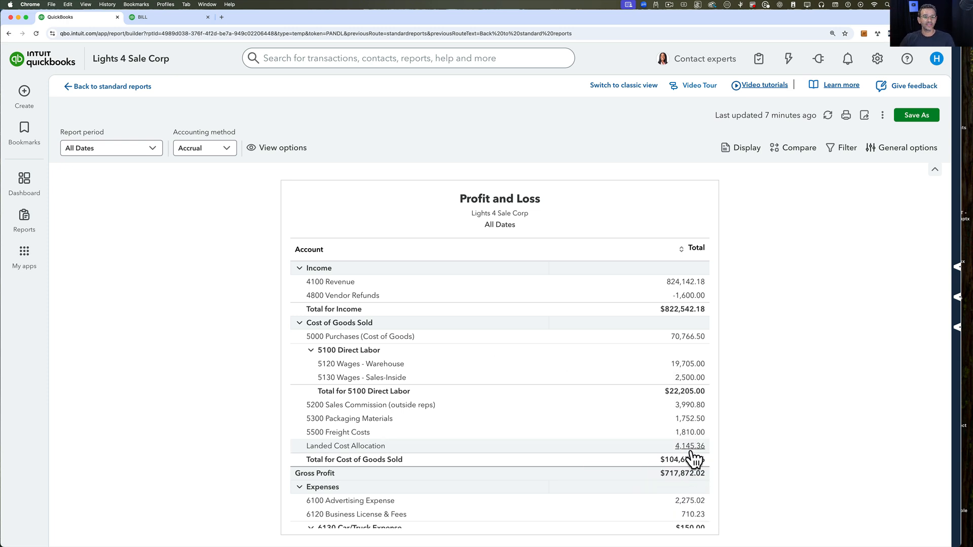
Drill into the Landed Cost Allocation total and sort the eight transactions by name.
click(689, 446)
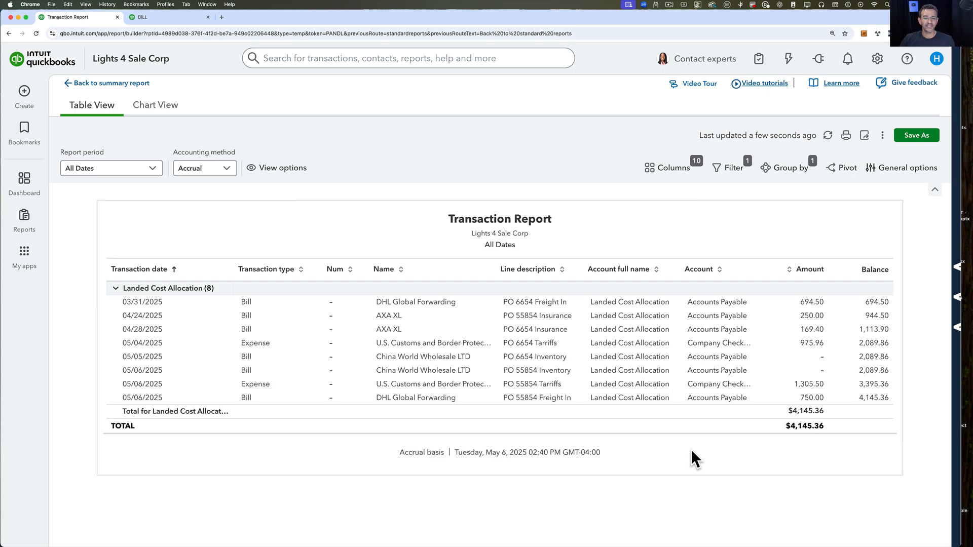
mouse_move(404, 275)
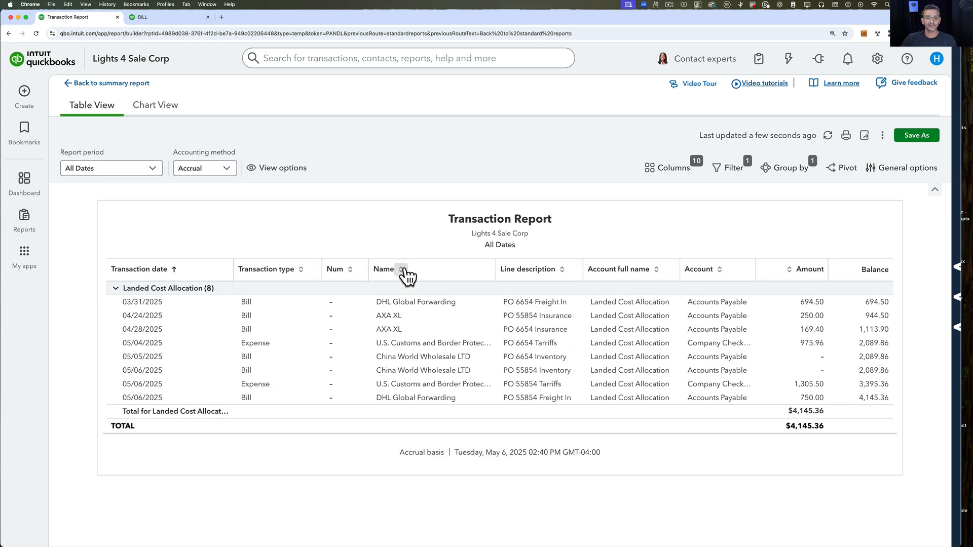
click(384, 269)
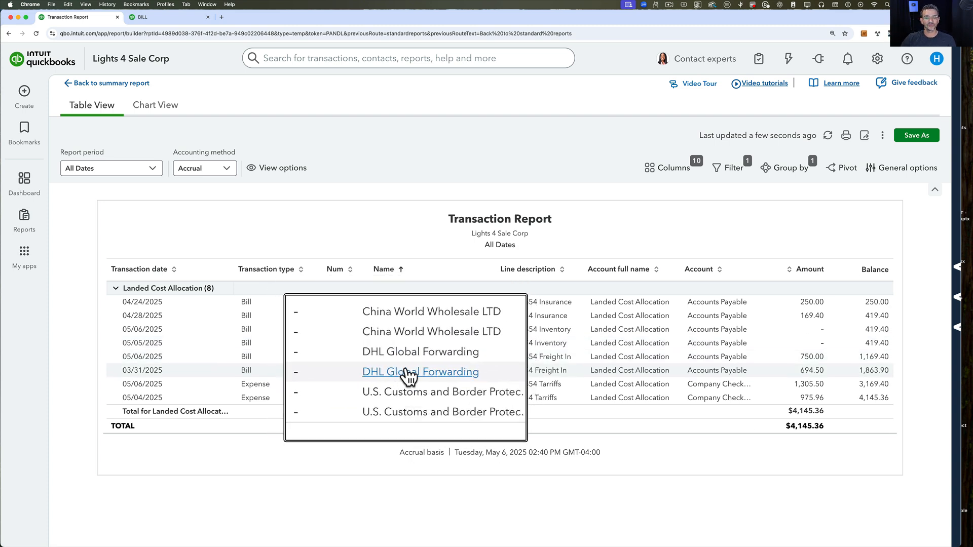
mouse_move(410, 375)
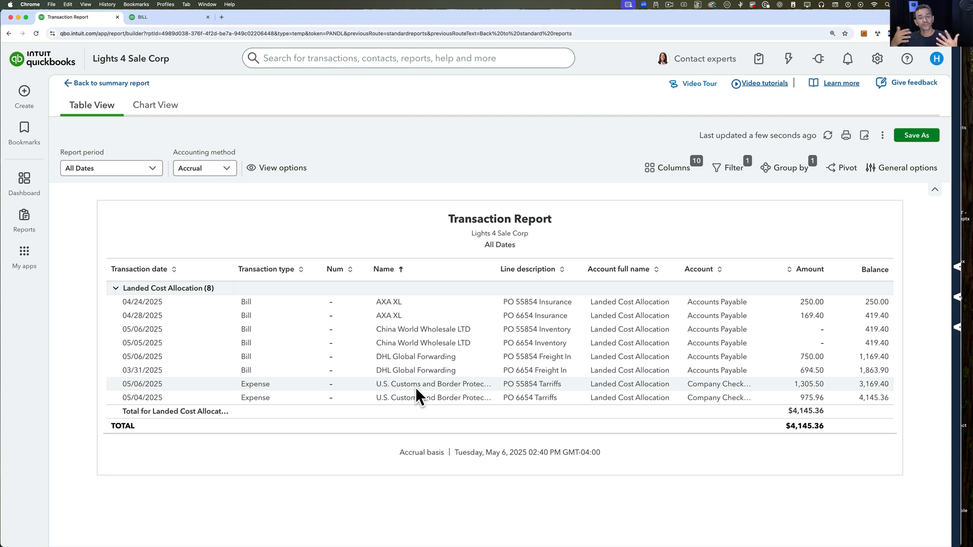
mouse_move(538, 302)
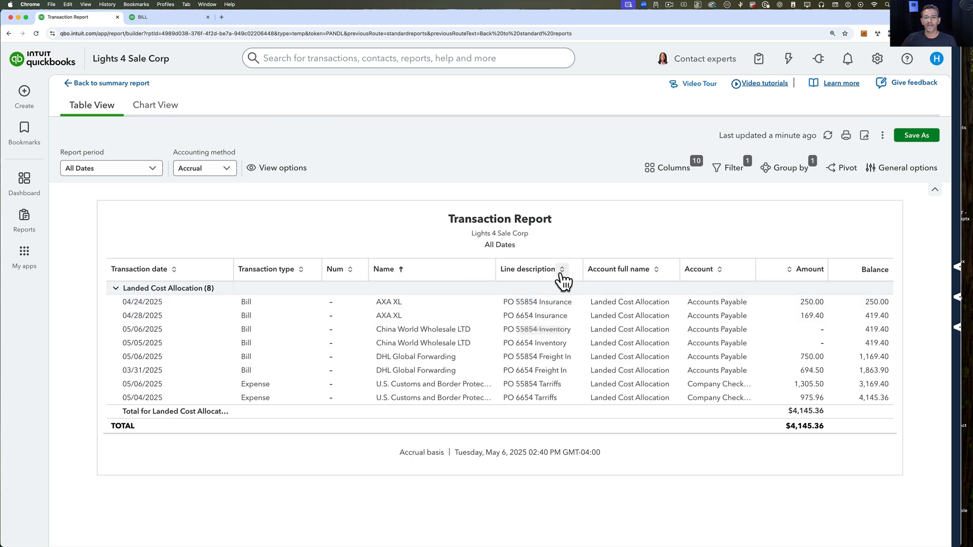
mouse_move(564, 280)
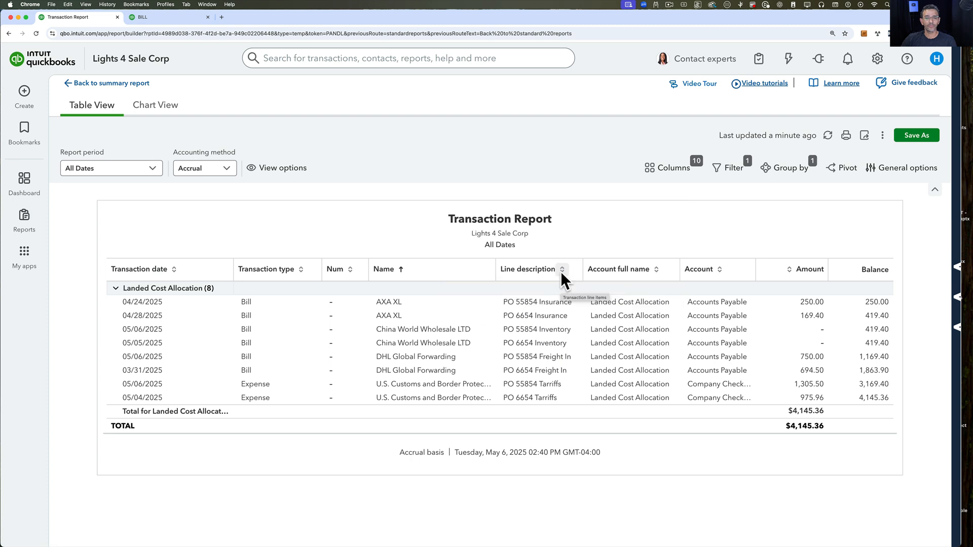
Sort the transactions by line description and open the DHL Global Forwarding PO 55854 Freight In bill.
click(562, 269)
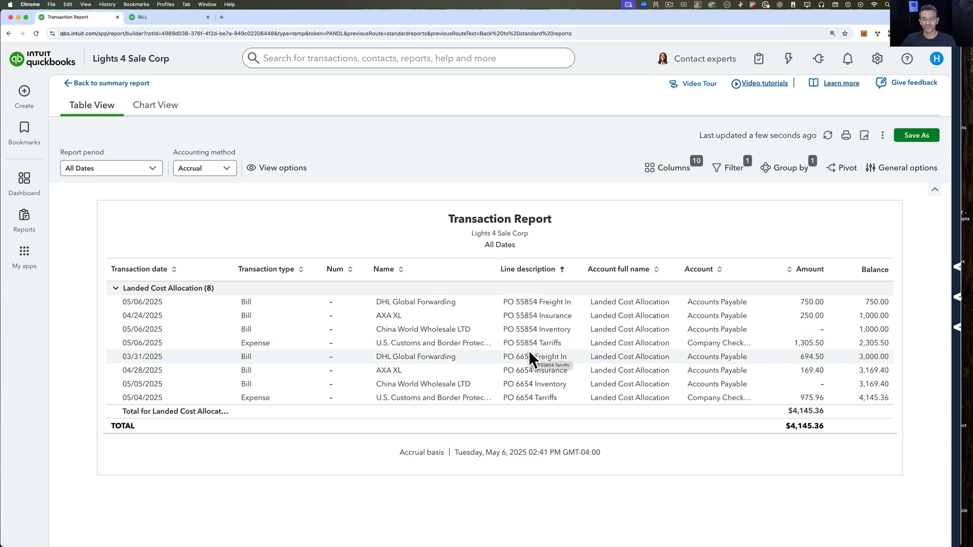
mouse_move(538, 315)
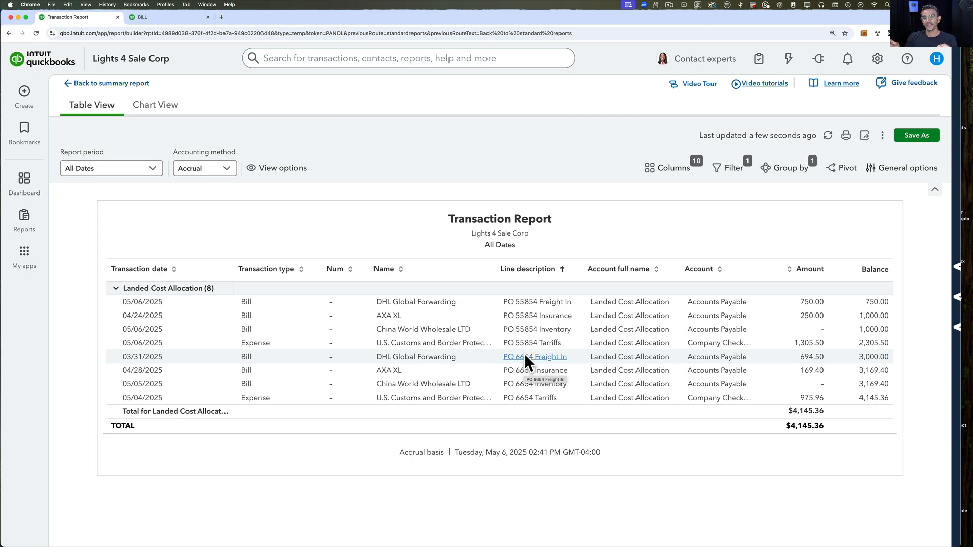
mouse_move(546, 316)
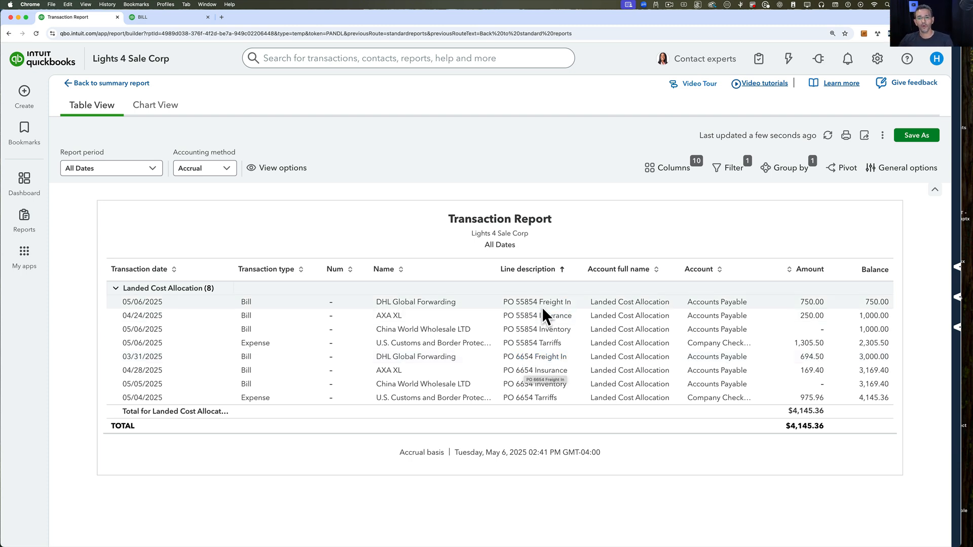
click(416, 303)
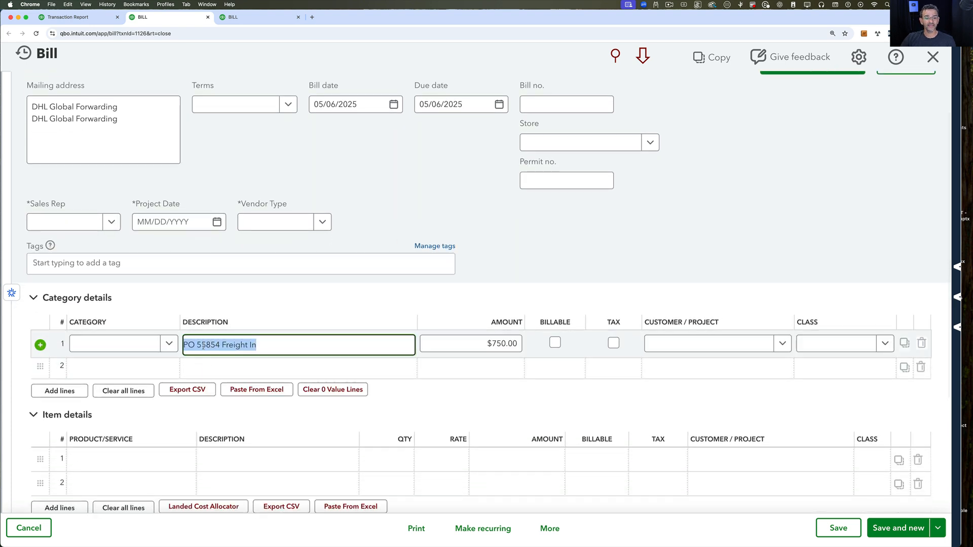
Set the DHL bill's first line to Landed Cost Allocation, PO 55854 Freight In, assigned to Baker's Professional Lighting:Project2.
click(116, 344)
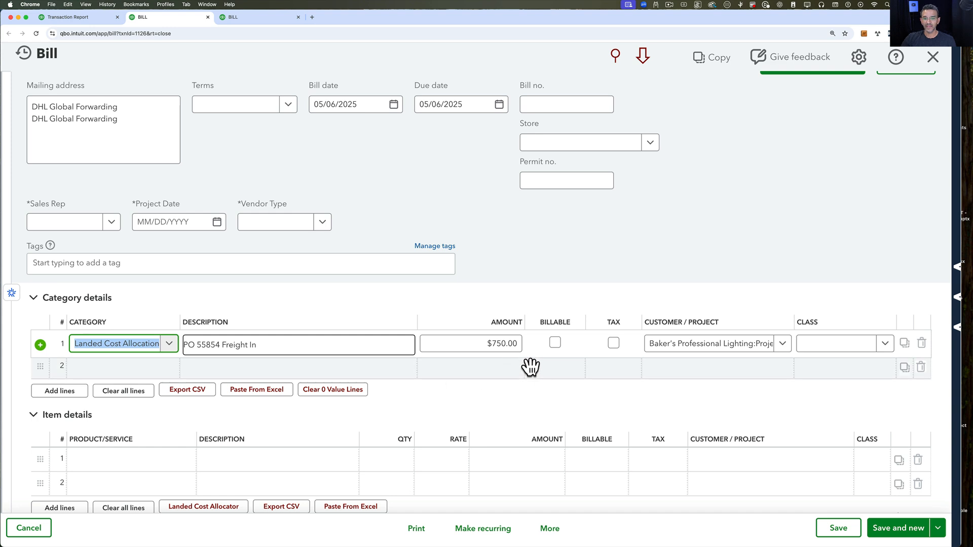
click(469, 344)
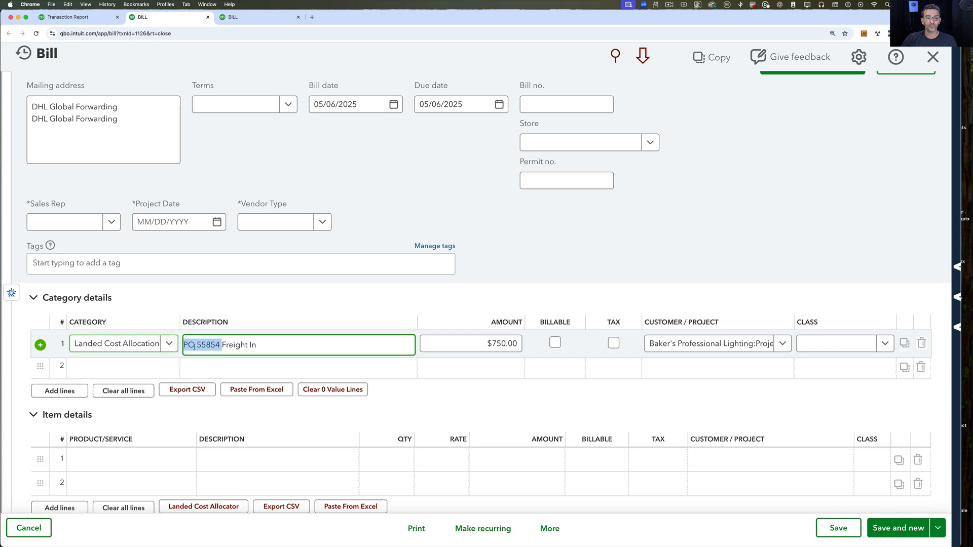
double_click(206, 344)
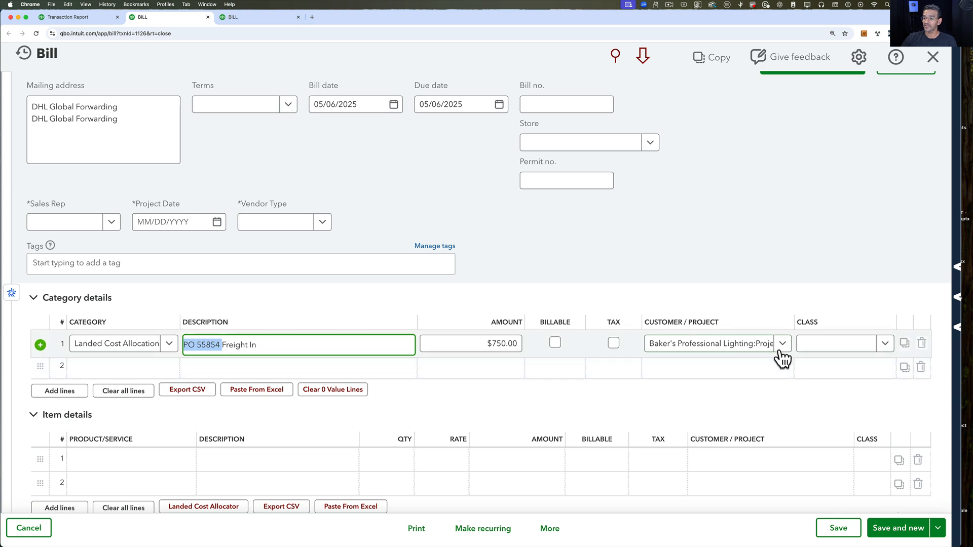
click(781, 344)
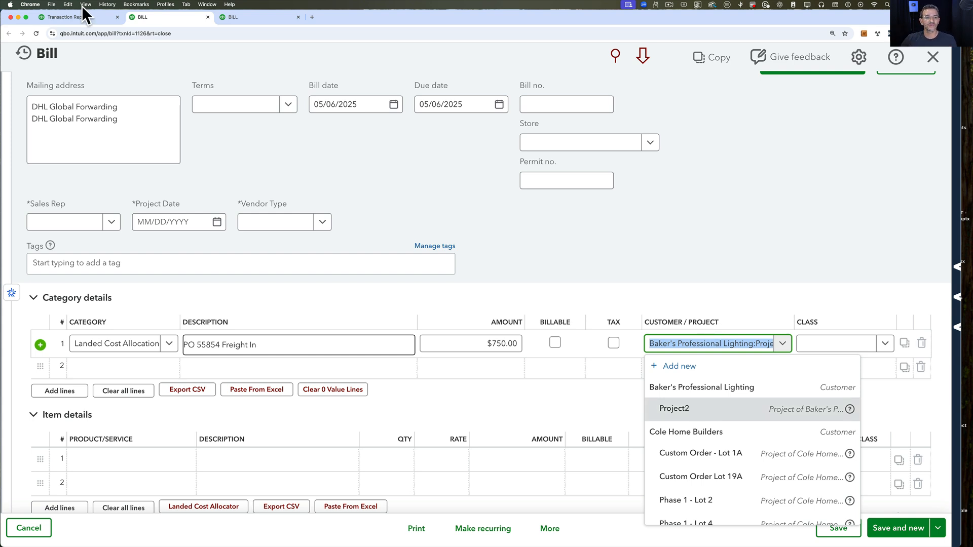
Group the Landed Cost Allocation transaction report by customer with sub-customers, Project2 totalling $2,305.50.
click(62, 17)
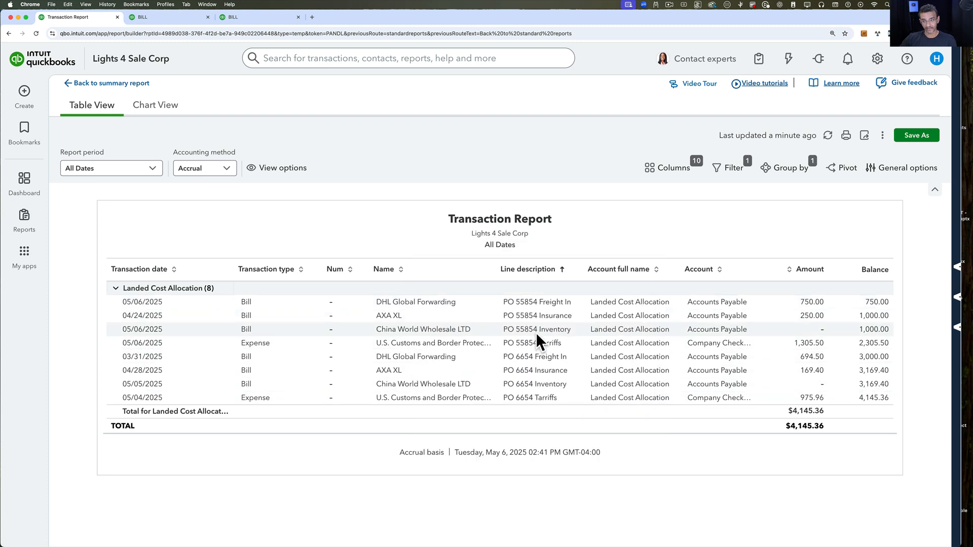
mouse_move(818, 344)
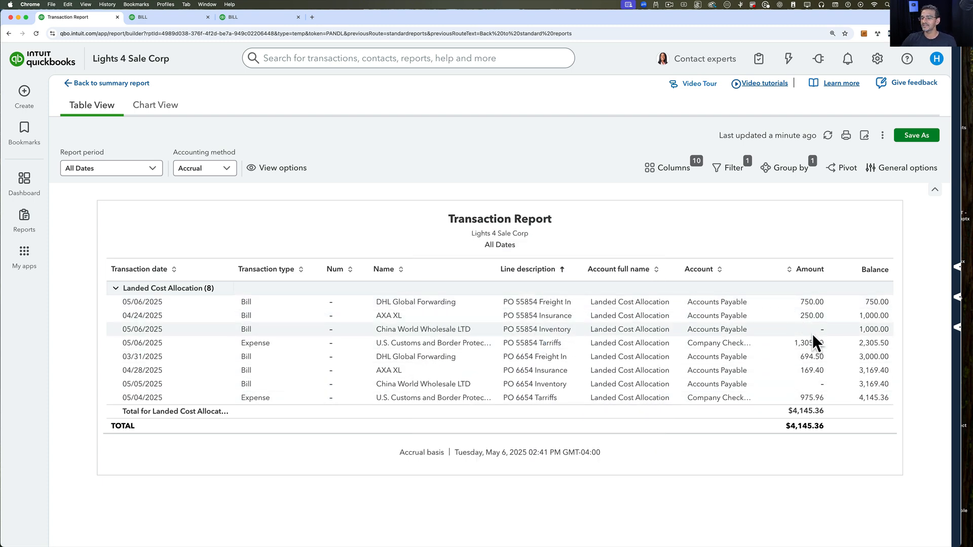
mouse_move(674, 214)
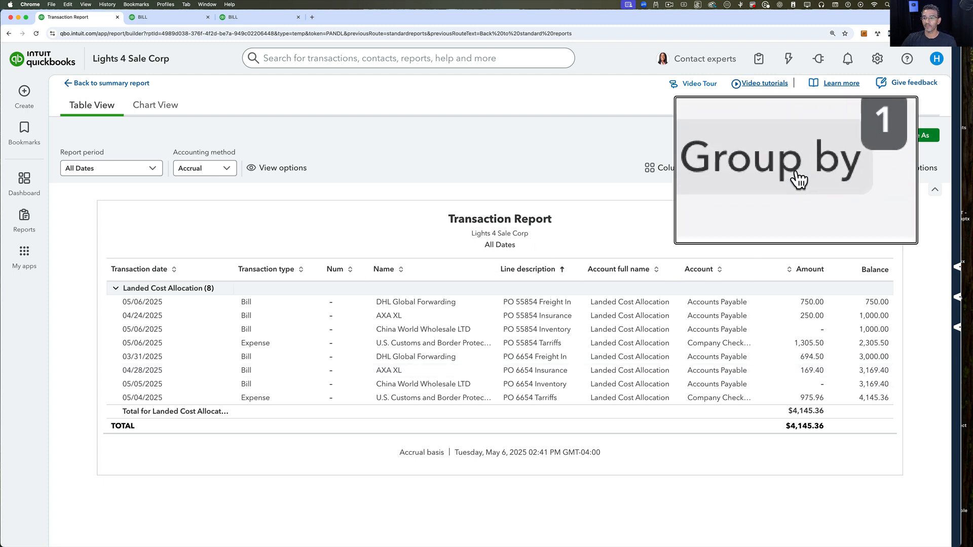
click(784, 167)
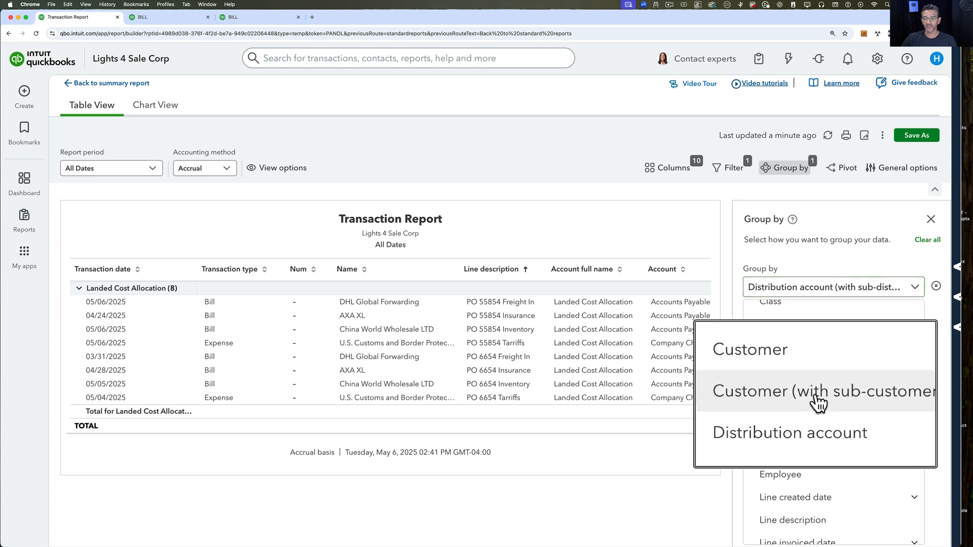
click(817, 391)
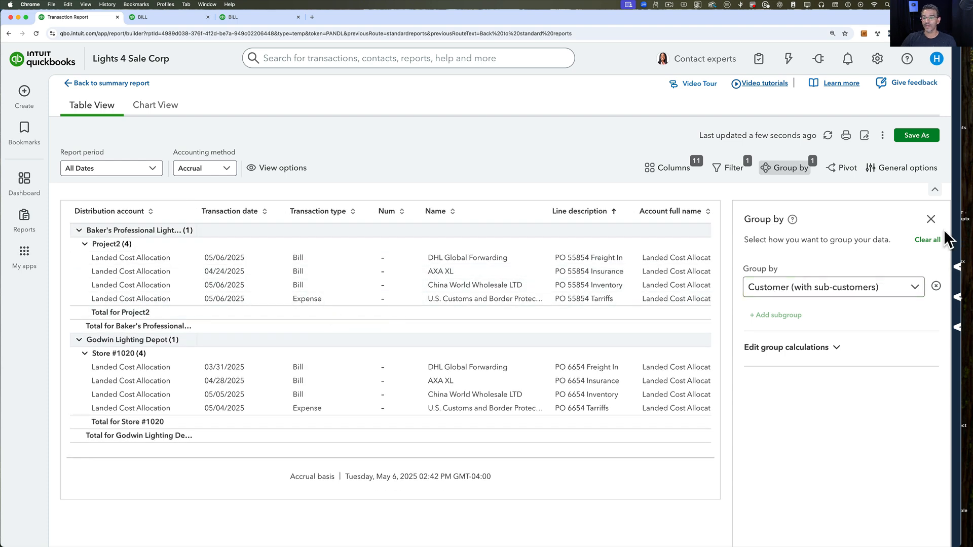
click(931, 219)
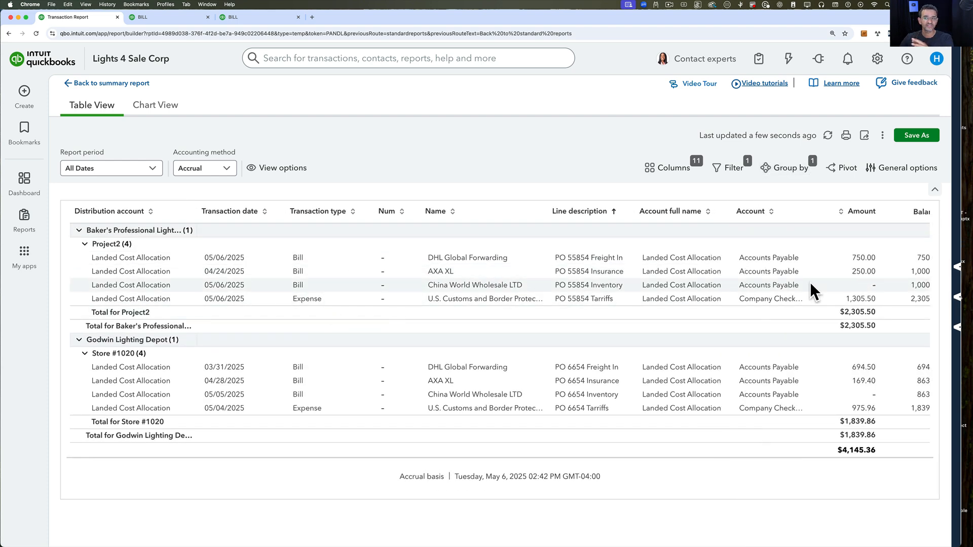
mouse_move(743, 332)
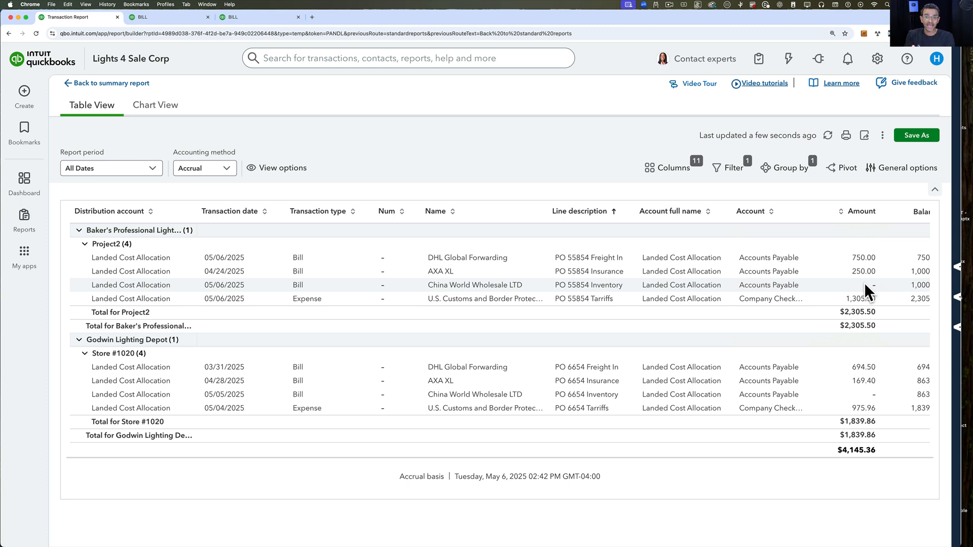
mouse_move(867, 328)
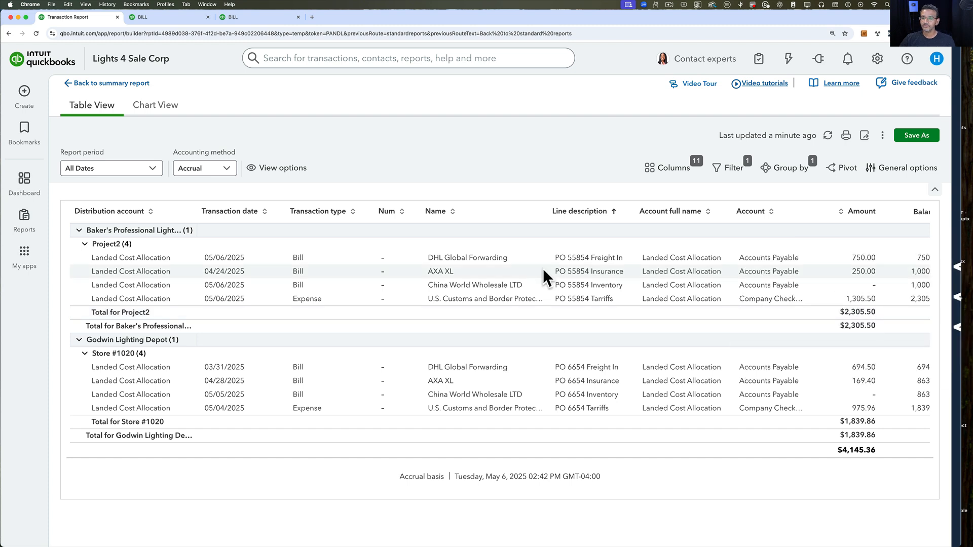
Set the China World Wholesale bill's landed cost allocation line amount to -2,305.50.
click(475, 284)
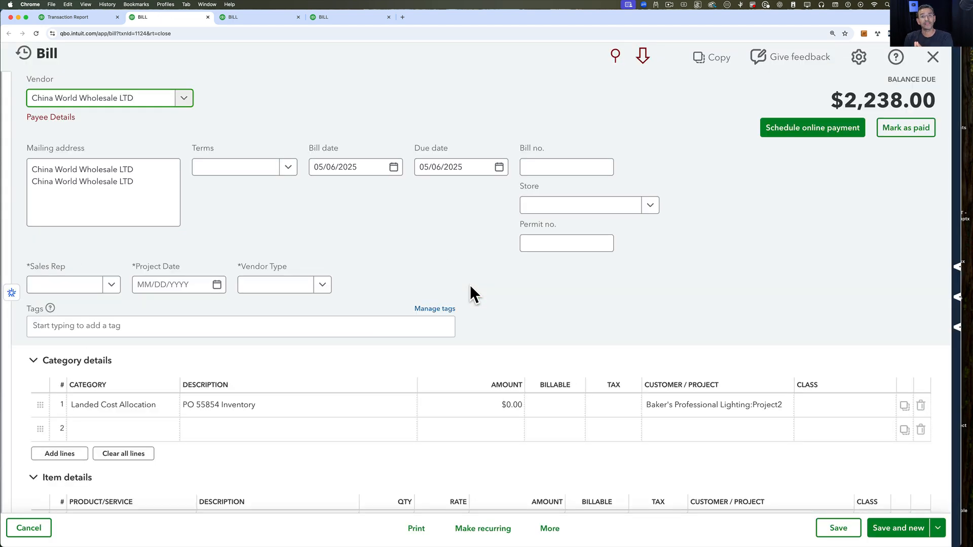
scroll(down, 3)
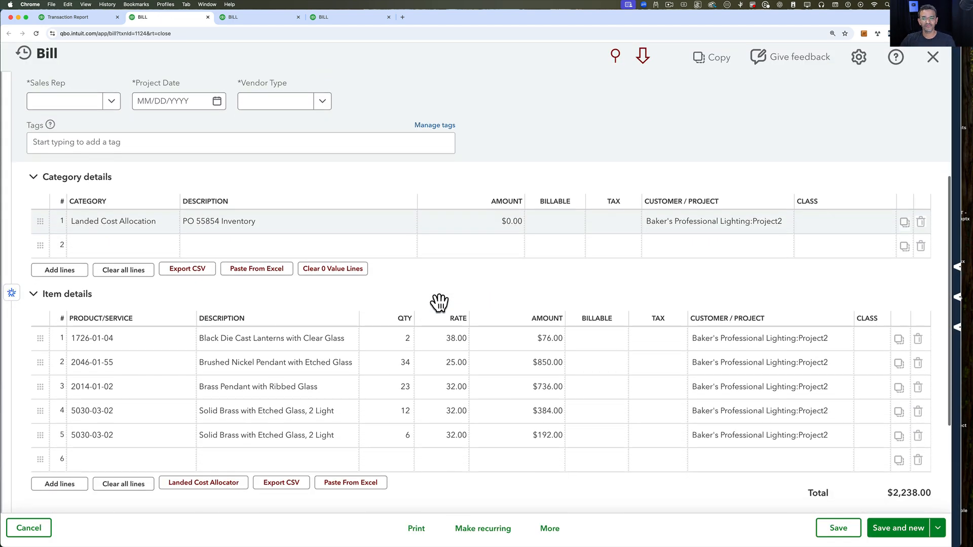
scroll(down, 3)
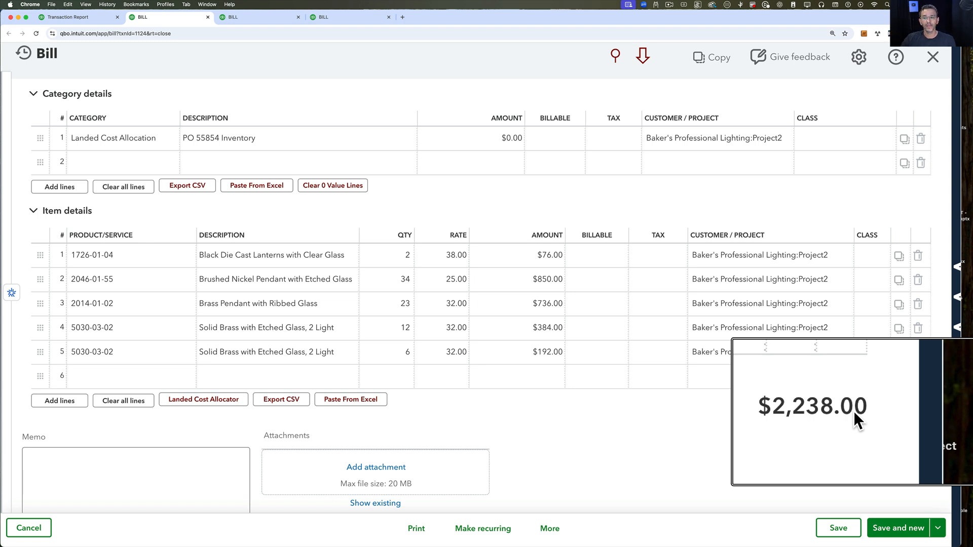
click(506, 138)
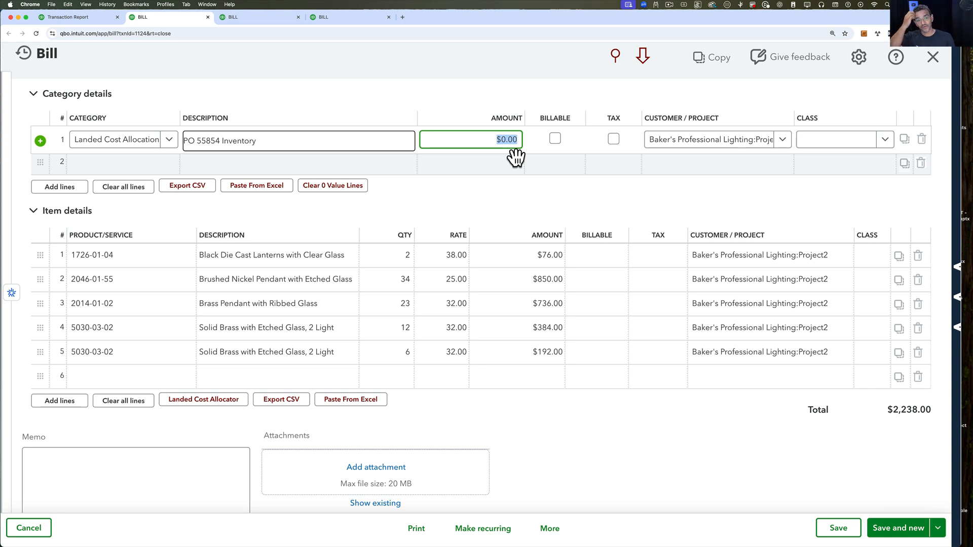
mouse_move(490, 135)
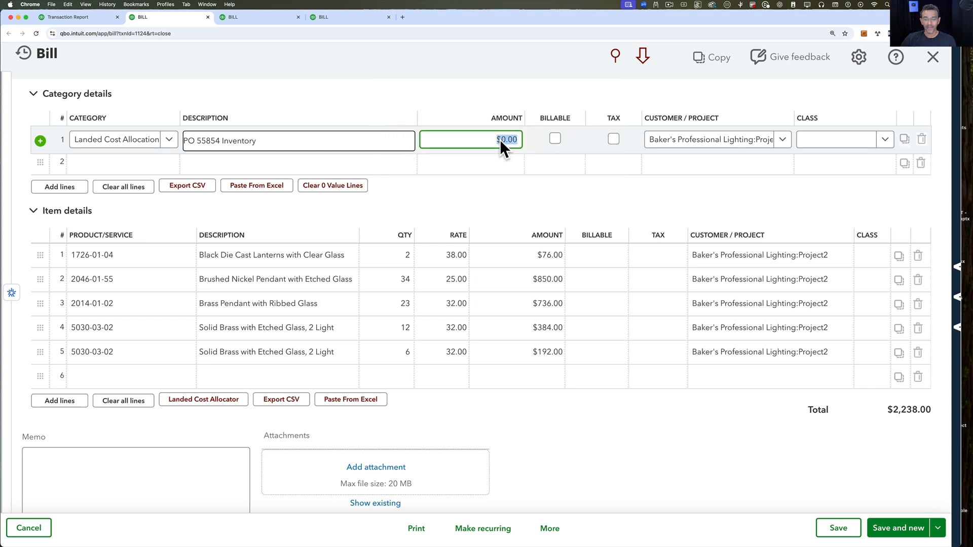
text(-23)
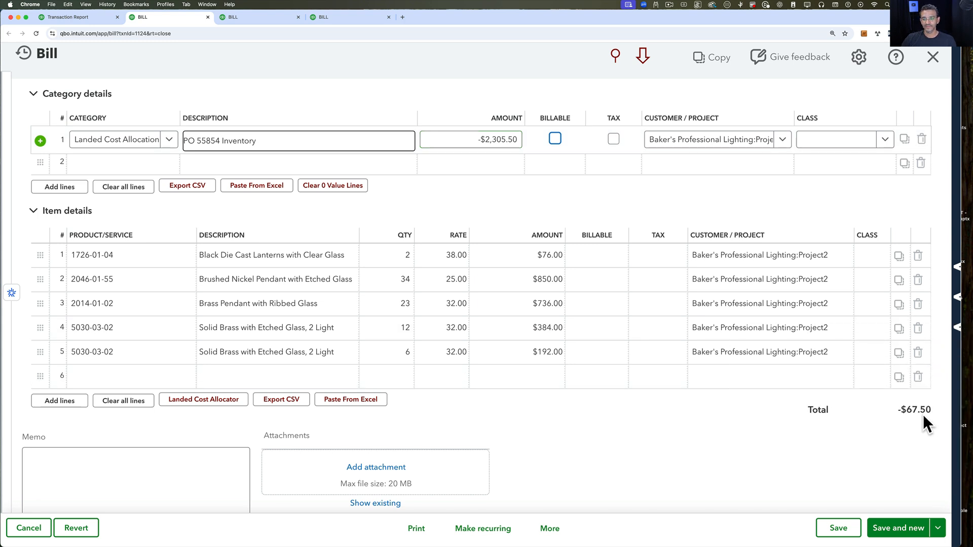
mouse_move(924, 427)
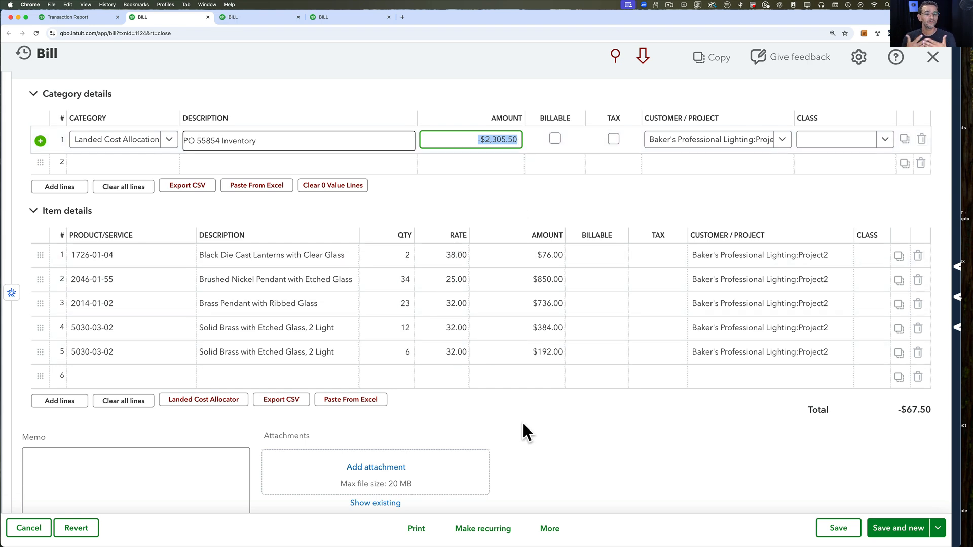
click(549, 528)
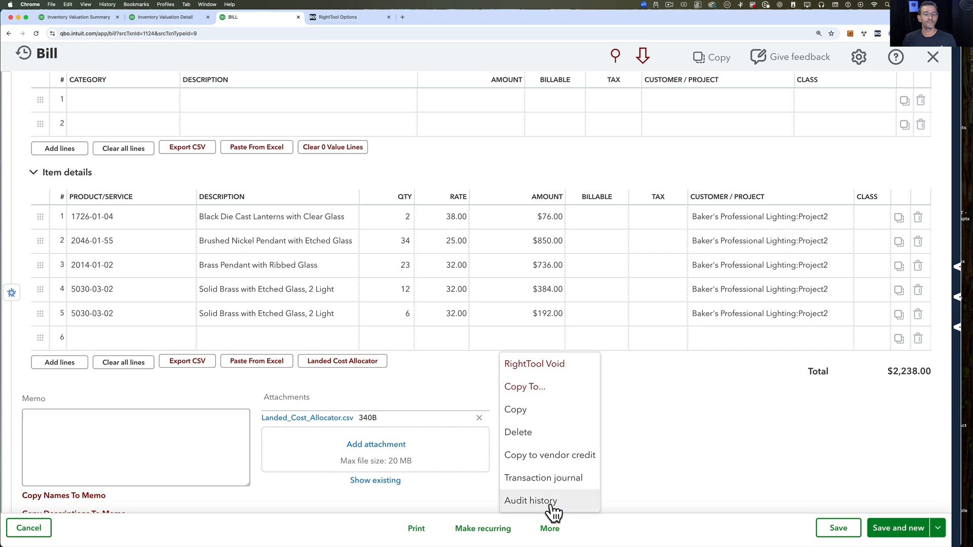
click(543, 477)
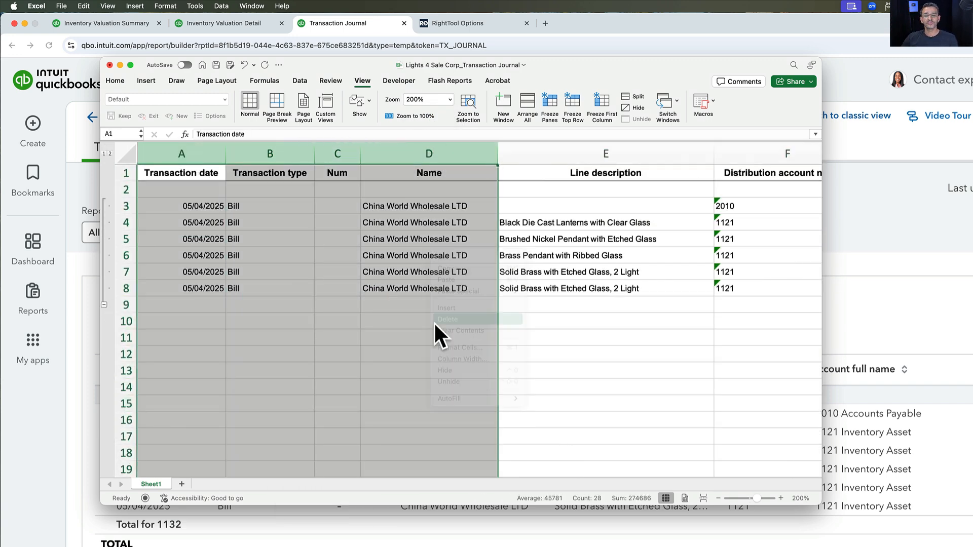
Delete the date, type, number and name columns and enter 2305.5 beside the 77.00 total quantity.
click(447, 319)
text(2303.)
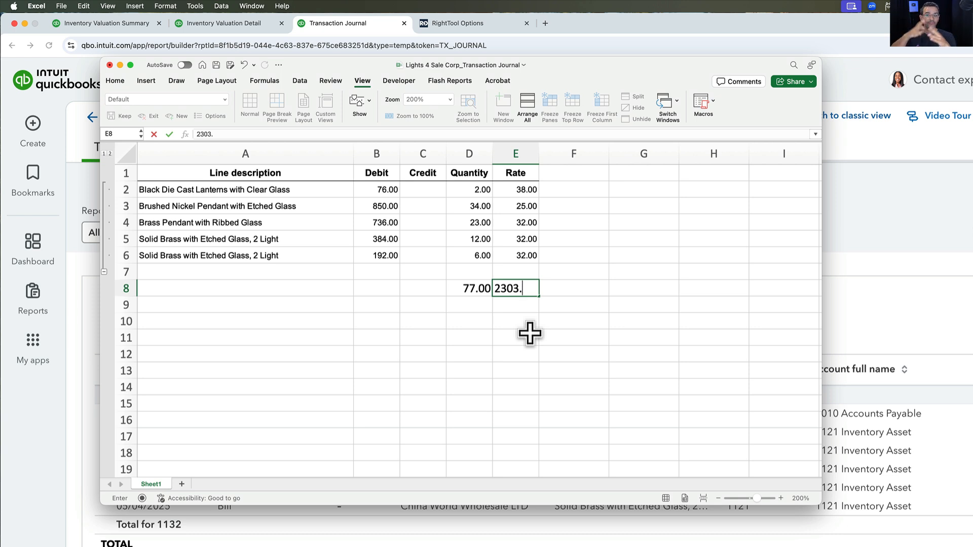
key(Return)
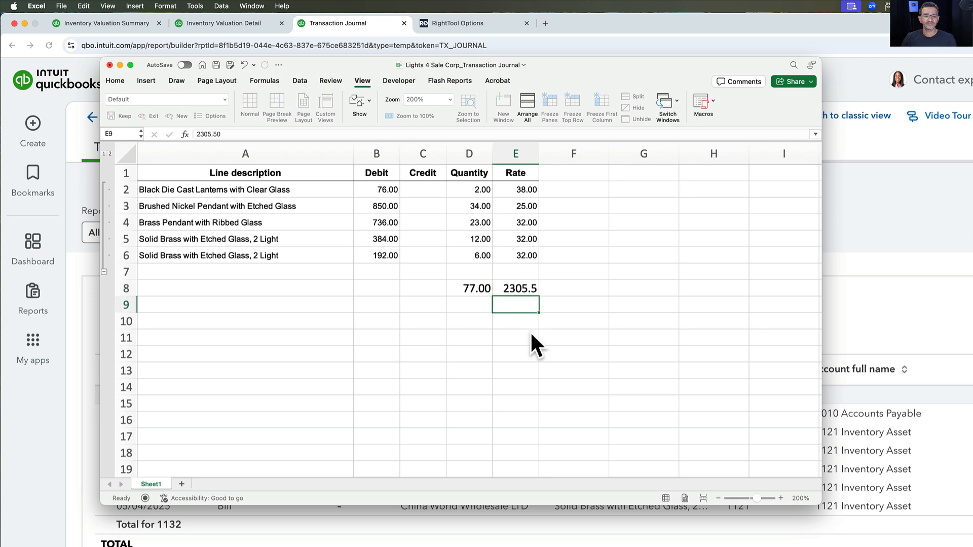
click(574, 304)
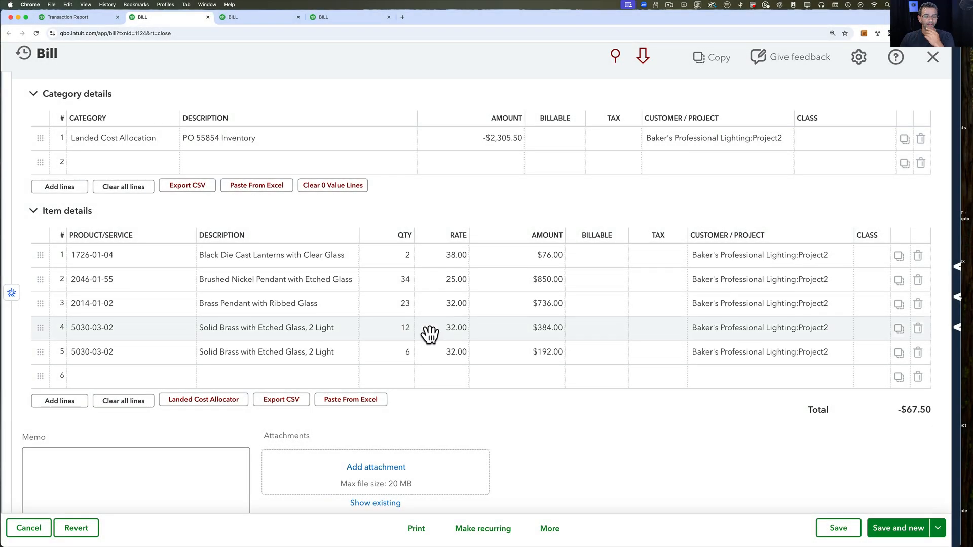
Confirm the Landed Cost Allocator experiment is enabled under Experiments PRO, then return to the bill.
click(203, 400)
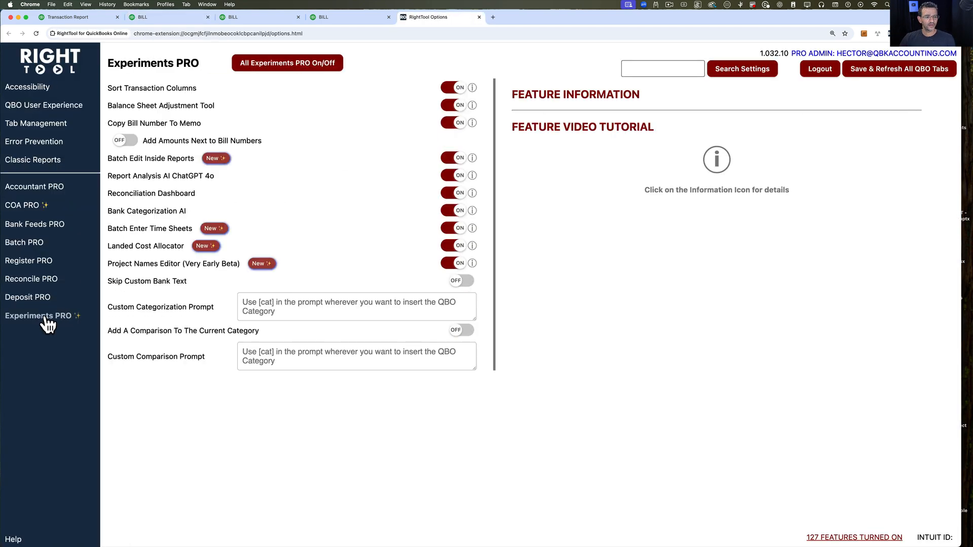
click(38, 316)
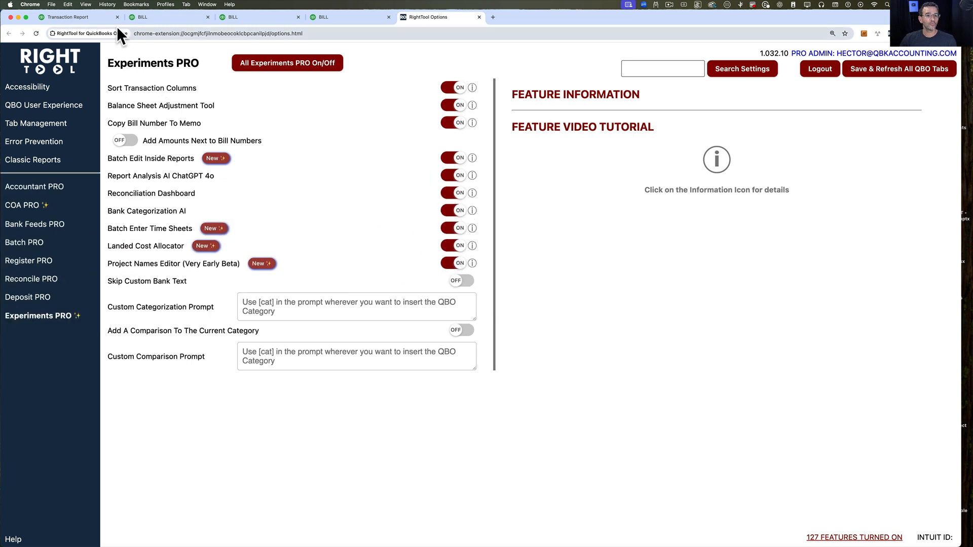
mouse_move(340, 37)
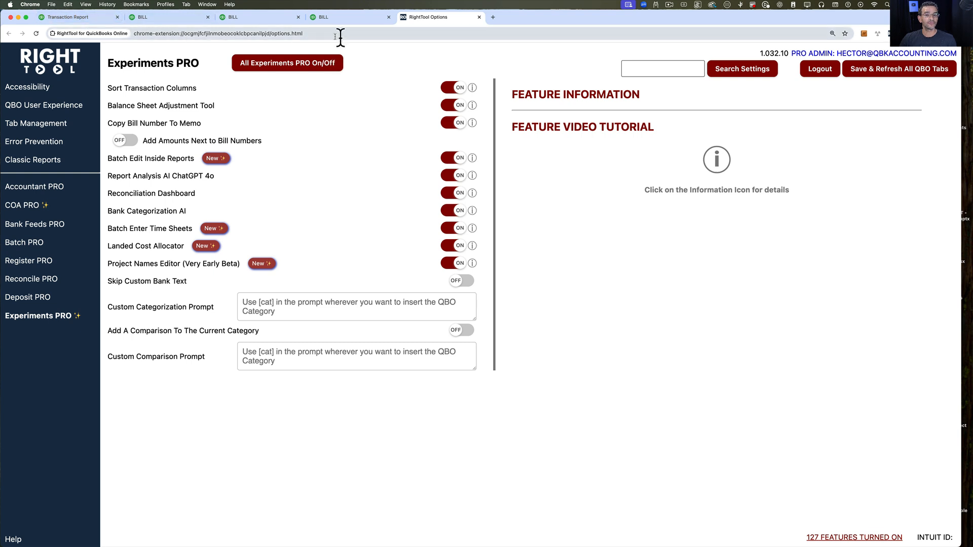
click(350, 17)
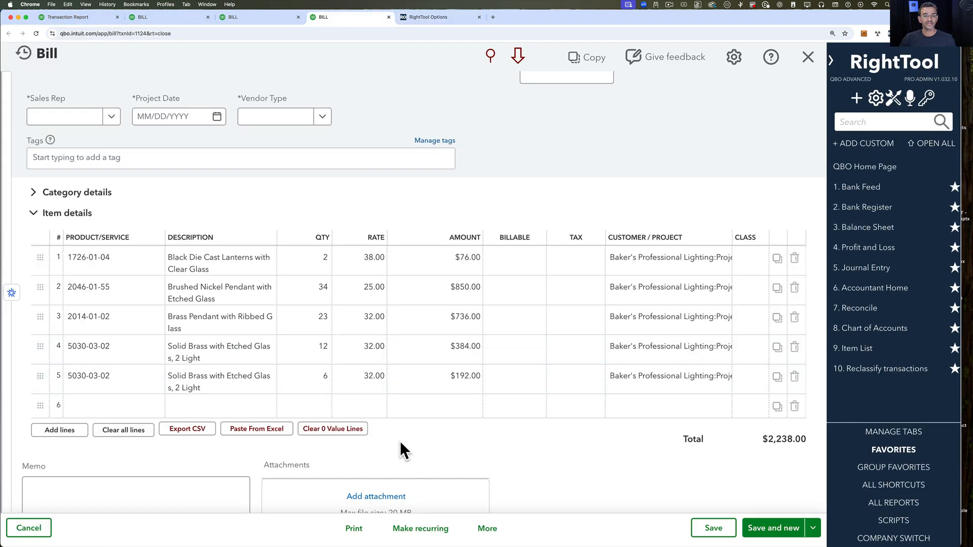
mouse_move(839, 70)
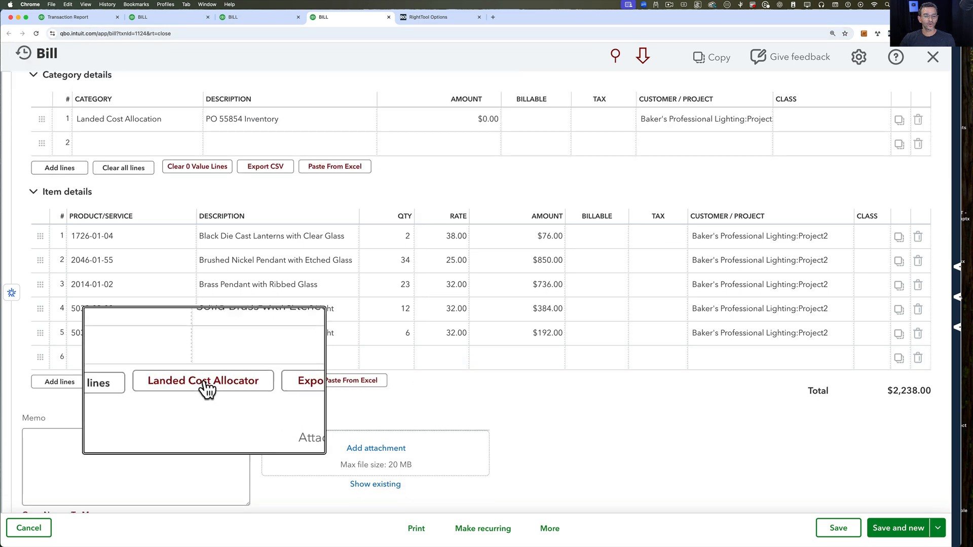
click(202, 381)
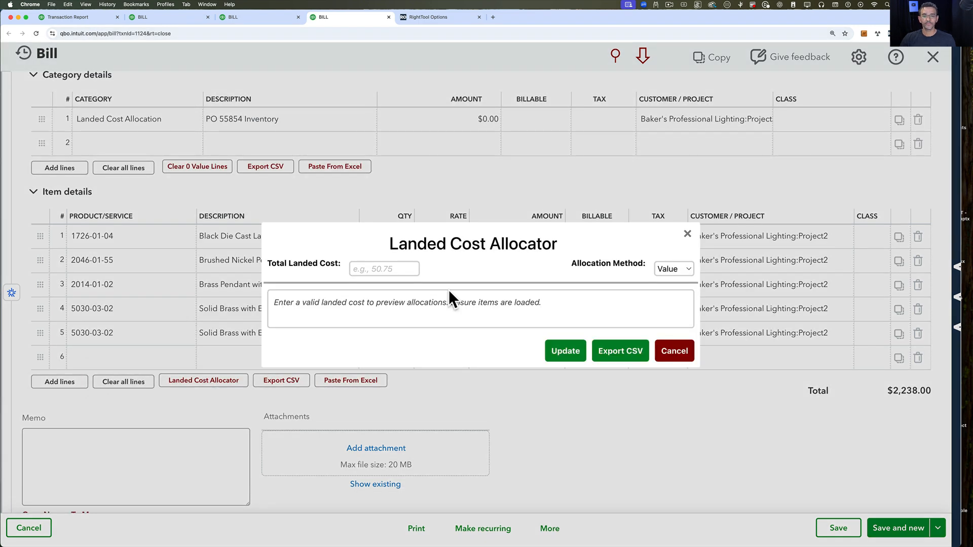
click(384, 269)
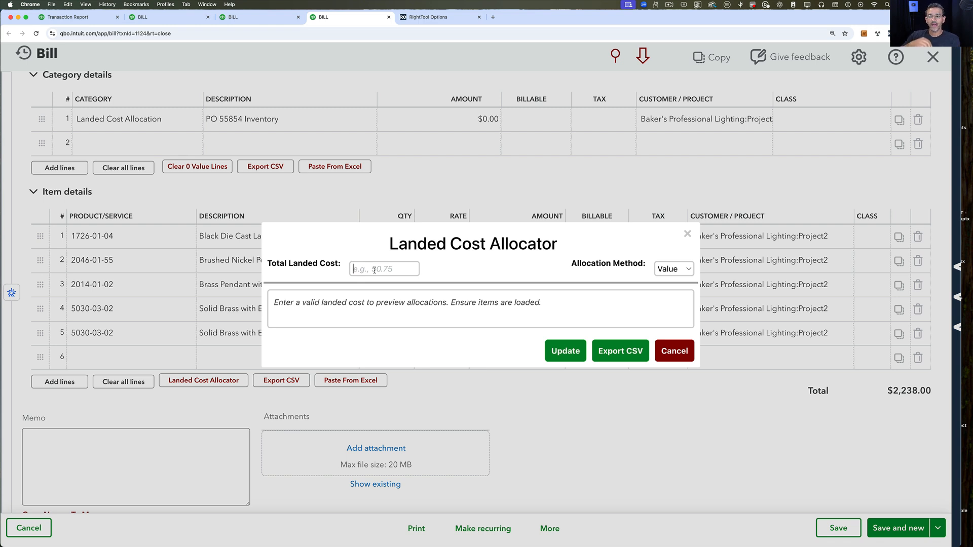
text(2)
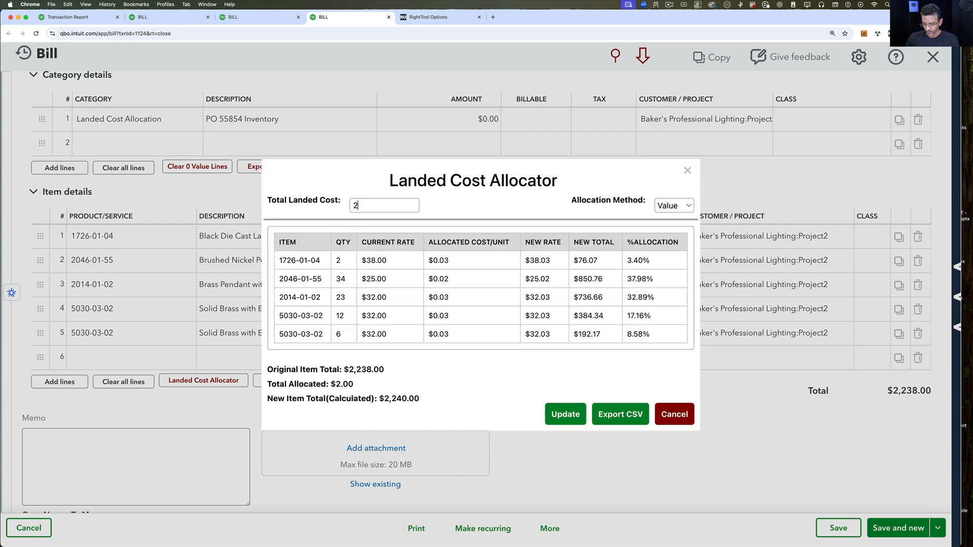
text(2305.50)
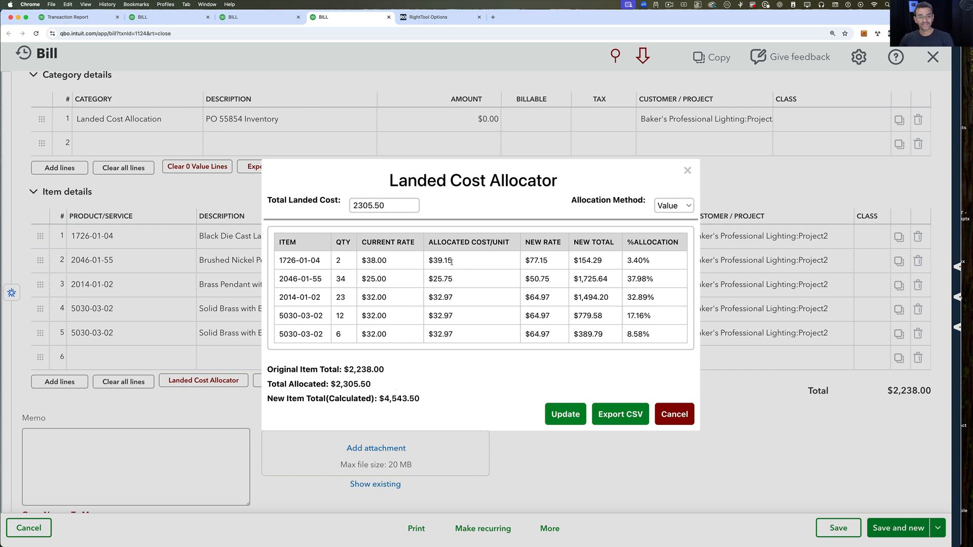
mouse_move(464, 273)
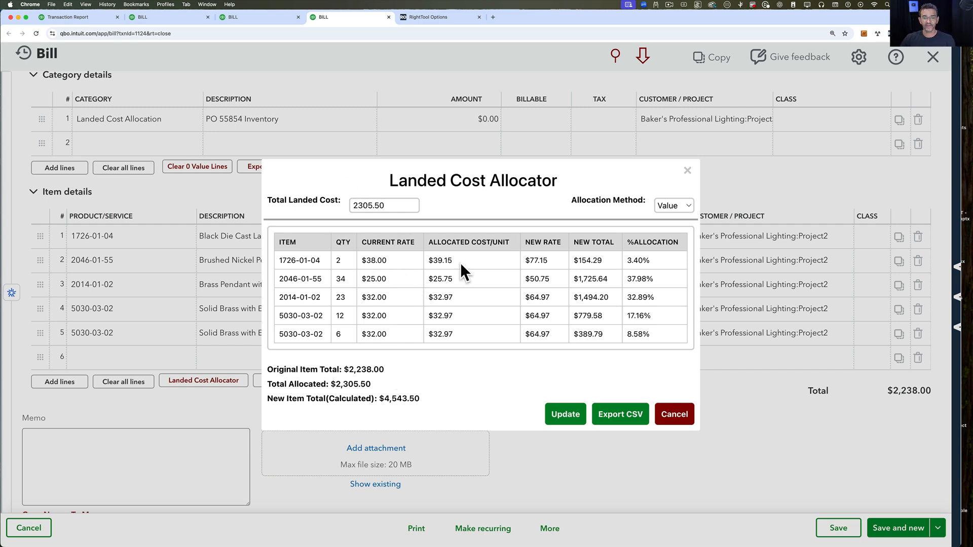
mouse_move(496, 272)
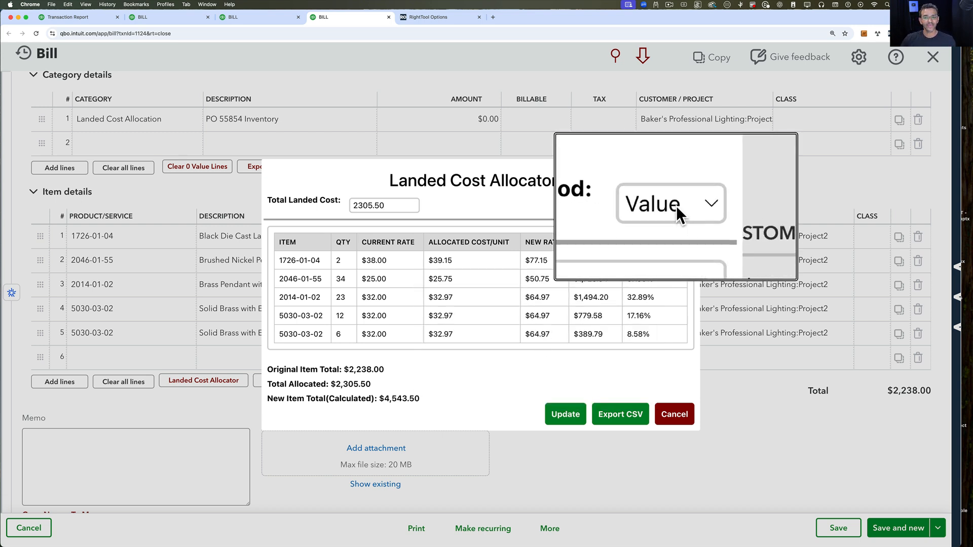
click(670, 205)
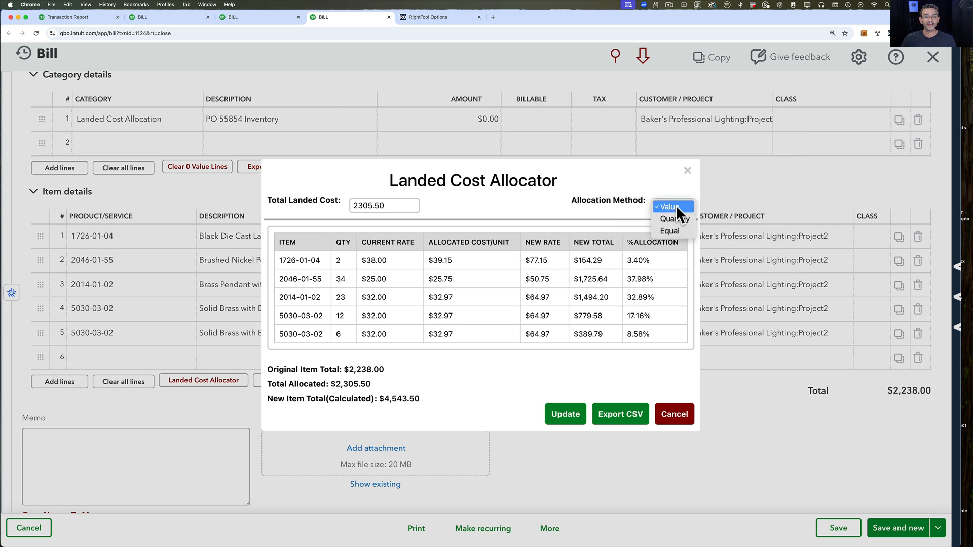
click(669, 206)
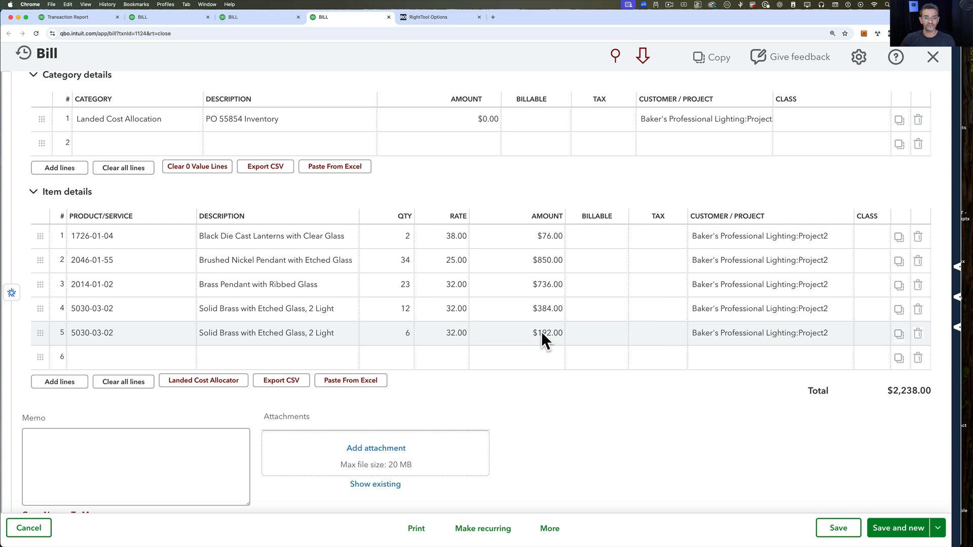
click(202, 380)
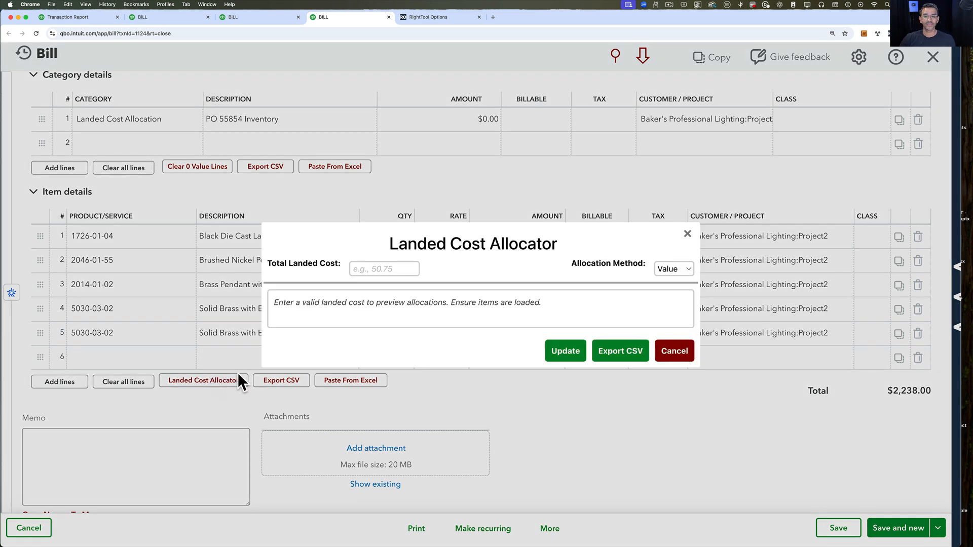
Enter 2305.50 total landed cost and preview Quantity then Equal allocation, 20% per item.
click(384, 269)
text(2305.5)
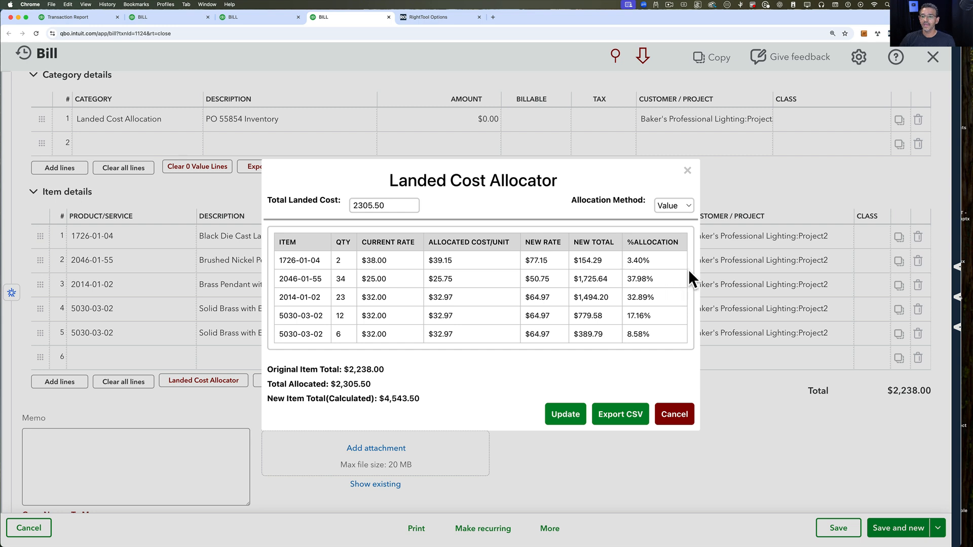
click(673, 206)
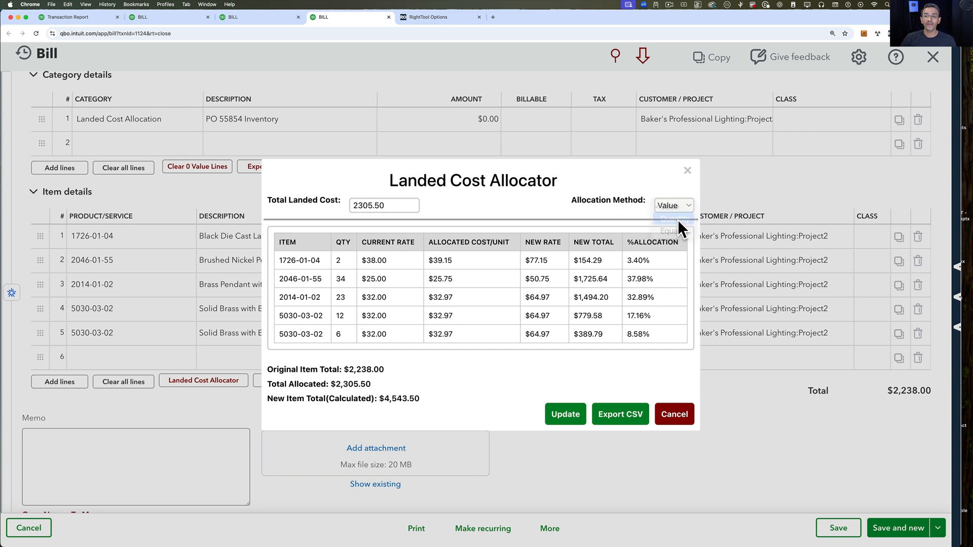
click(672, 220)
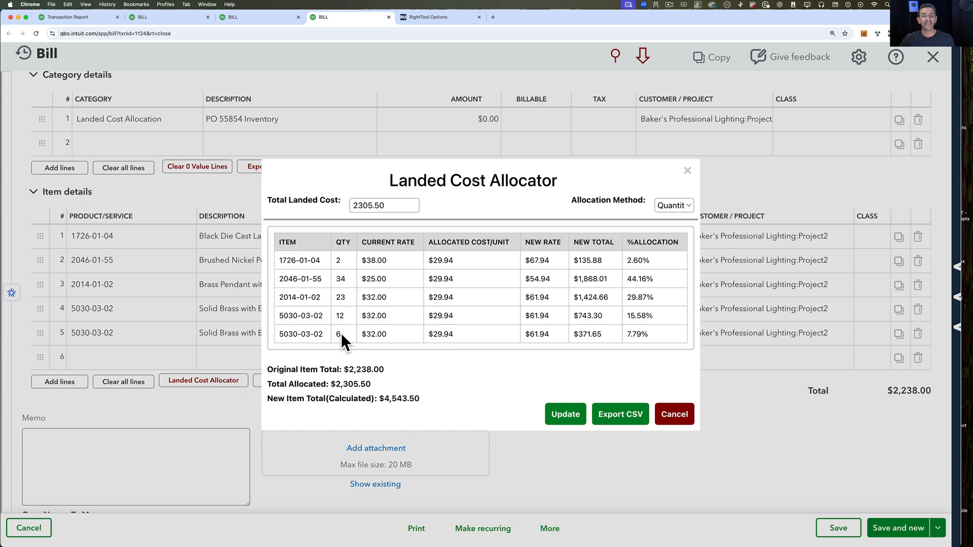
mouse_move(446, 347)
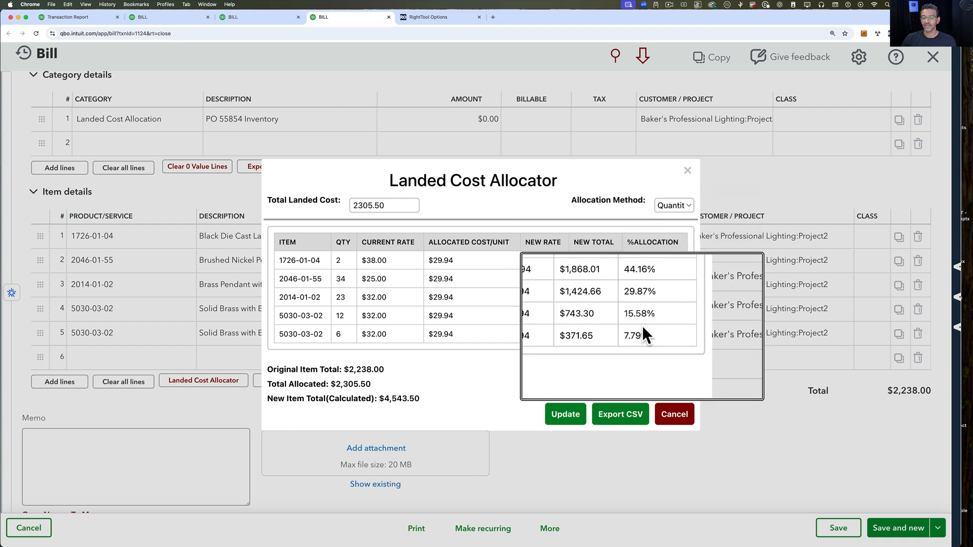
click(673, 206)
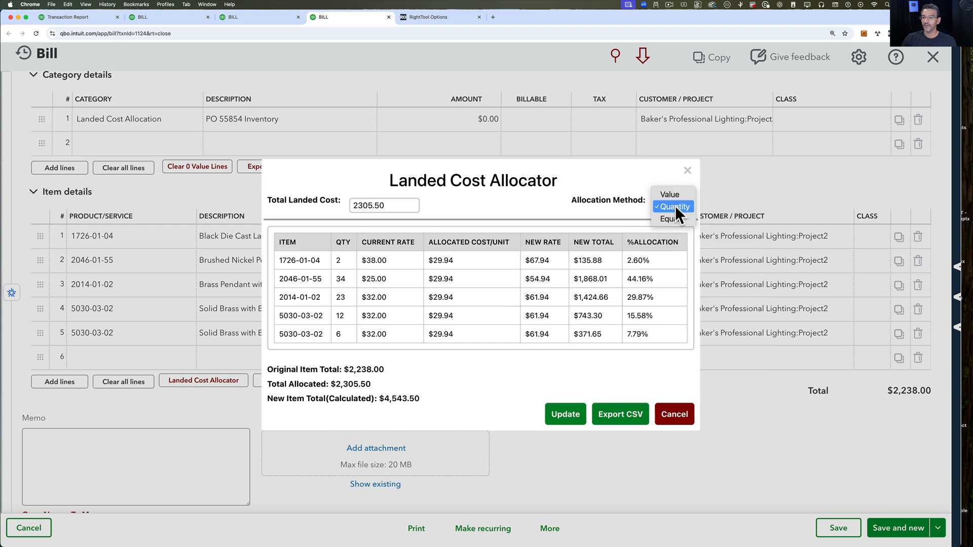
click(668, 219)
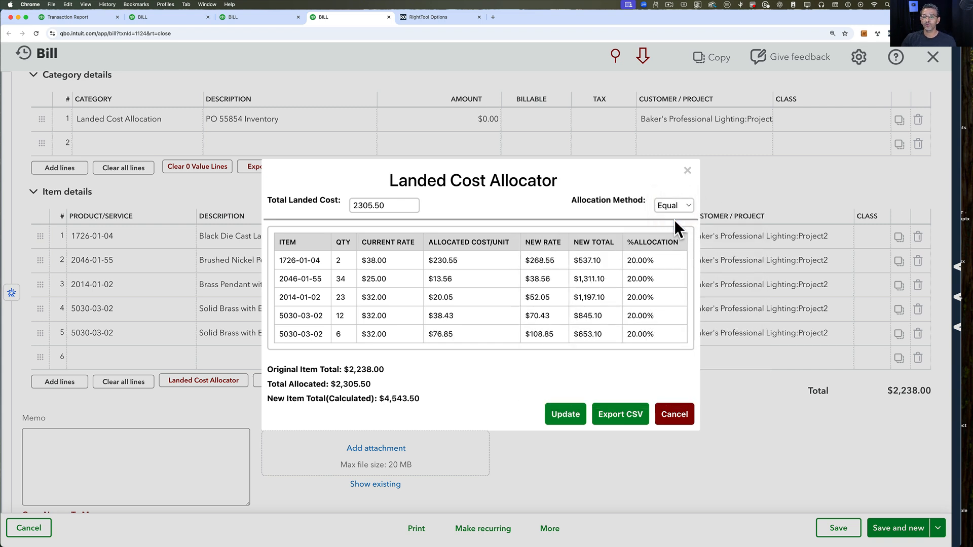
mouse_move(471, 298)
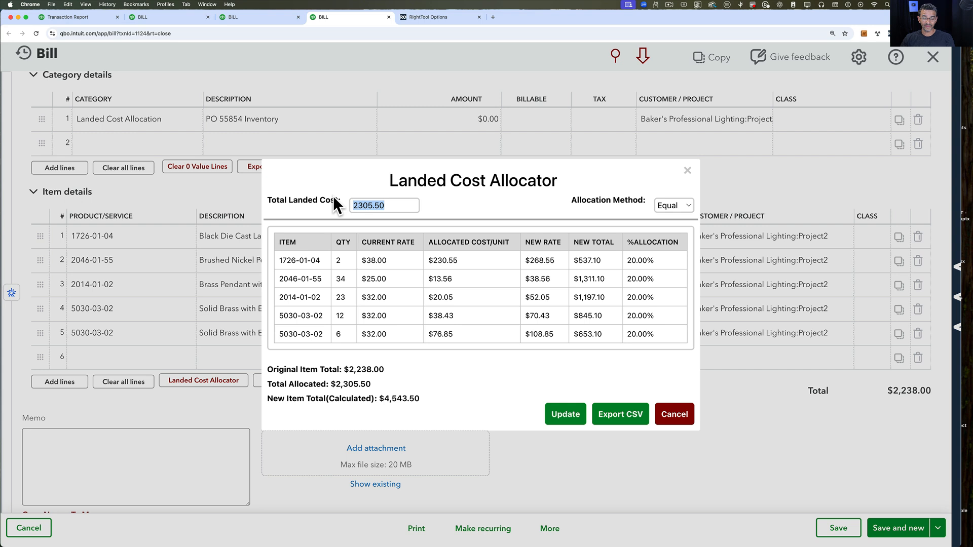
mouse_move(584, 364)
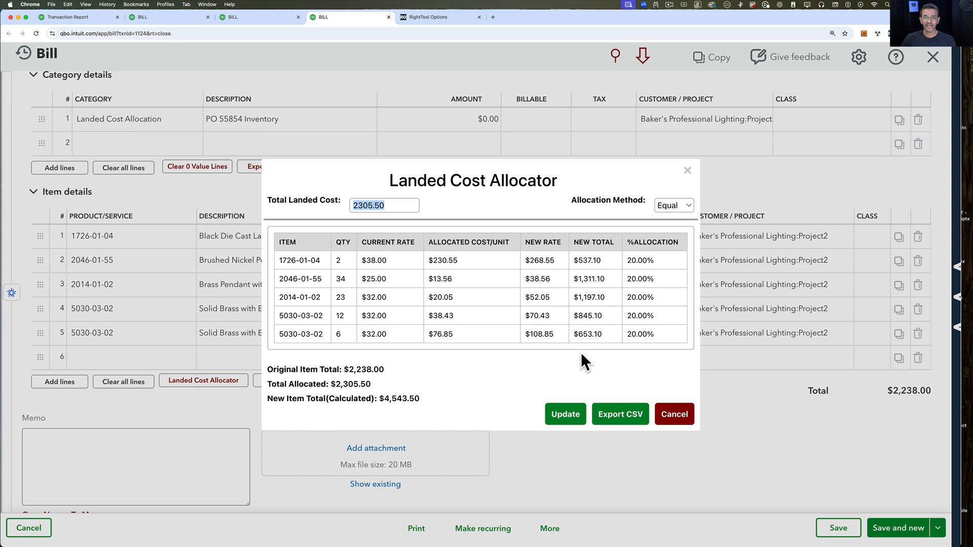
mouse_move(605, 354)
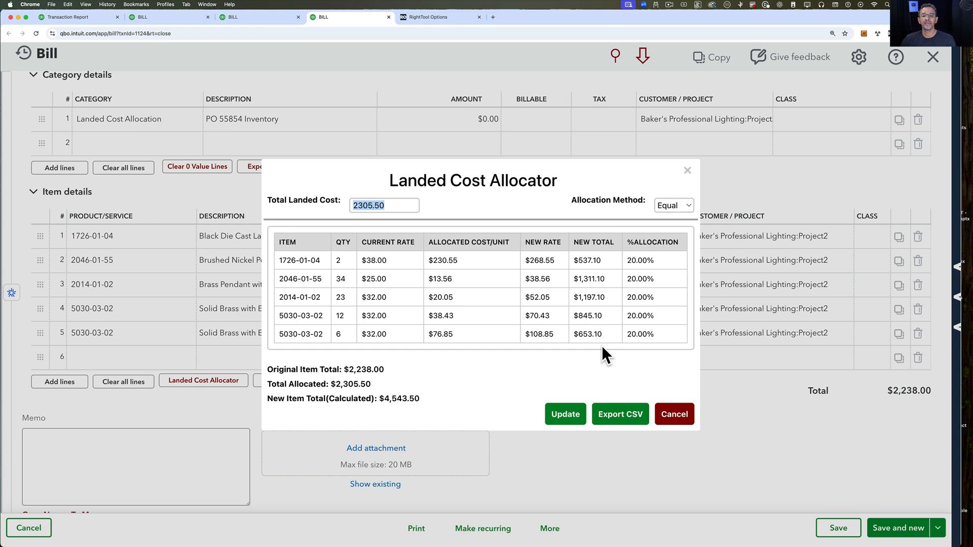
Cycle the allocation method through Value and Quantity, finishing on Quantity at $29.94 per unit.
click(673, 205)
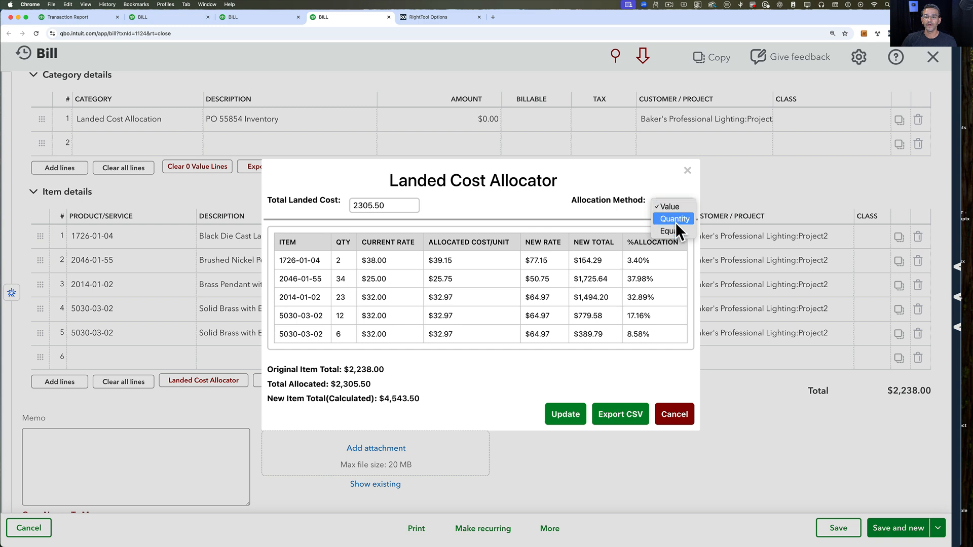
click(674, 219)
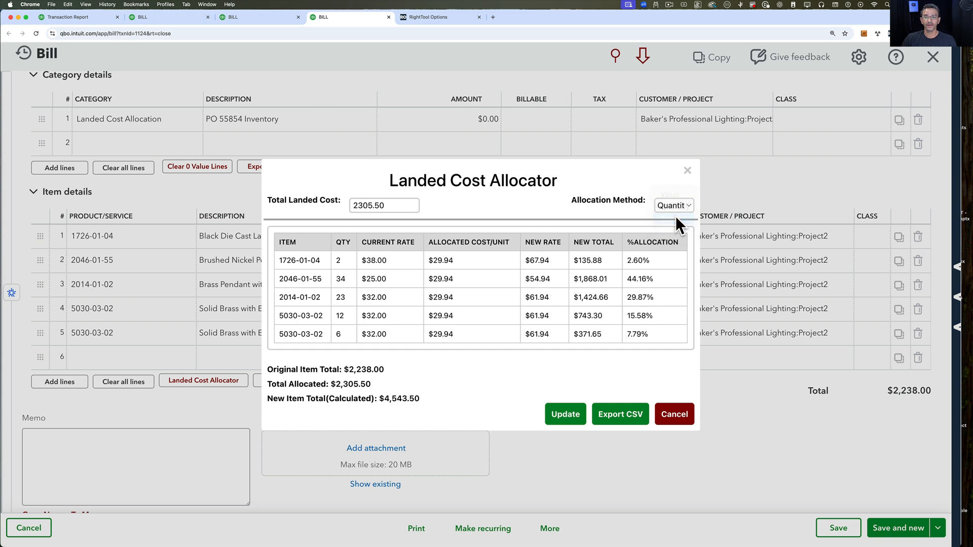
click(673, 205)
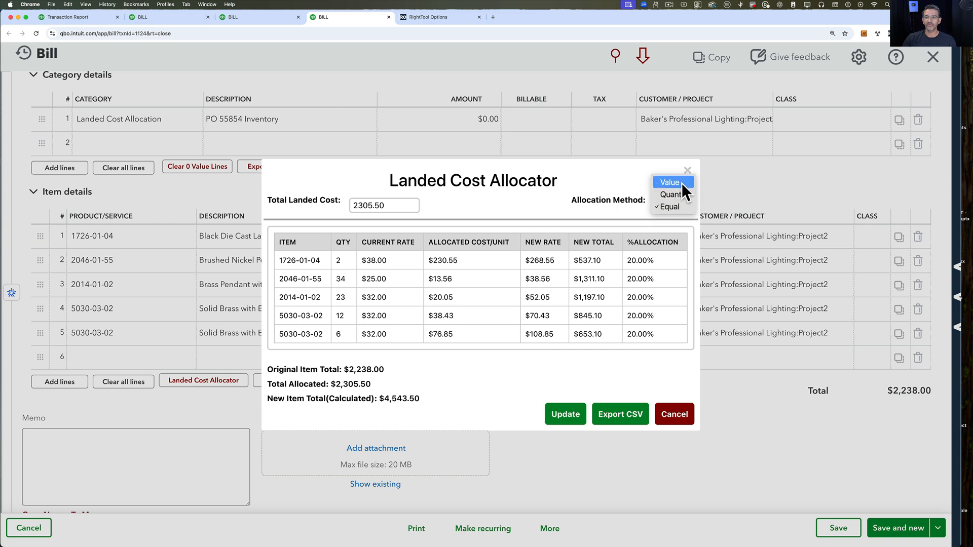
click(669, 182)
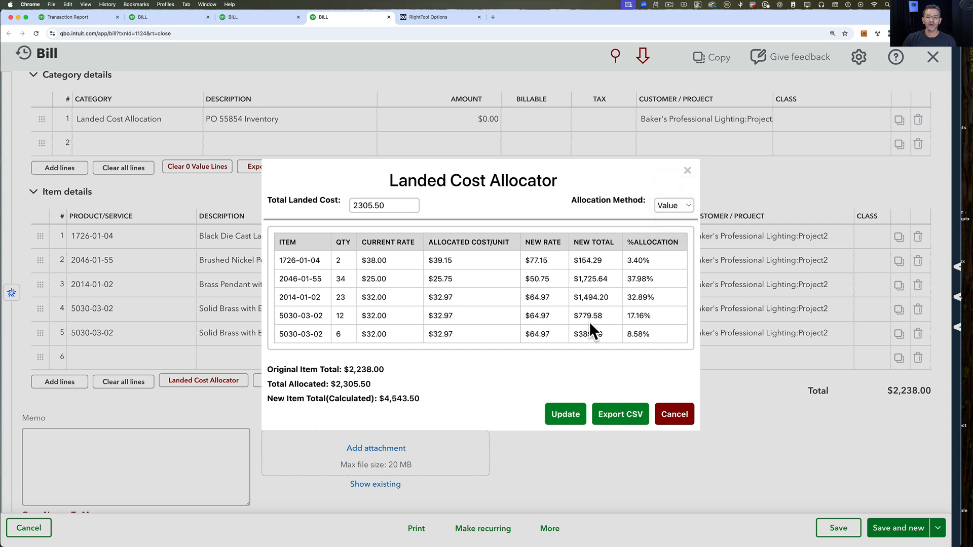
click(673, 206)
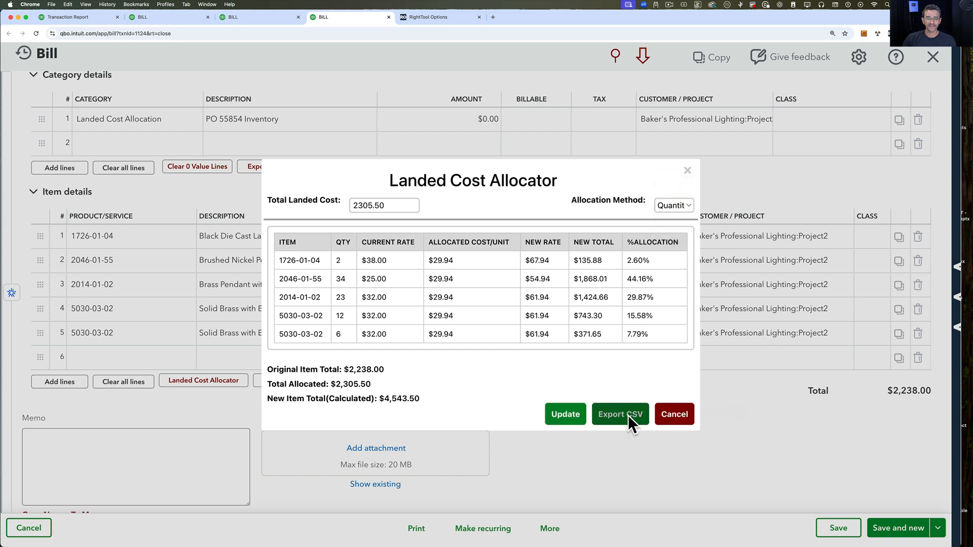
Export the allocation as Landed_Cost_Allocator CSV and format the ITEM column as General numbers in Excel.
click(619, 414)
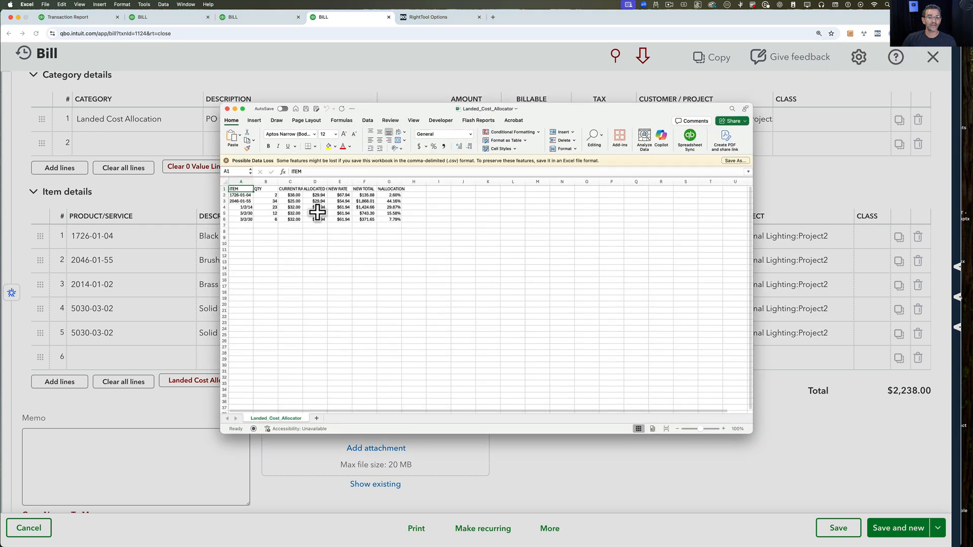
click(414, 120)
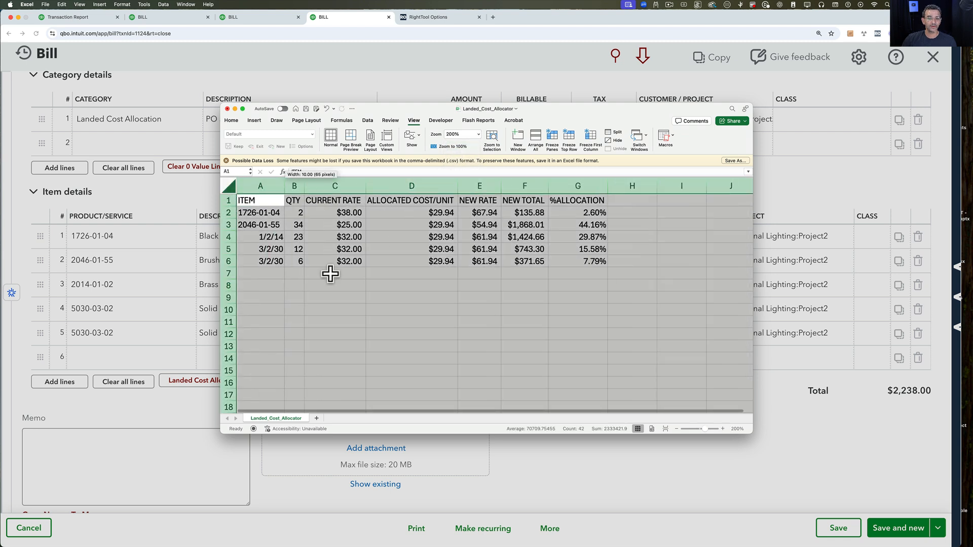
click(261, 186)
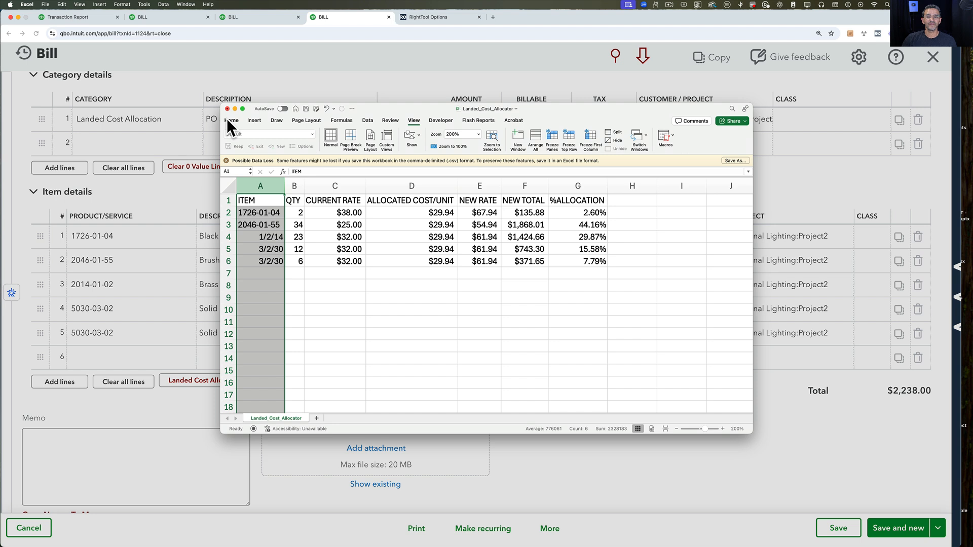
click(231, 120)
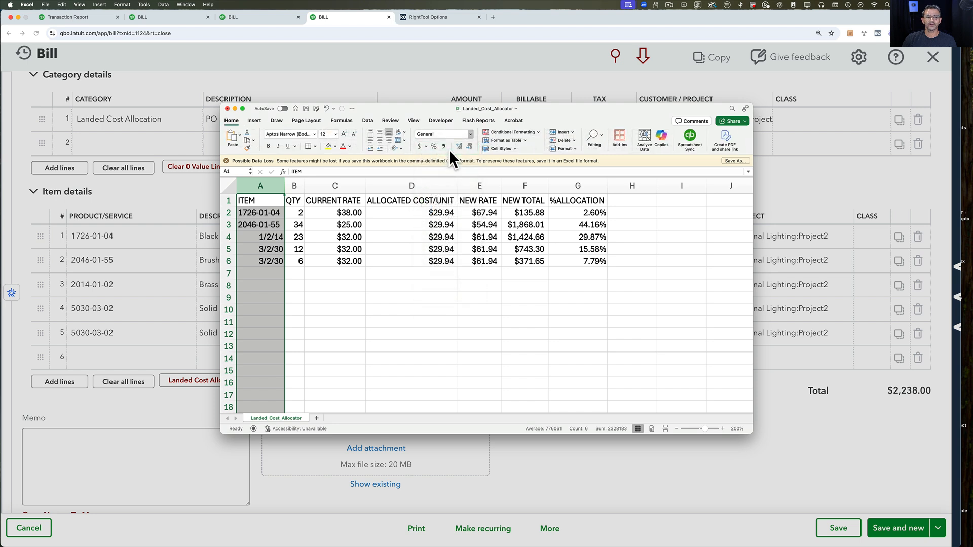
click(411, 285)
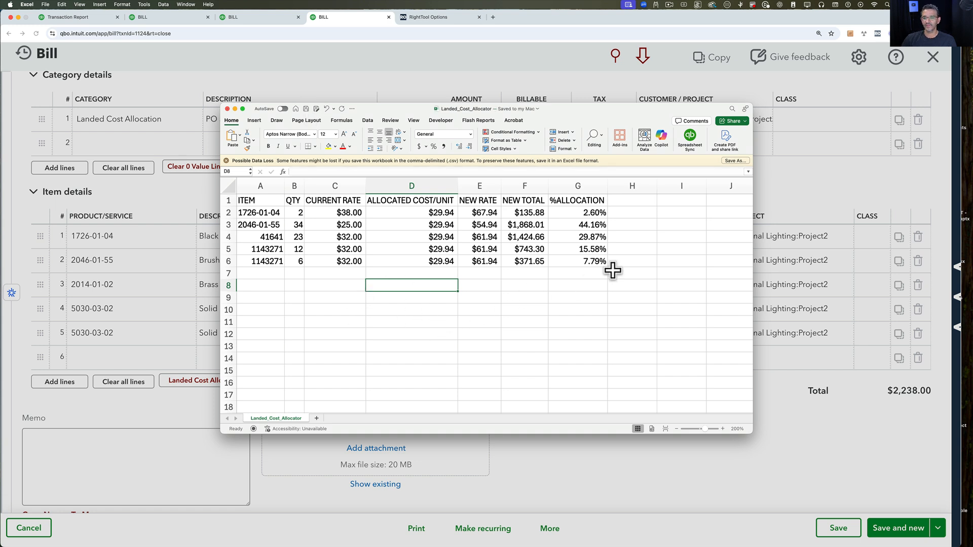
click(480, 321)
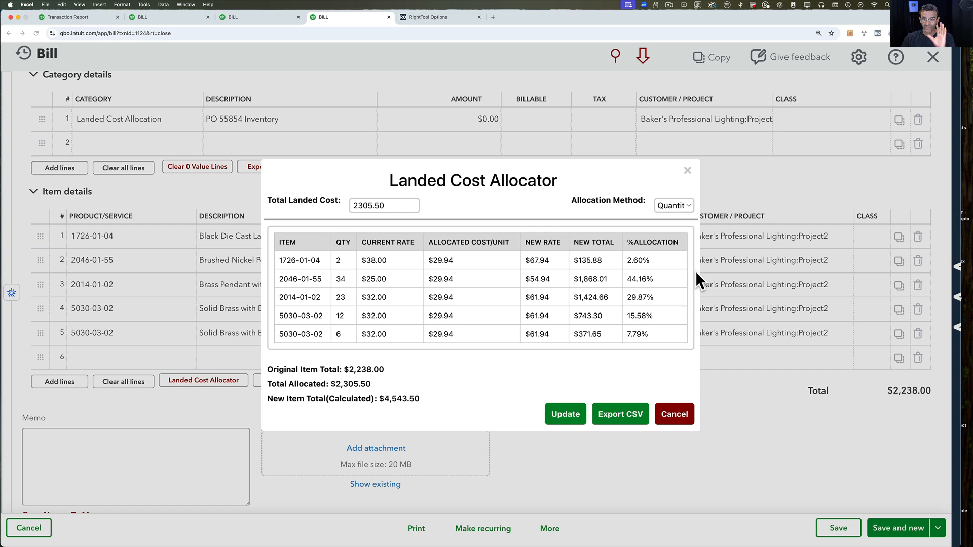
mouse_move(374, 270)
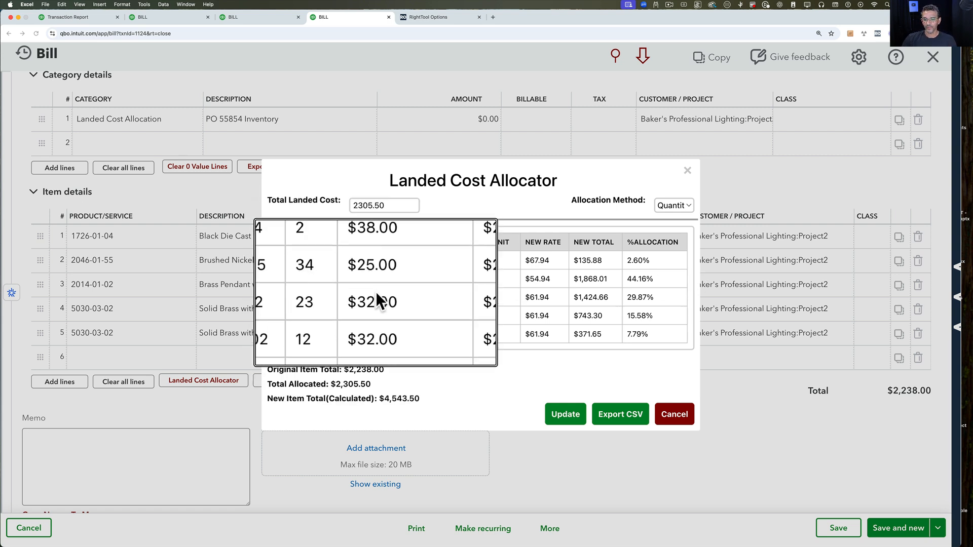
Update the bill's item lines with the $29.94-per-unit allocated rates, giving a $4,543.50 total.
scroll(down, 3)
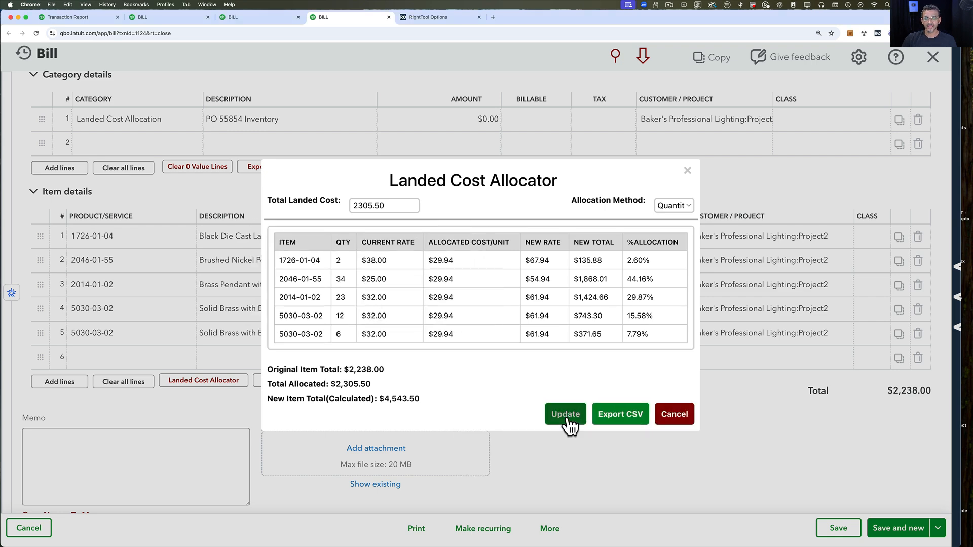
click(565, 413)
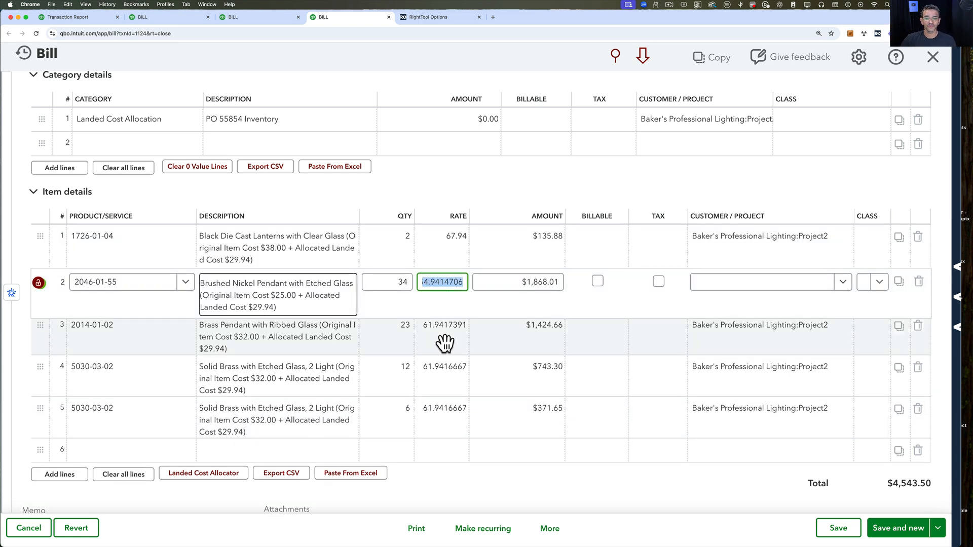
click(441, 371)
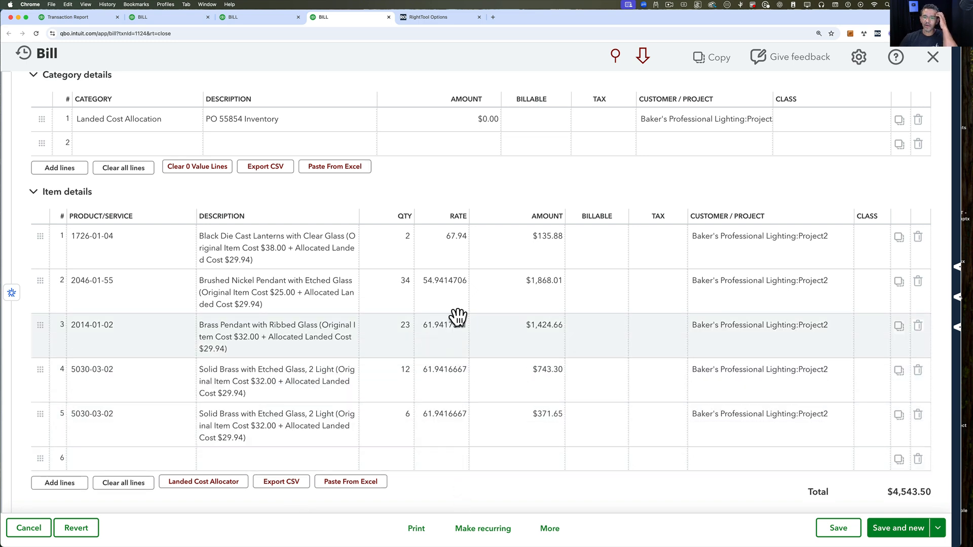
click(277, 247)
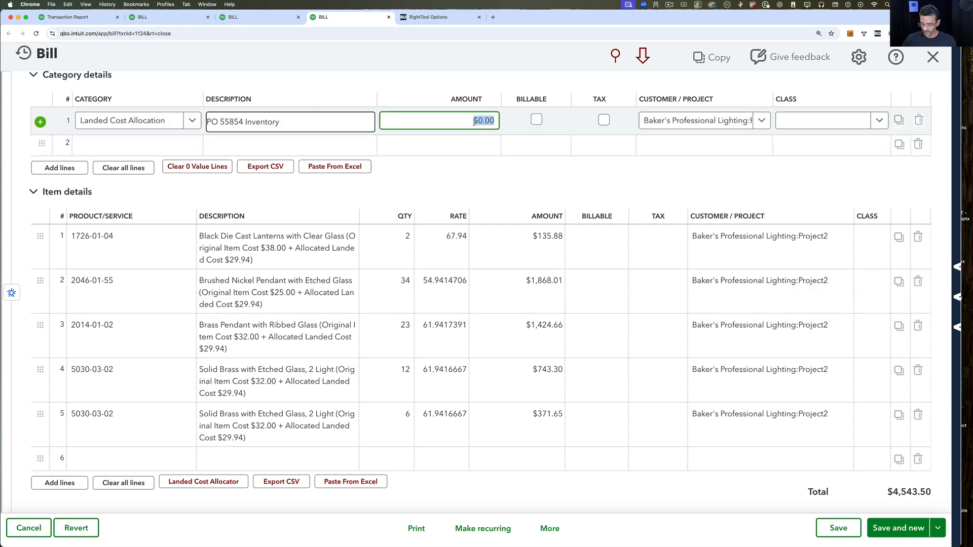
Enter -2305.50 as the Landed Cost Allocation amount, returning the bill total to $2,238.00.
text(-2305)
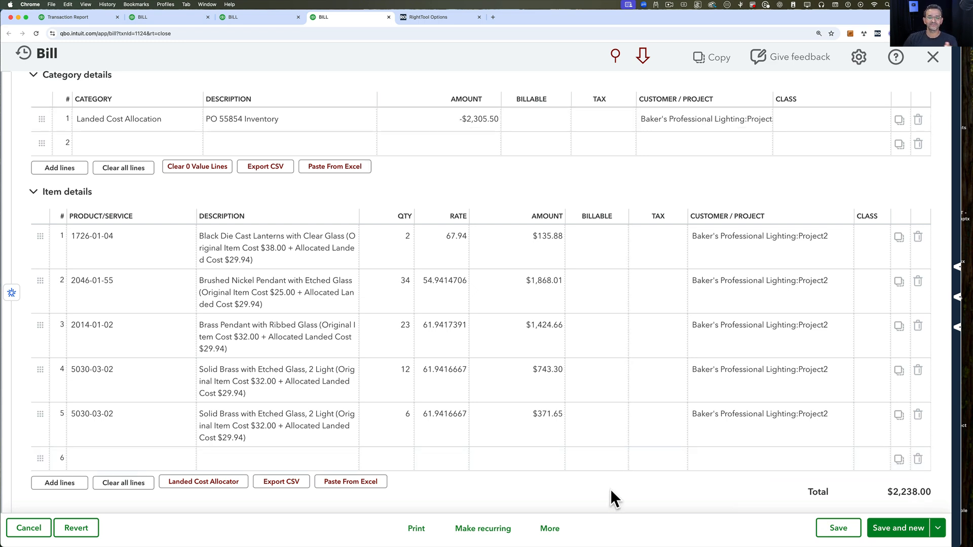
mouse_move(585, 449)
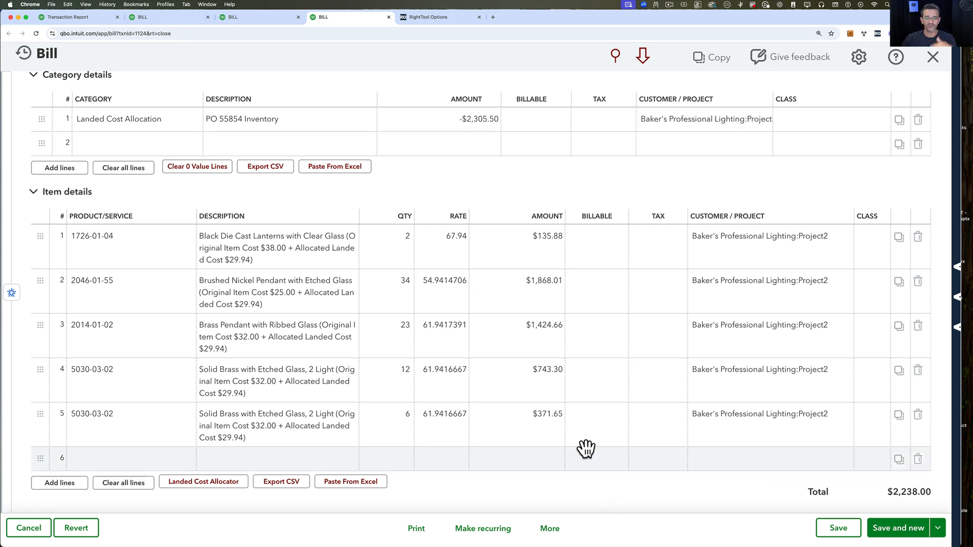
mouse_move(532, 235)
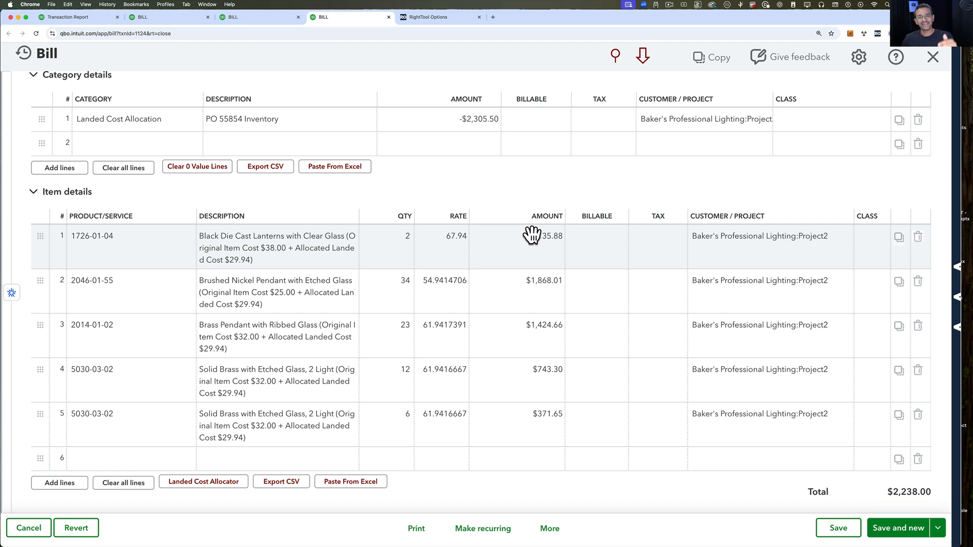
mouse_move(443, 242)
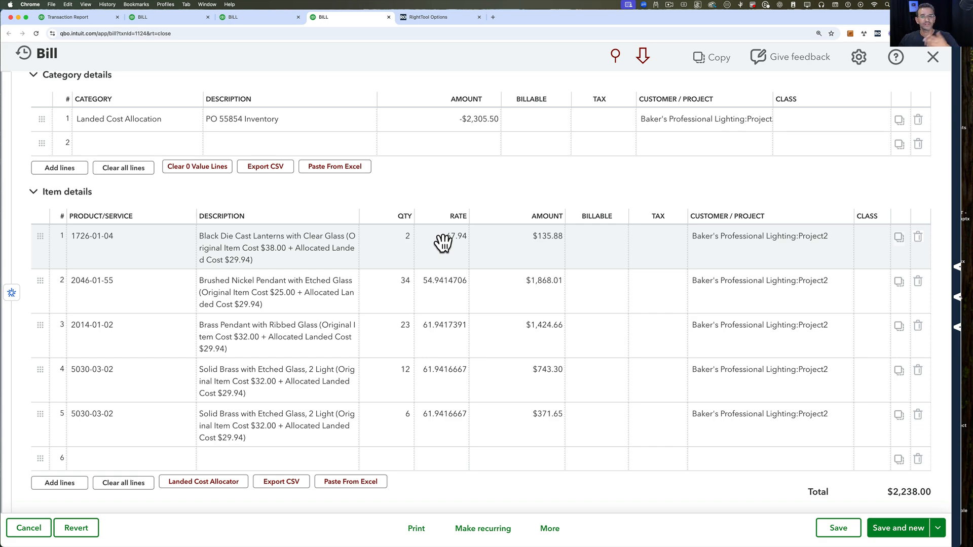
Attach Landed_Cost_Allocator.csv to the bill.
scroll(down, 3)
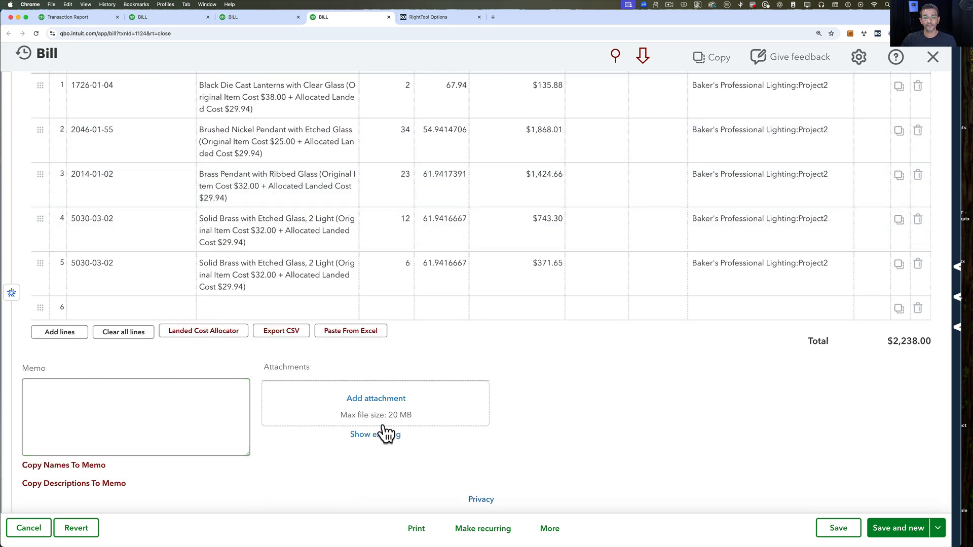
click(375, 398)
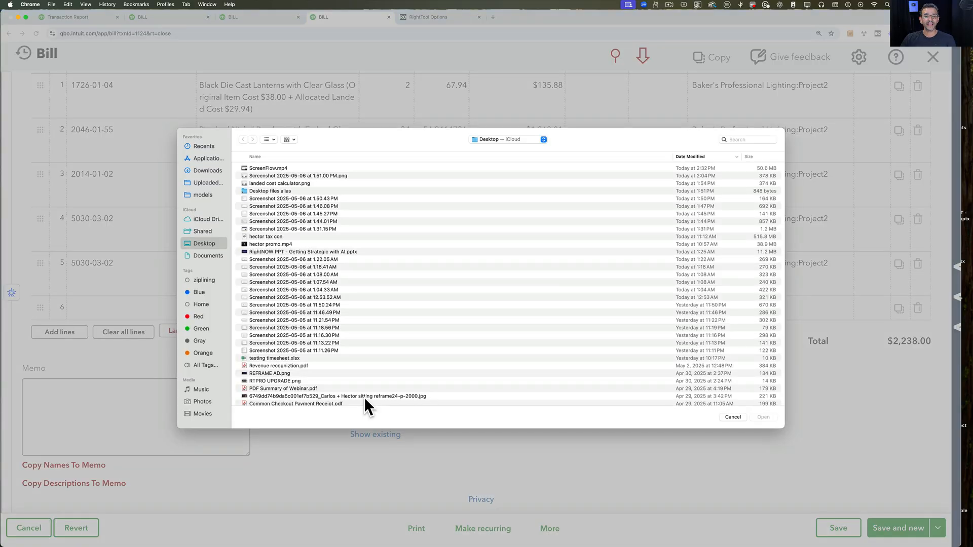
mouse_move(281, 193)
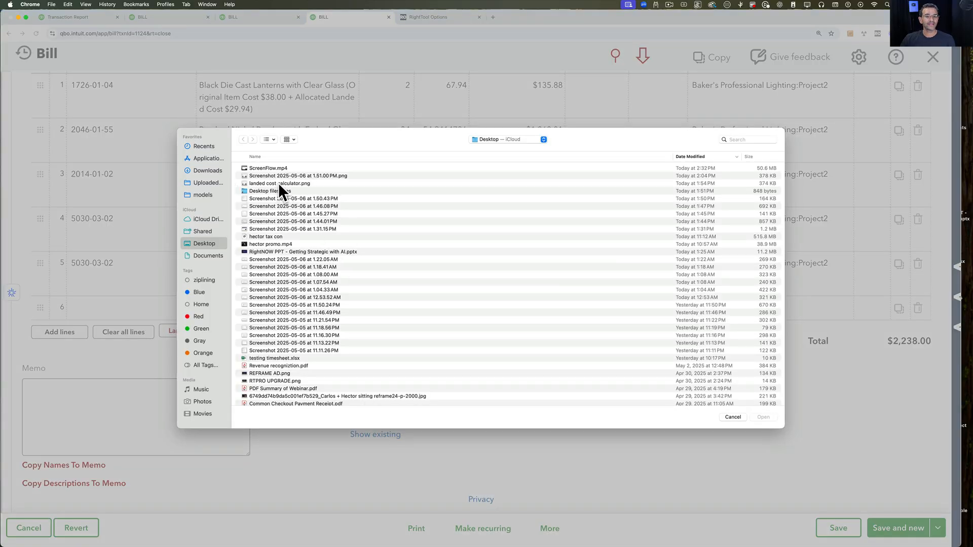
click(206, 170)
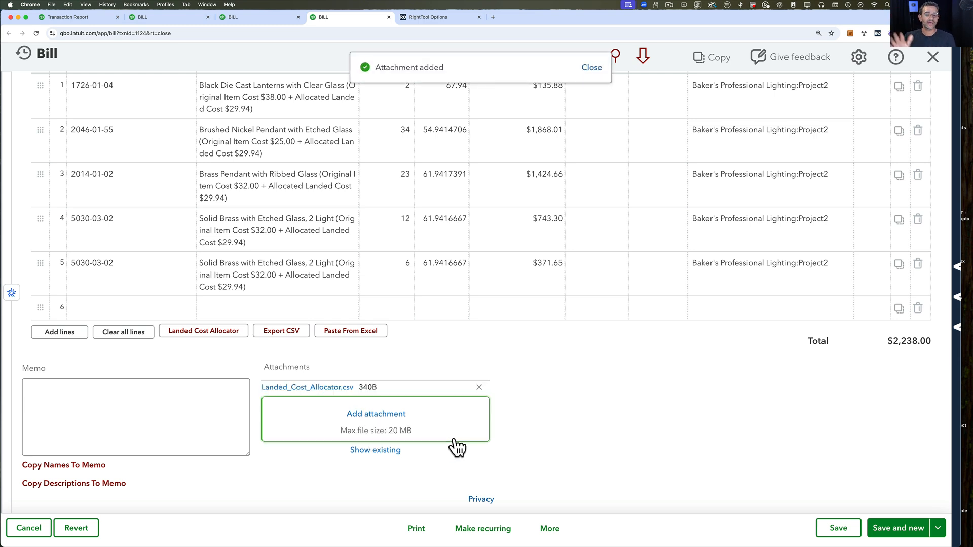
click(591, 67)
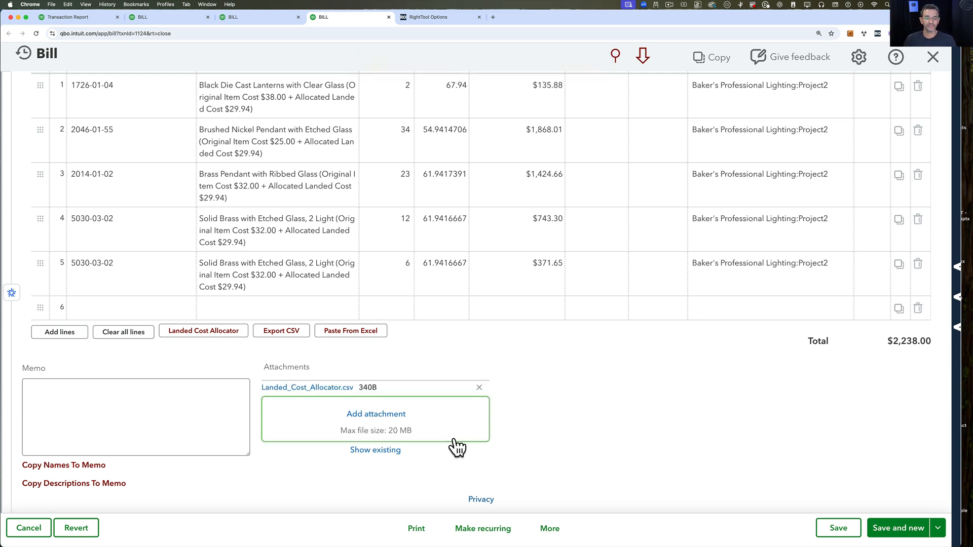
Review the $2,238.00 China World Wholesale bill and save it.
scroll(up, 3)
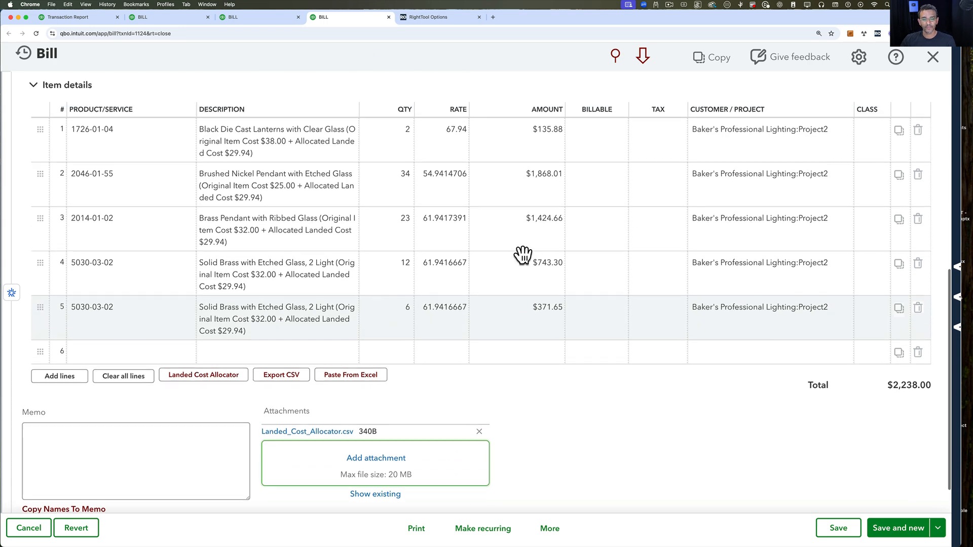
scroll(up, 3)
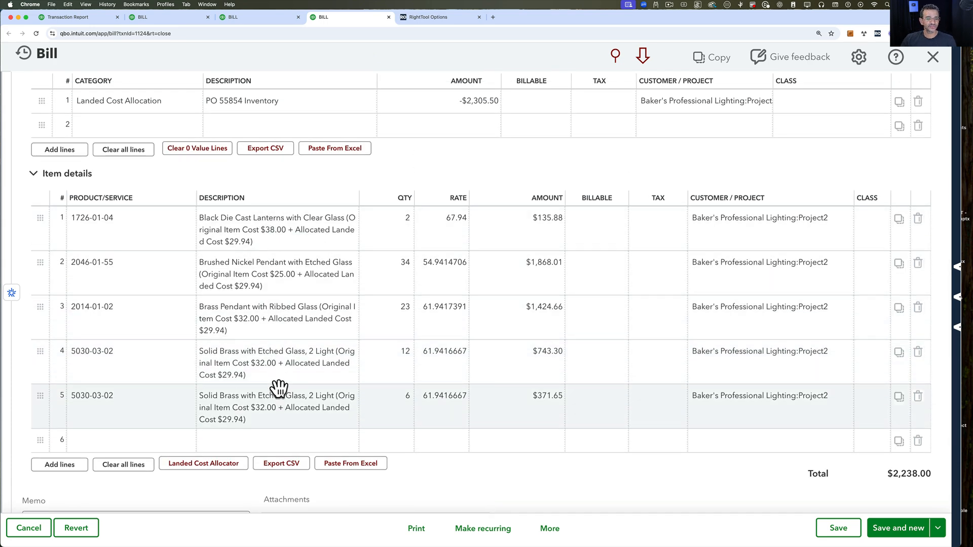
scroll(up, 3)
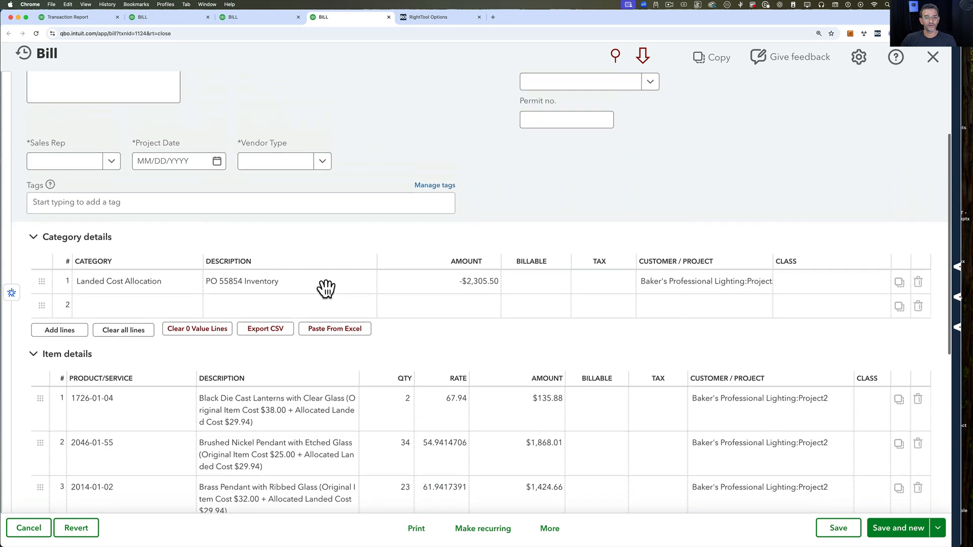
scroll(up, 3)
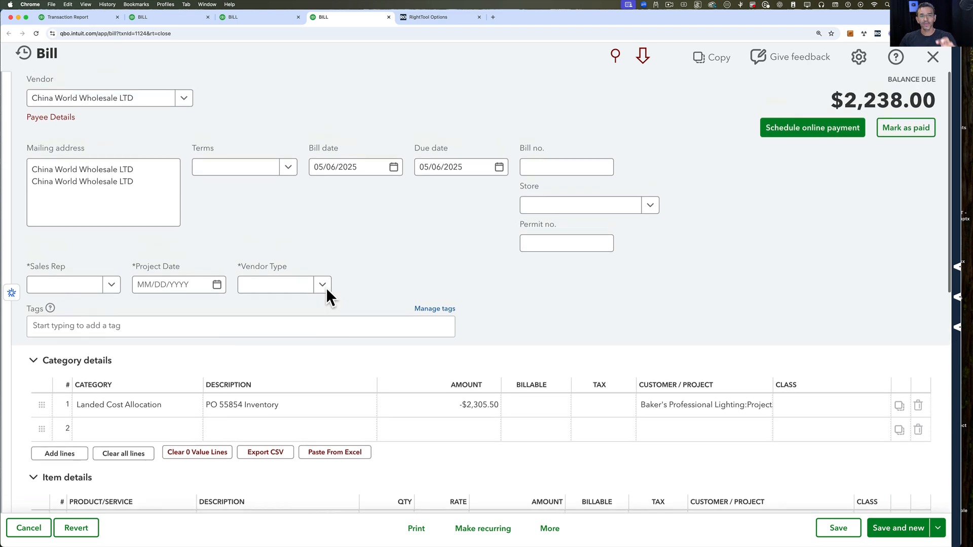
scroll(down, 3)
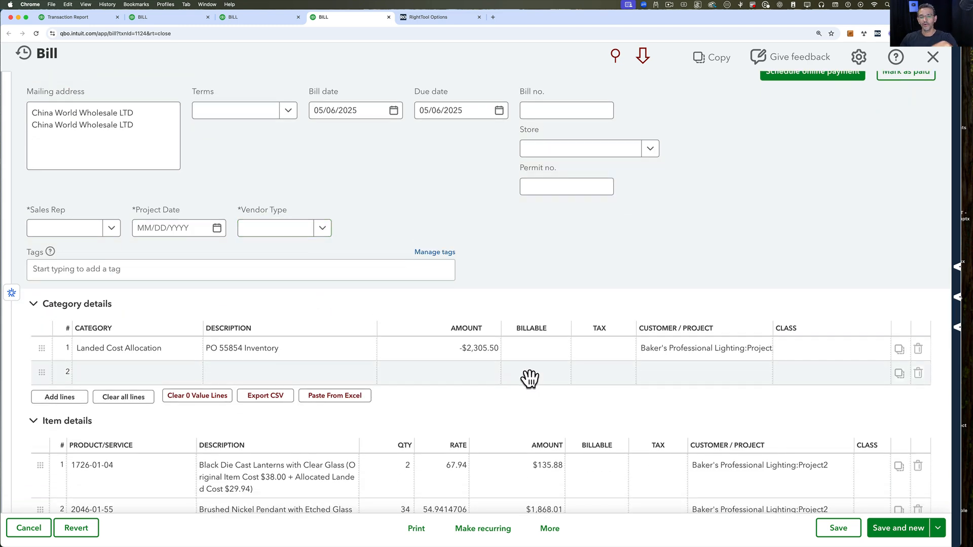
scroll(down, 3)
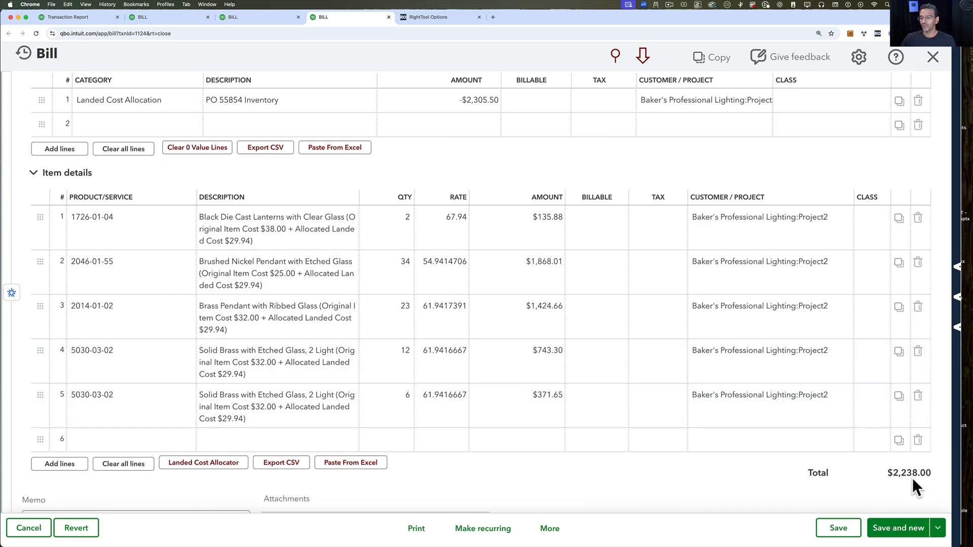
mouse_move(913, 487)
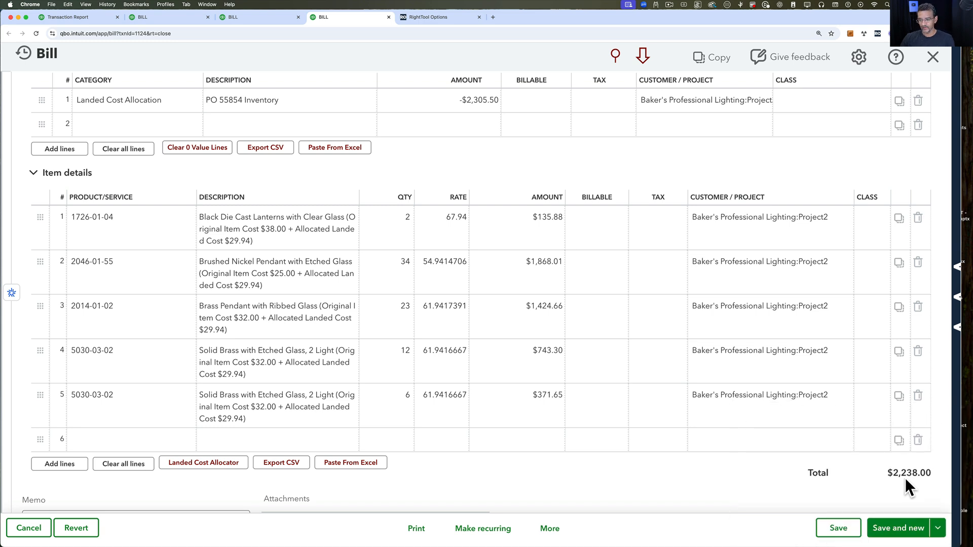
click(838, 528)
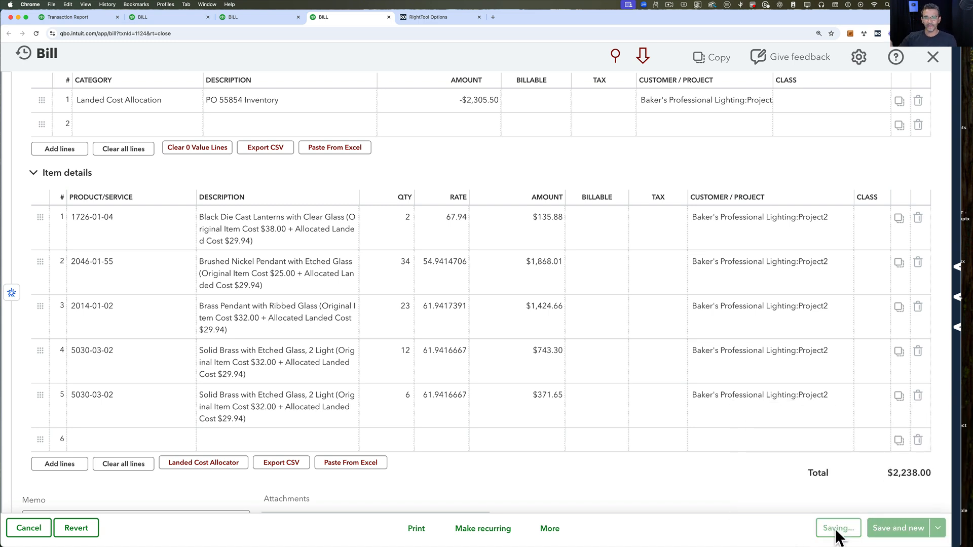
click(837, 528)
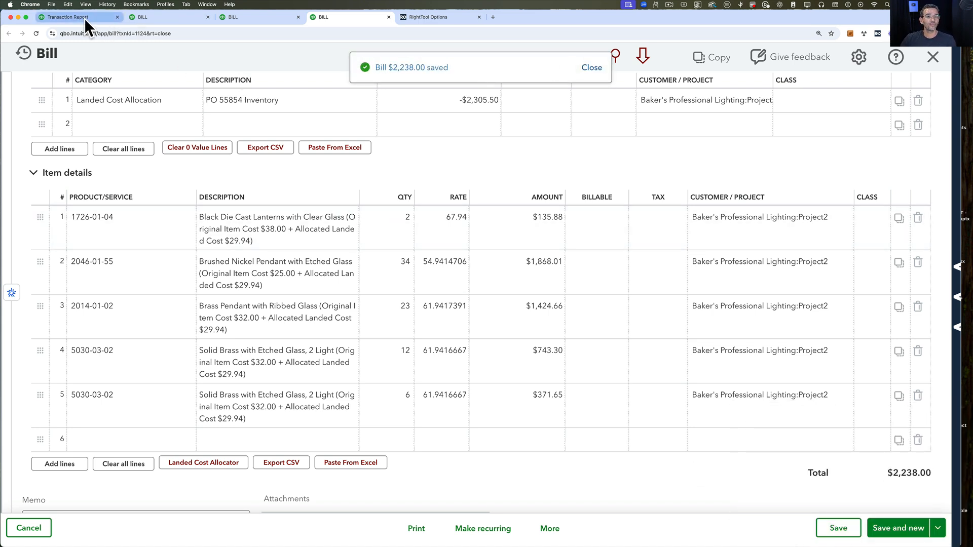
Refresh the Transaction Report to show the -2,305.50 line and $1,839.86 total, then head back to the summary.
click(68, 18)
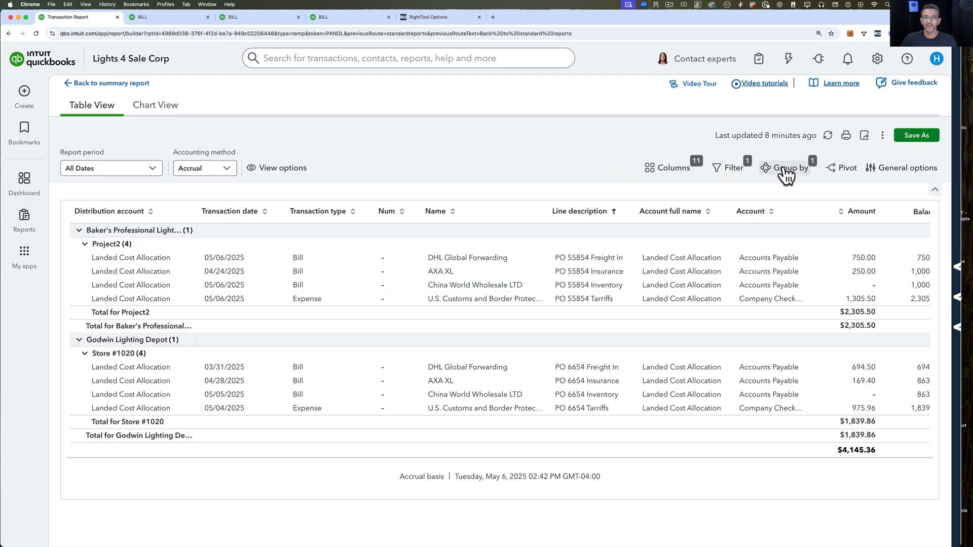
click(828, 134)
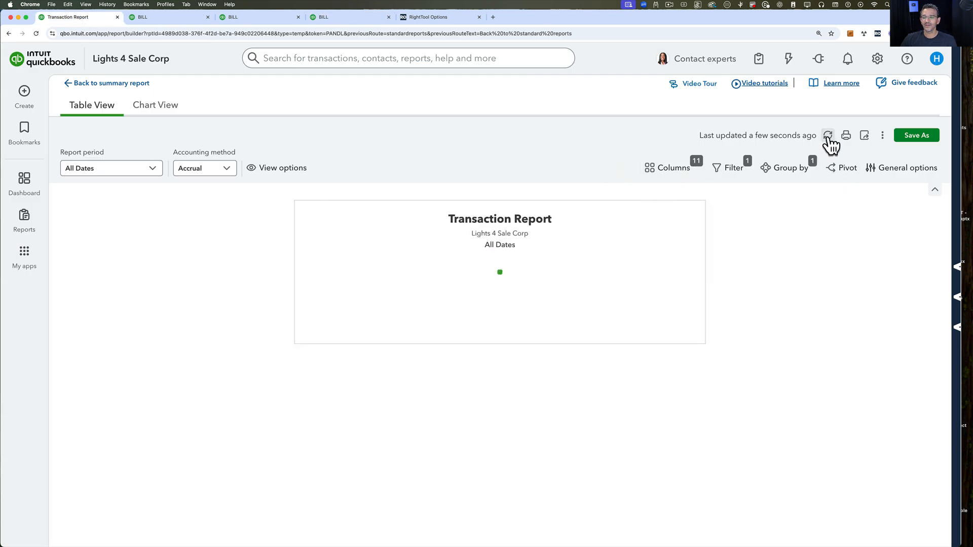
click(828, 135)
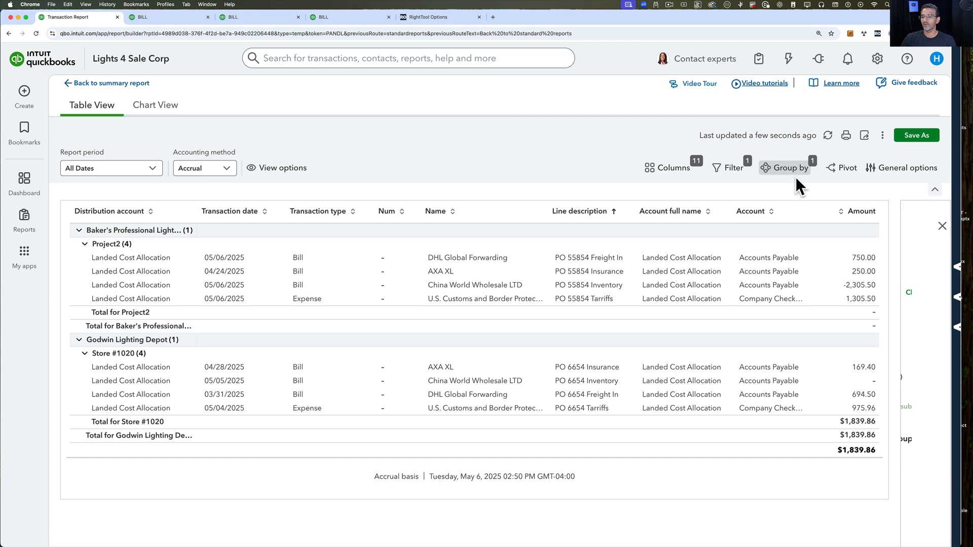
click(789, 167)
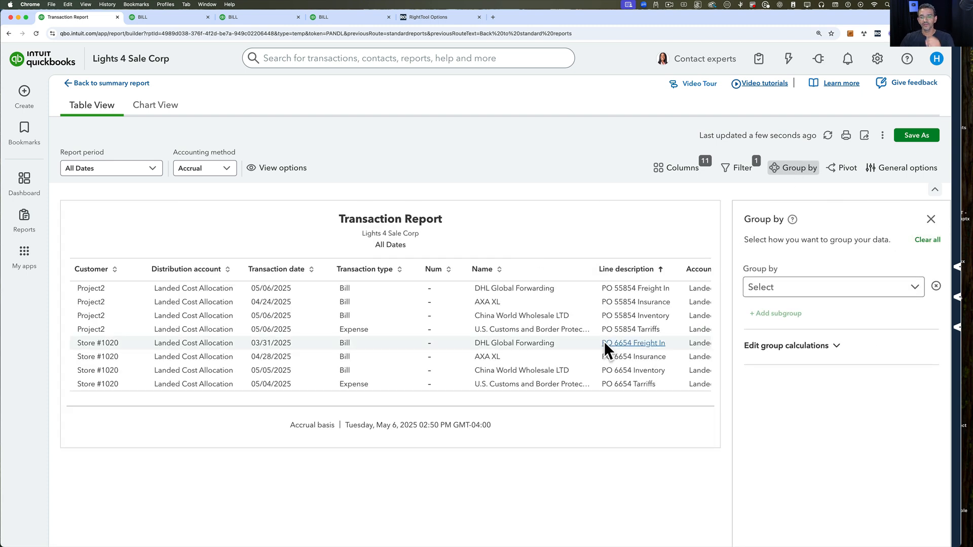
click(930, 219)
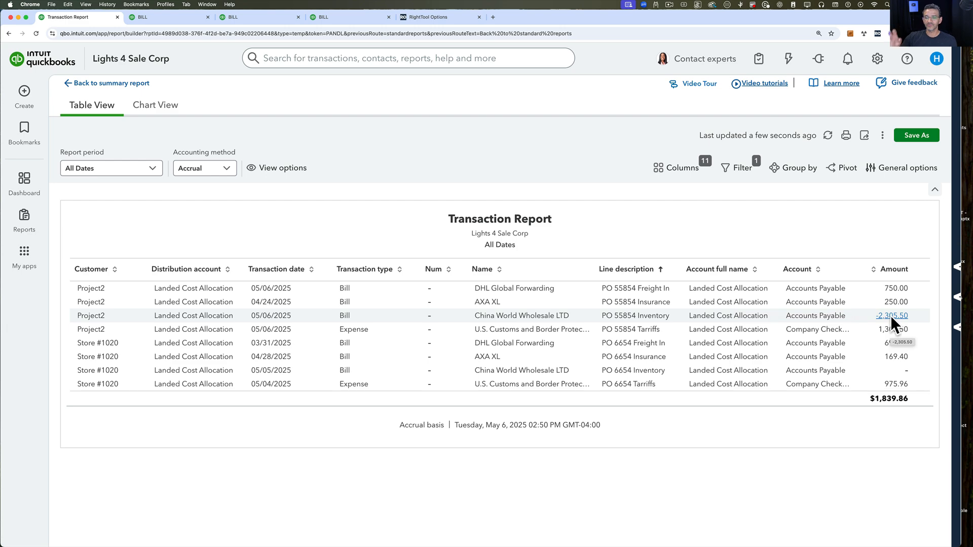
mouse_move(301, 214)
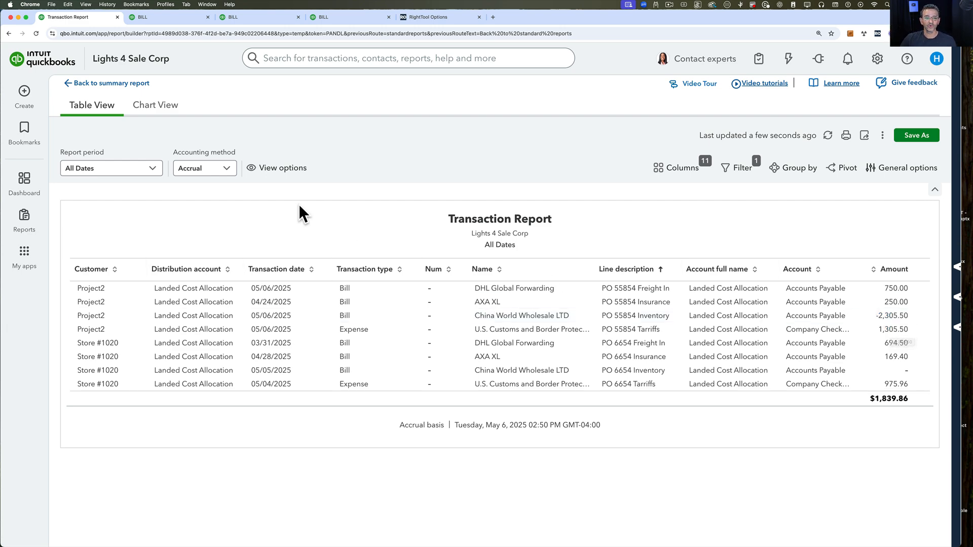
click(111, 82)
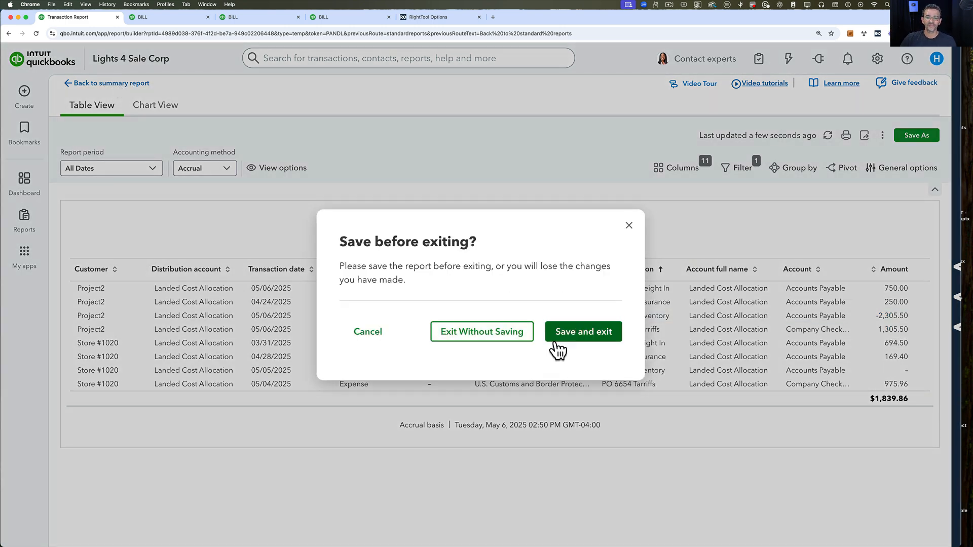
Refresh Profit and Loss so Landed Cost Allocation reads 1,839.86, then exit to standard reports without saving.
click(482, 332)
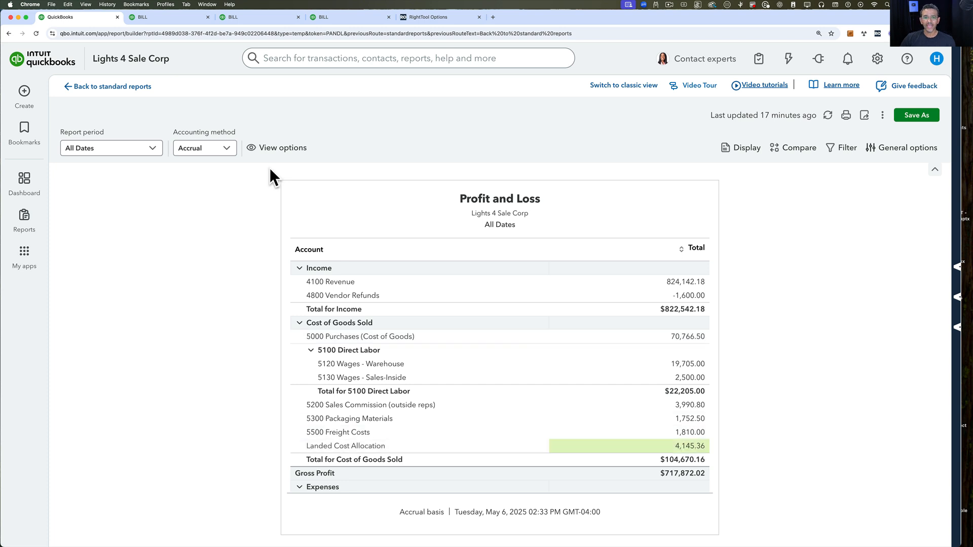
click(828, 115)
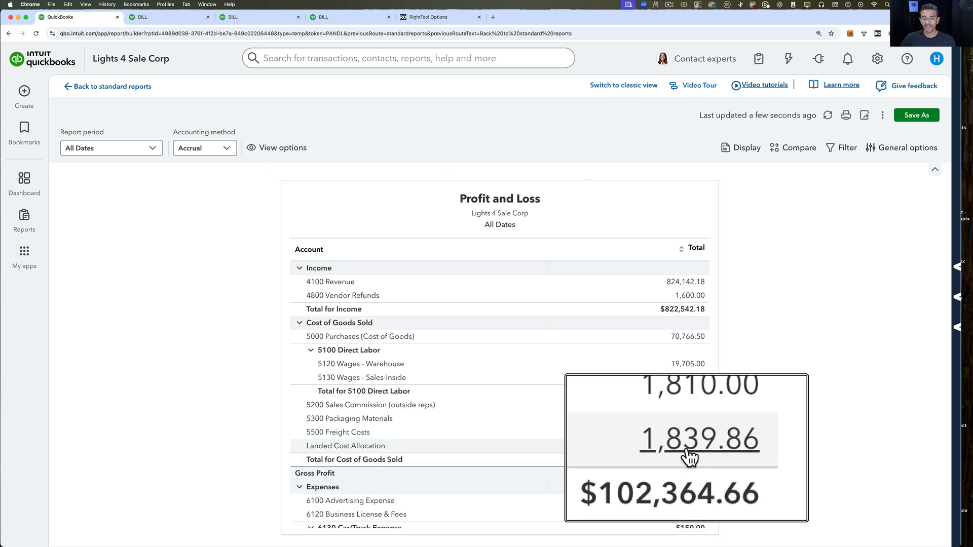
mouse_move(712, 457)
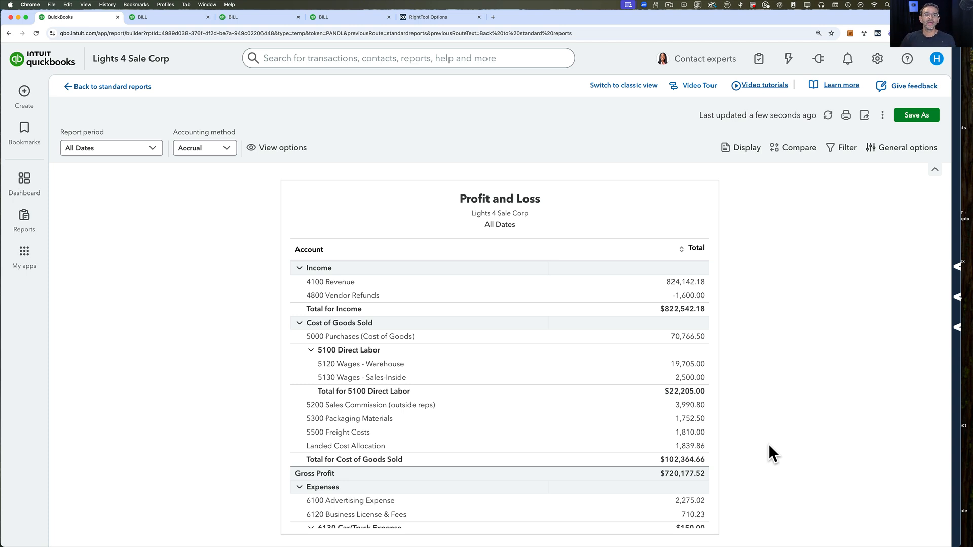
mouse_move(109, 185)
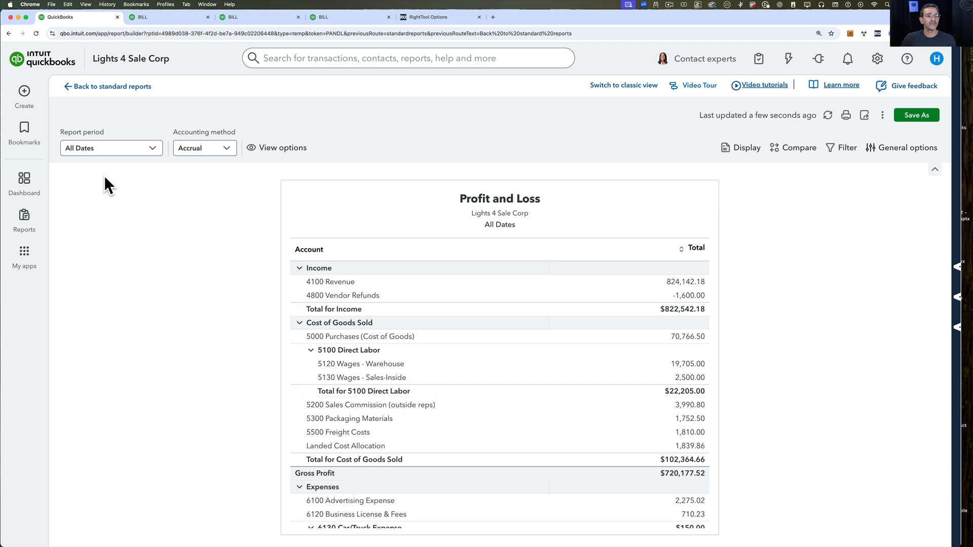
click(111, 86)
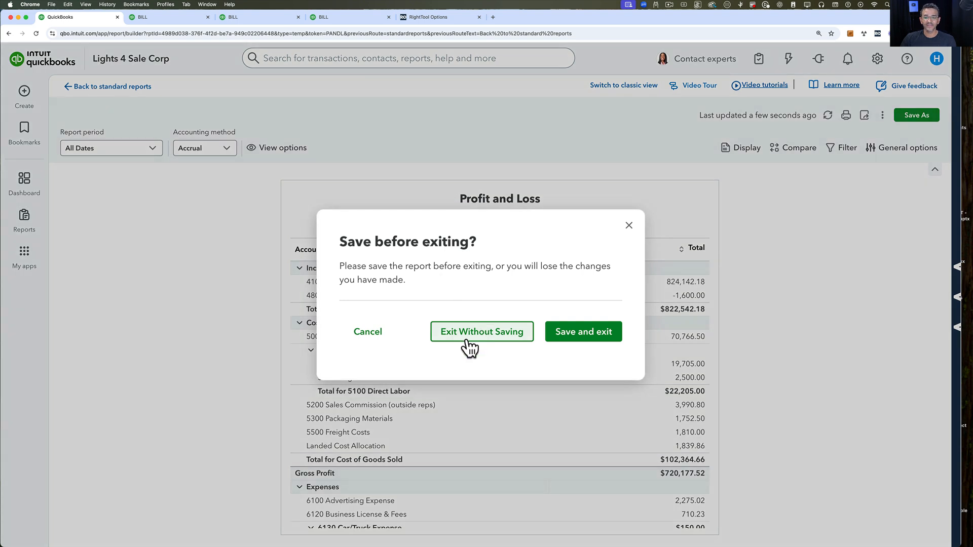
click(481, 332)
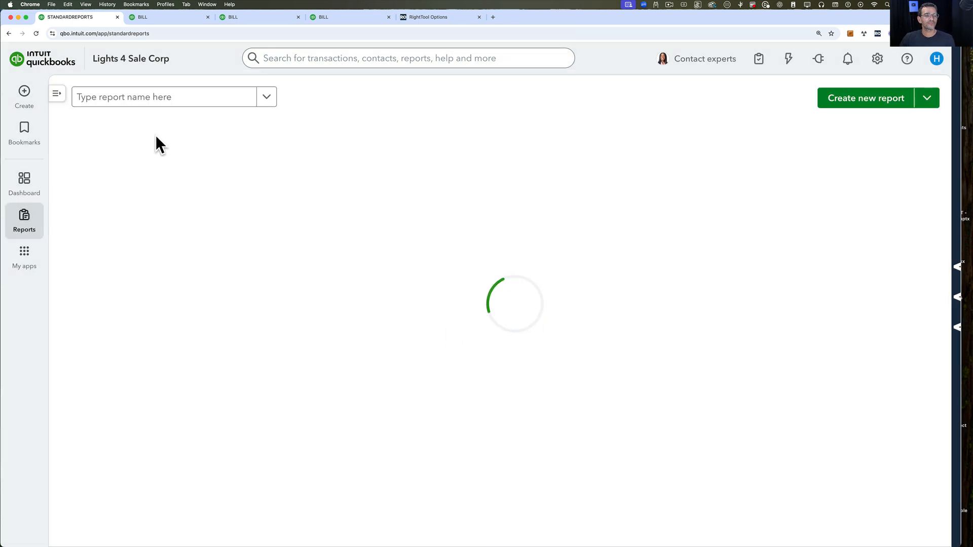
Run the Inventory Valuation Summary and drill into item 1726-01-04's 7,681.88 asset value.
click(164, 97)
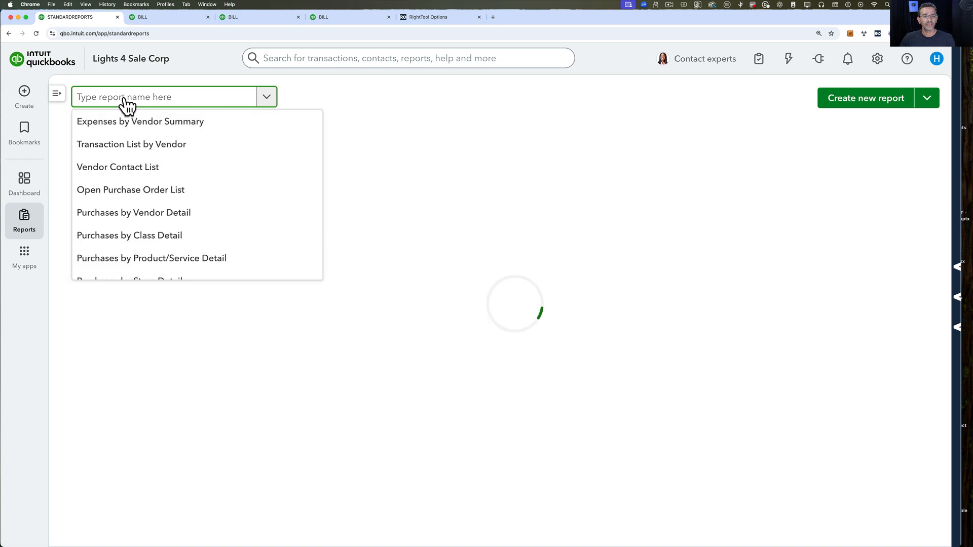
text(inv)
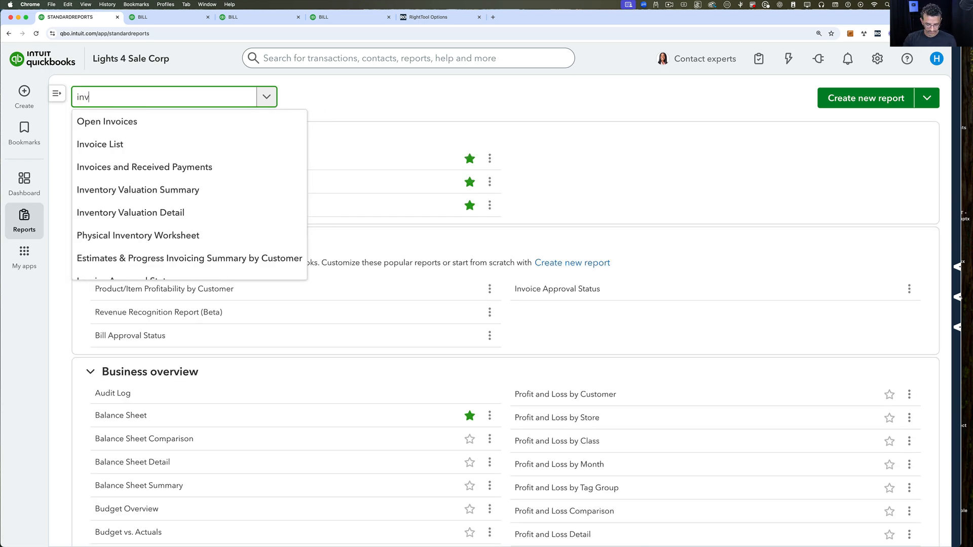
text(e)
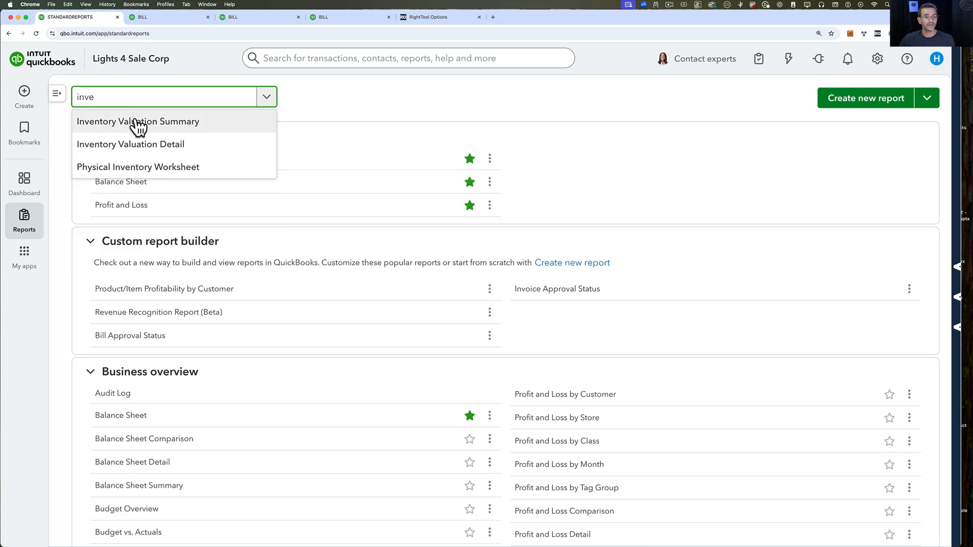
click(138, 121)
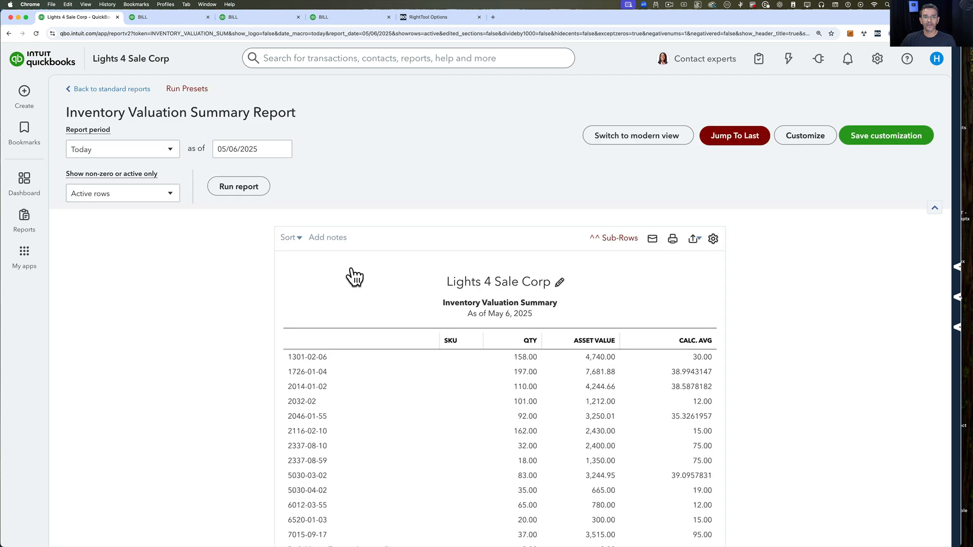
scroll(down, 3)
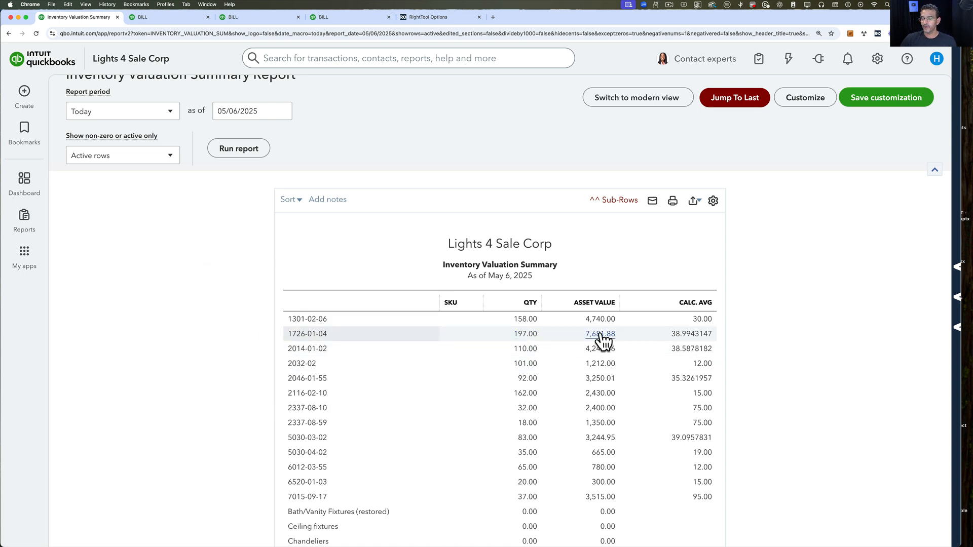
click(599, 333)
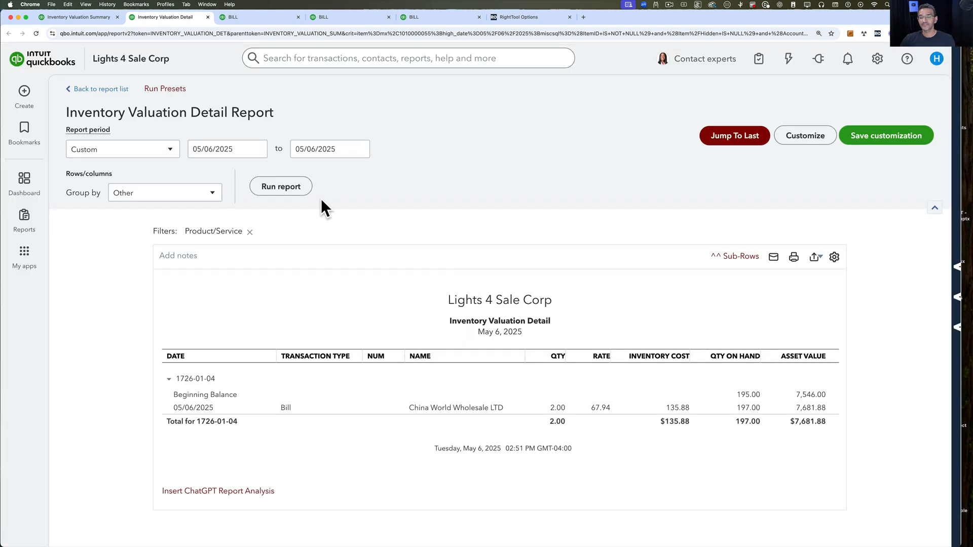
Rerun the Inventory Valuation Detail for All Dates to show 1726-01-04's history through the 67.94-rate bill.
click(122, 149)
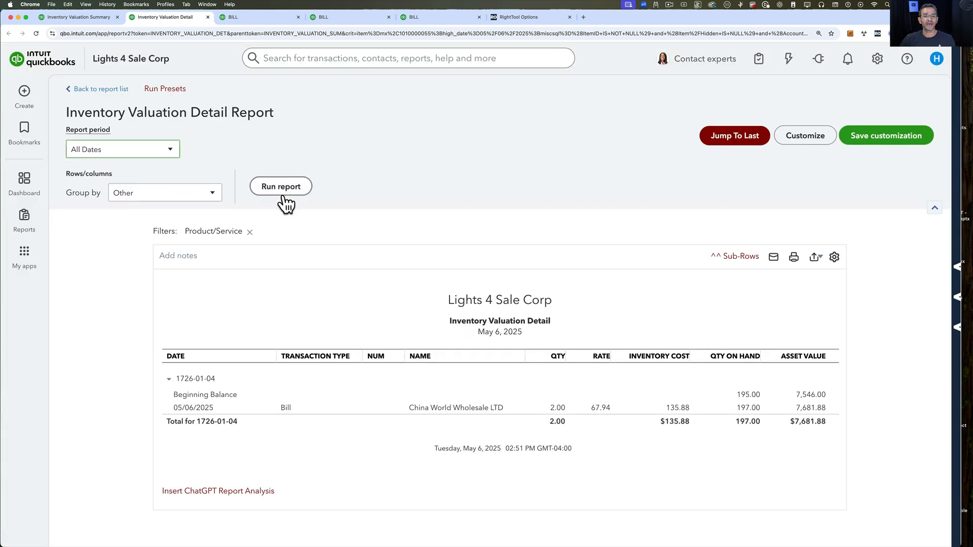
click(281, 187)
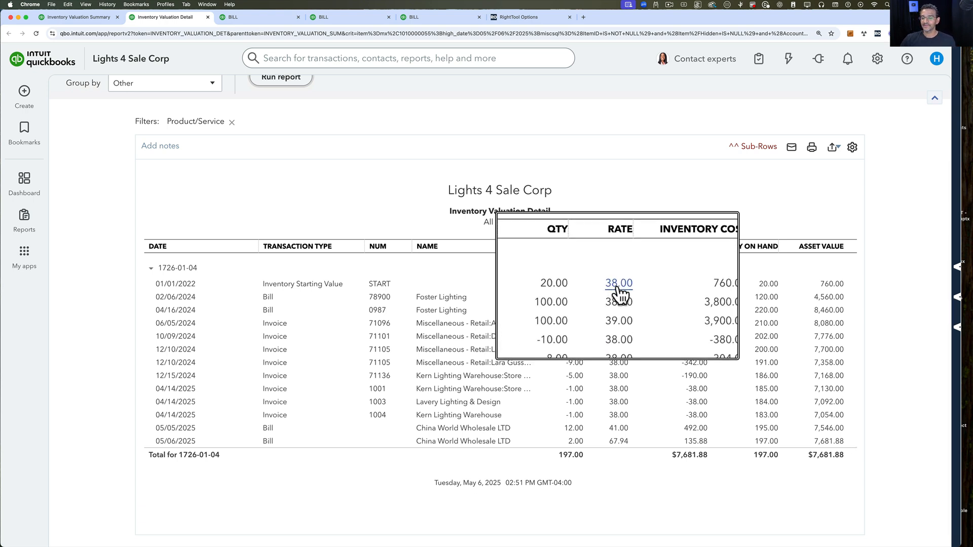
mouse_move(619, 408)
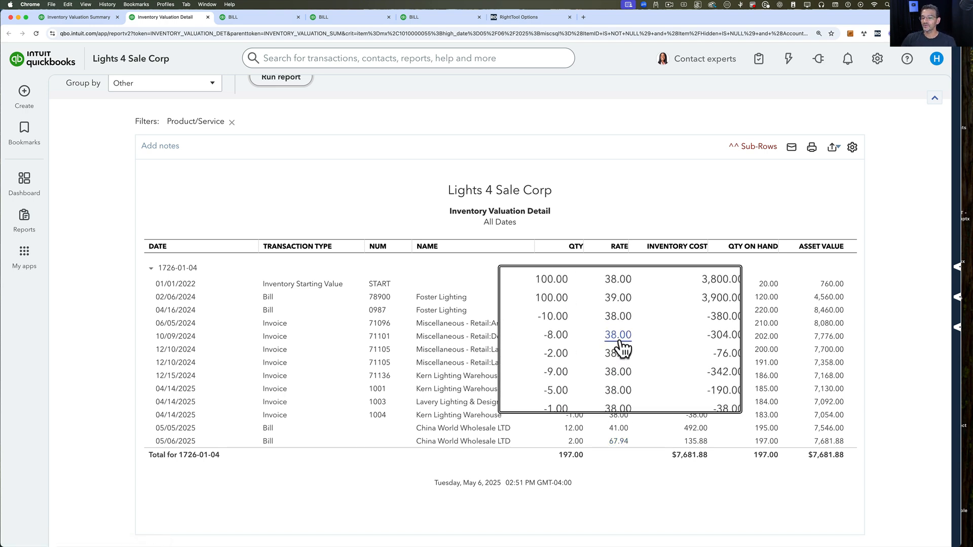
scroll(down, 3)
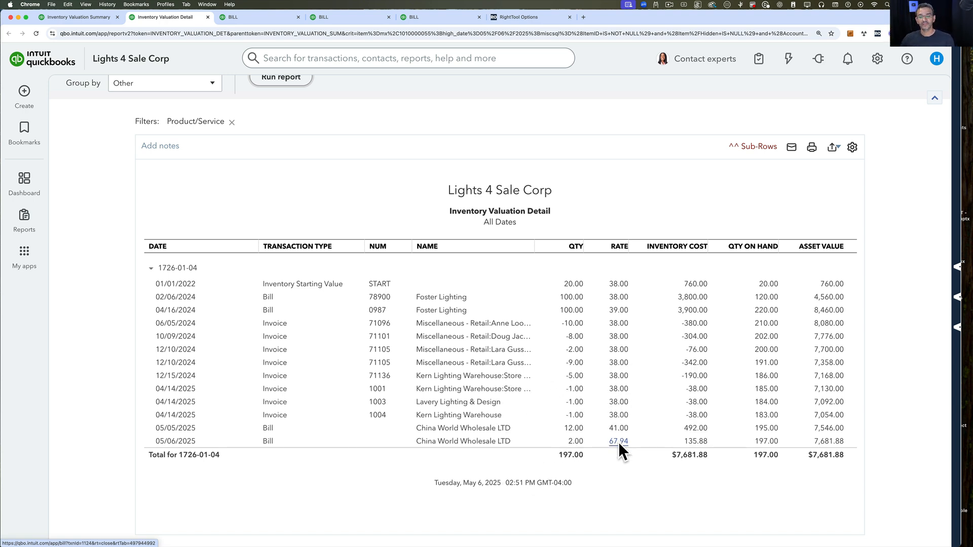
mouse_move(710, 470)
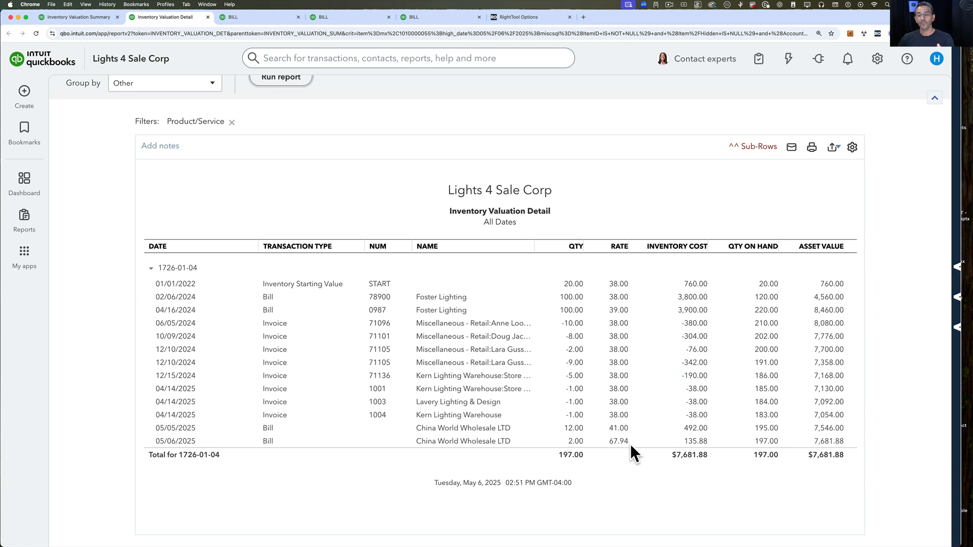
mouse_move(619, 441)
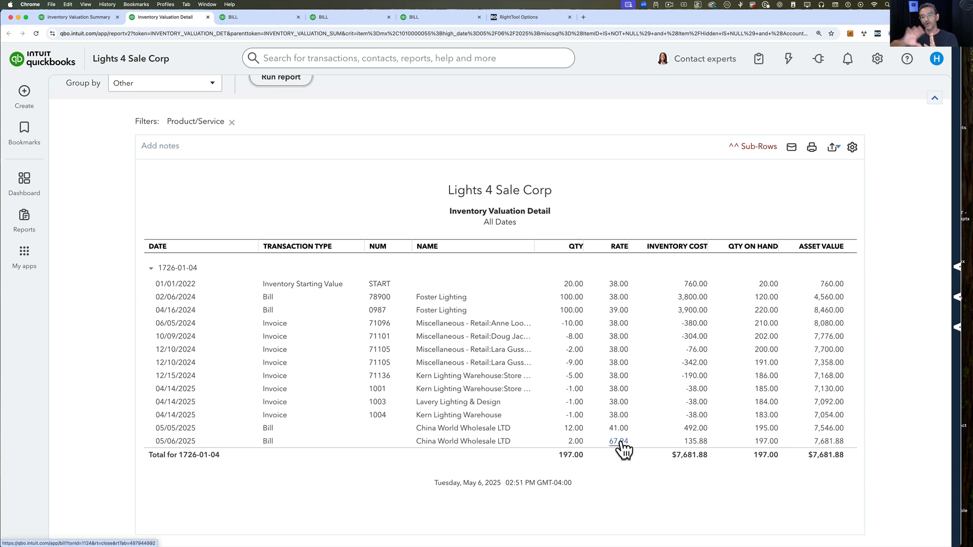
mouse_move(621, 448)
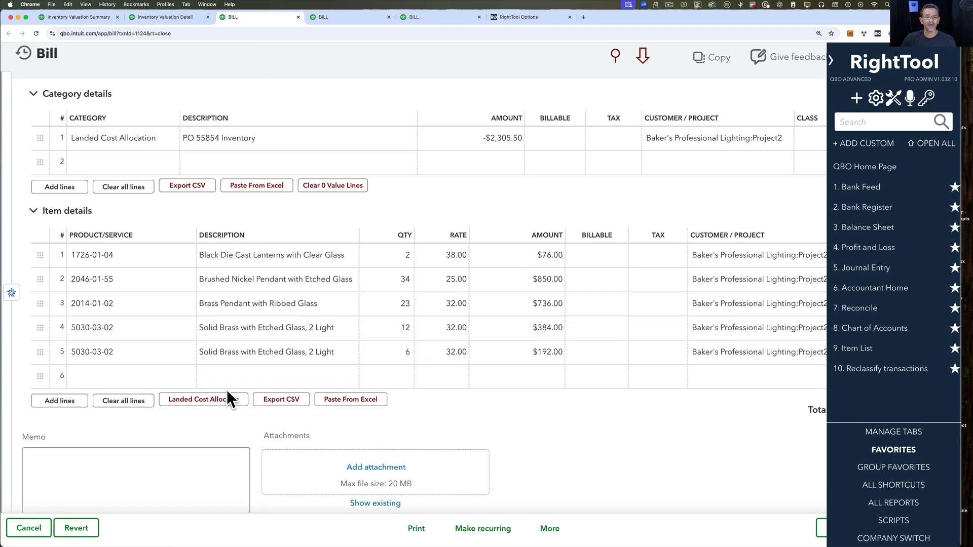
Preview a $500 total landed cost in the allocator, giving a $432.50 new item total.
click(198, 400)
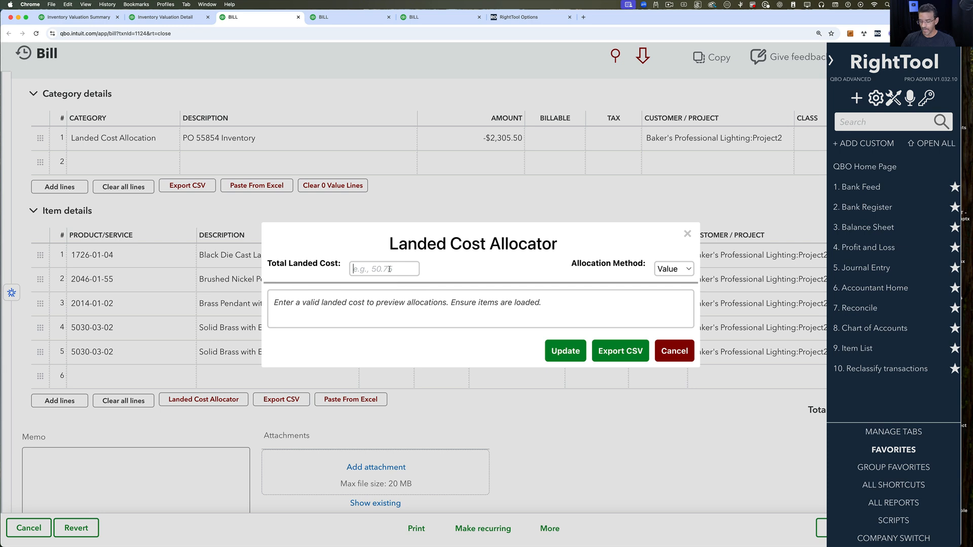
text(5000)
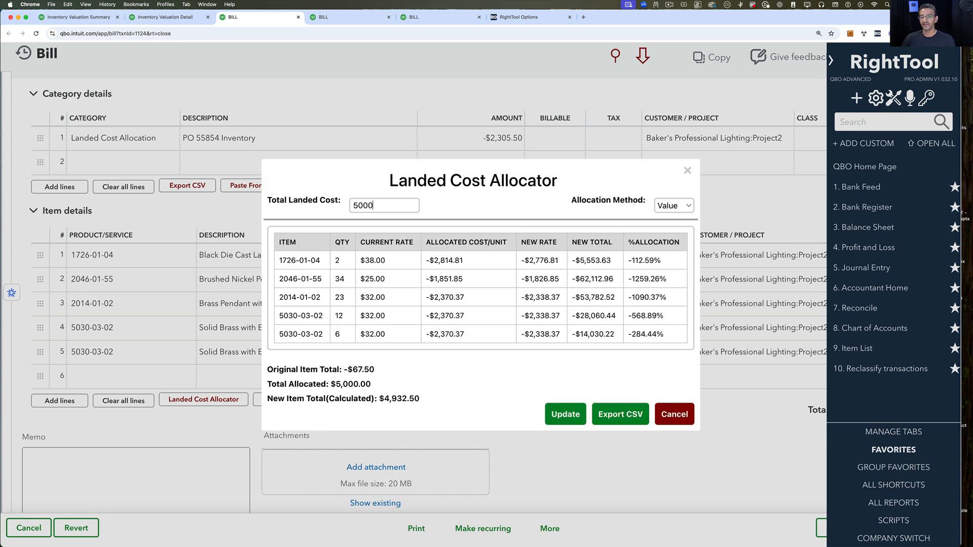
key(Backspace)
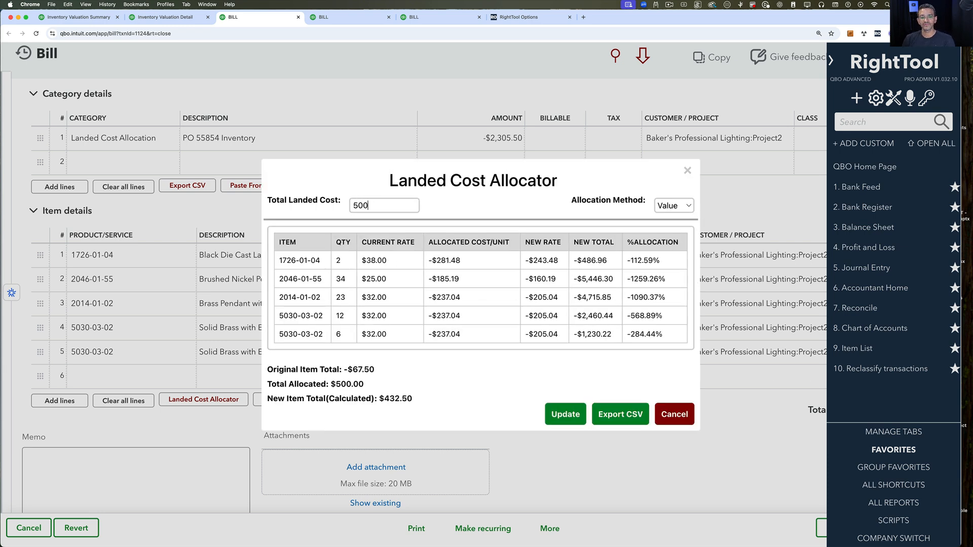